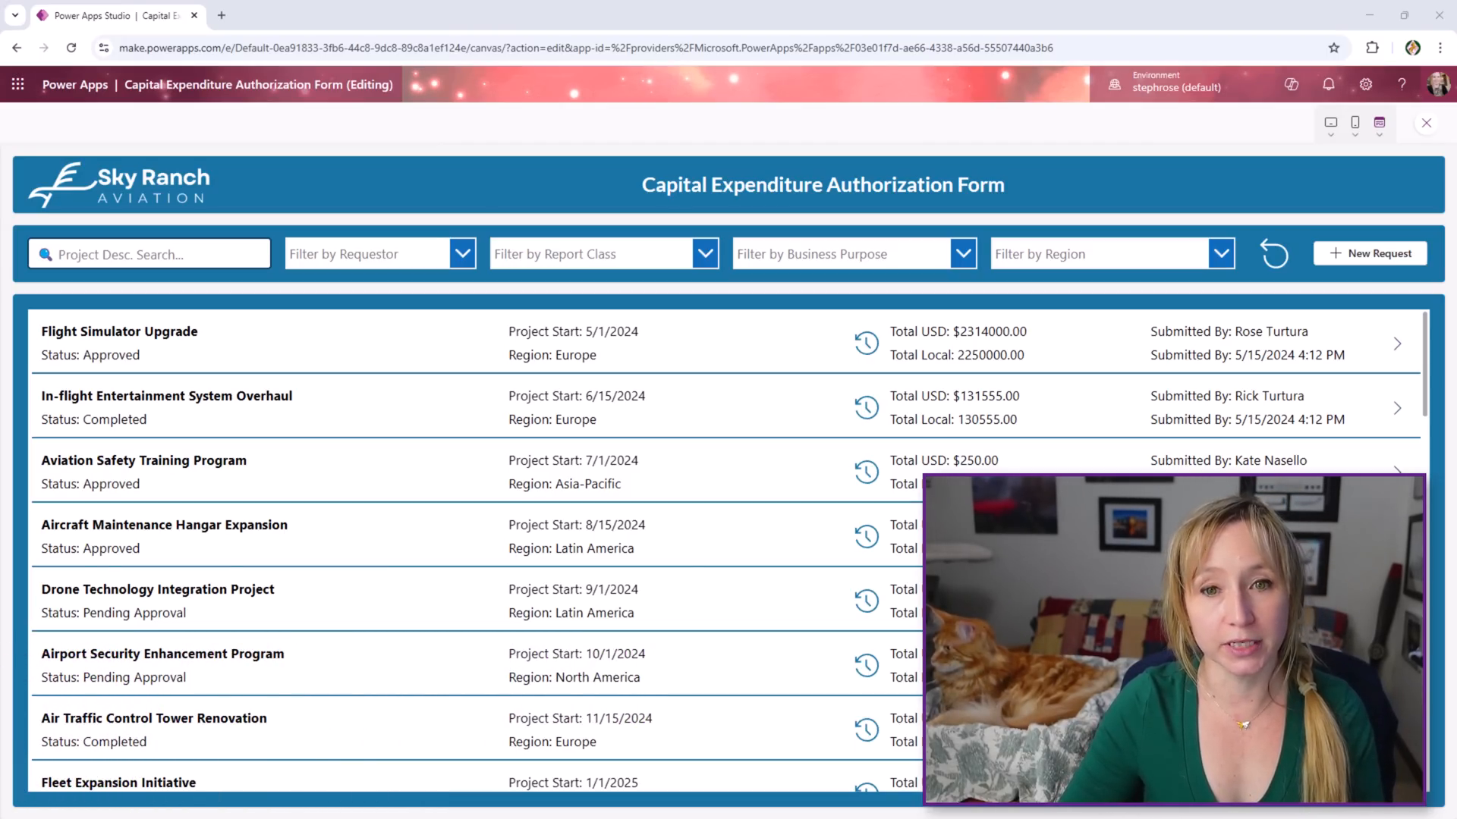
Search 'Expansion', clear the request list filters, and start a blank new request form
type("Expansion")
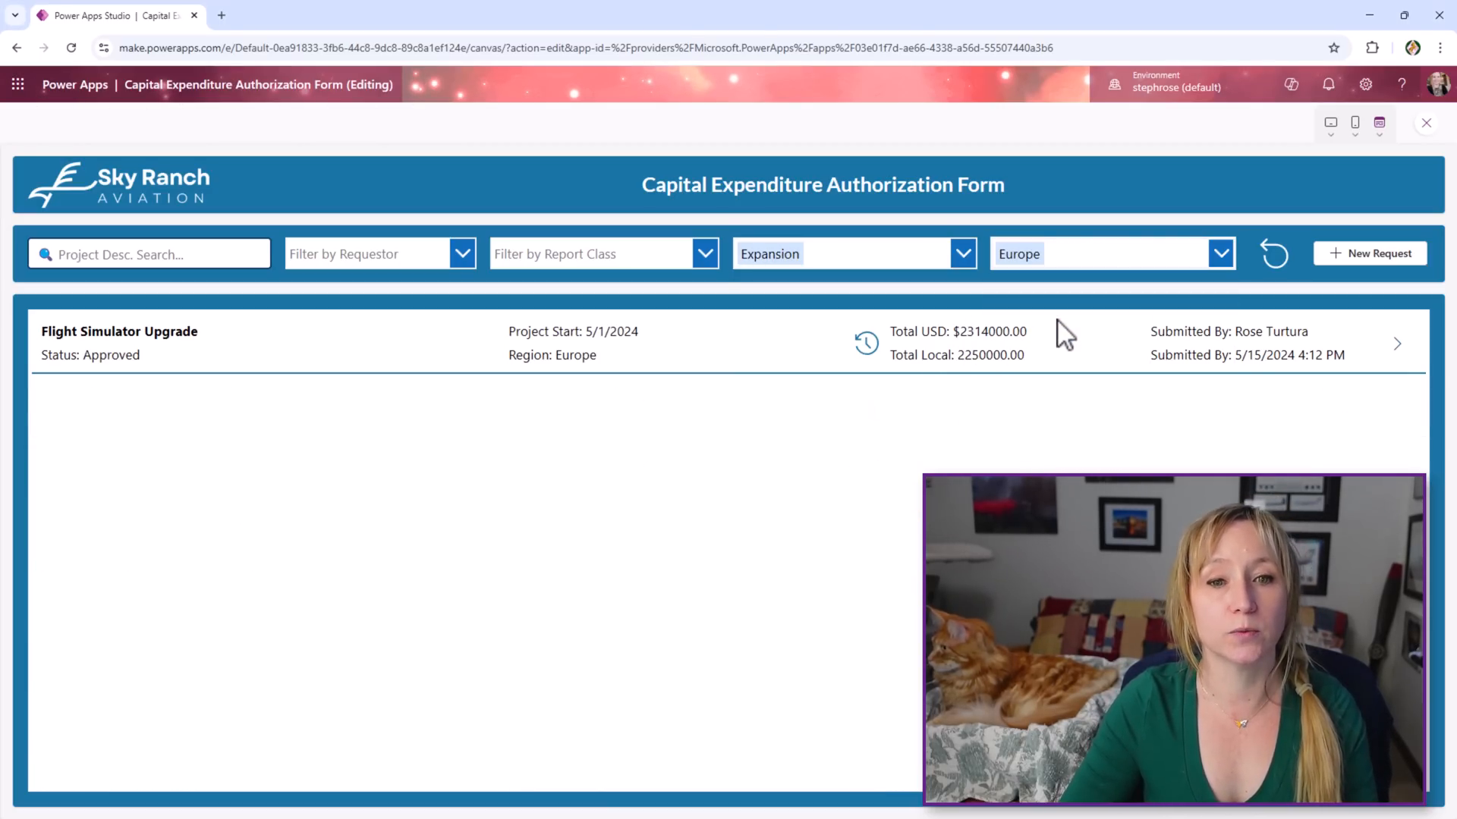
left_click(1273, 253)
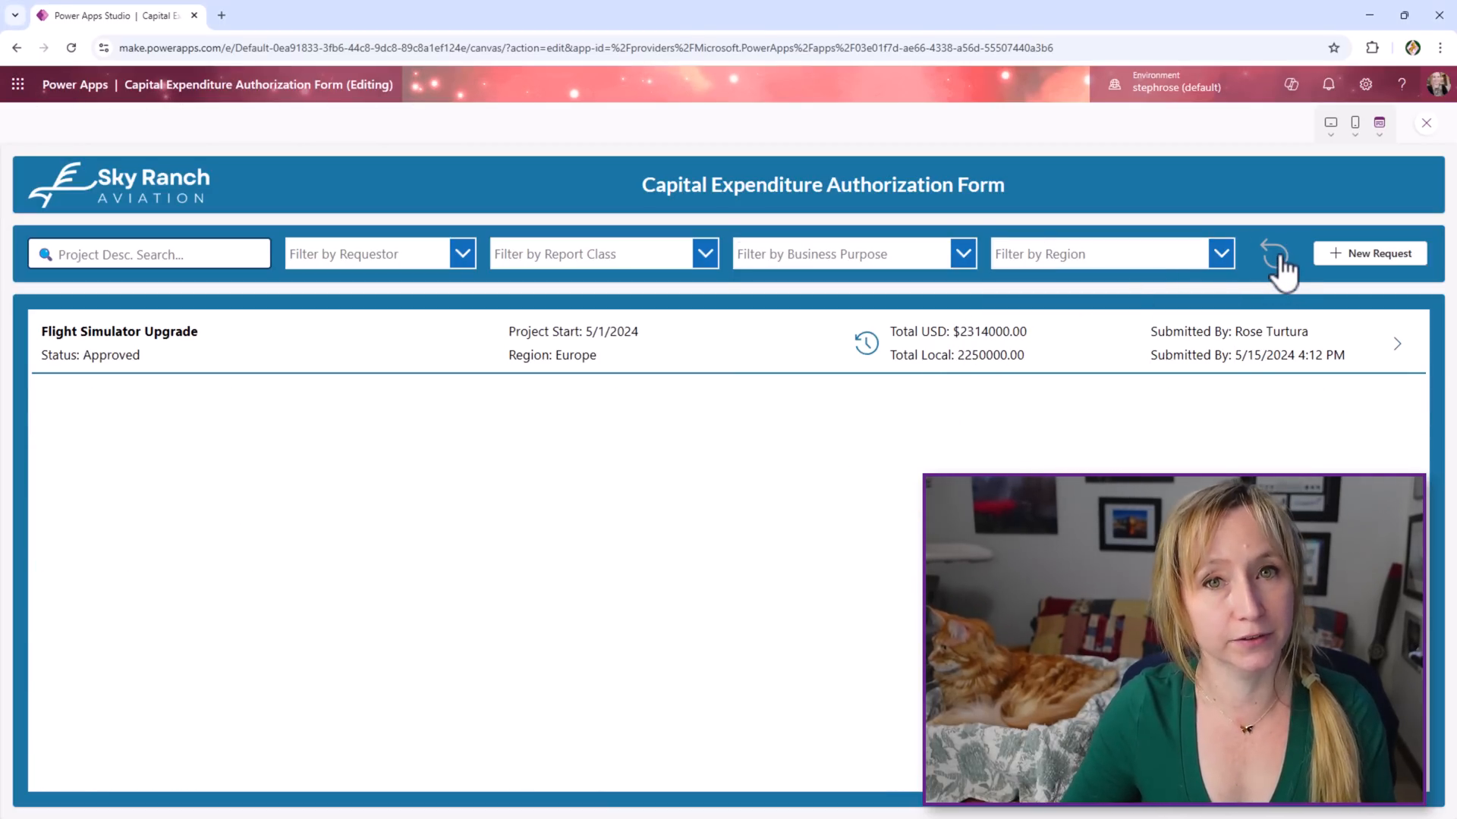
left_click(1273, 254)
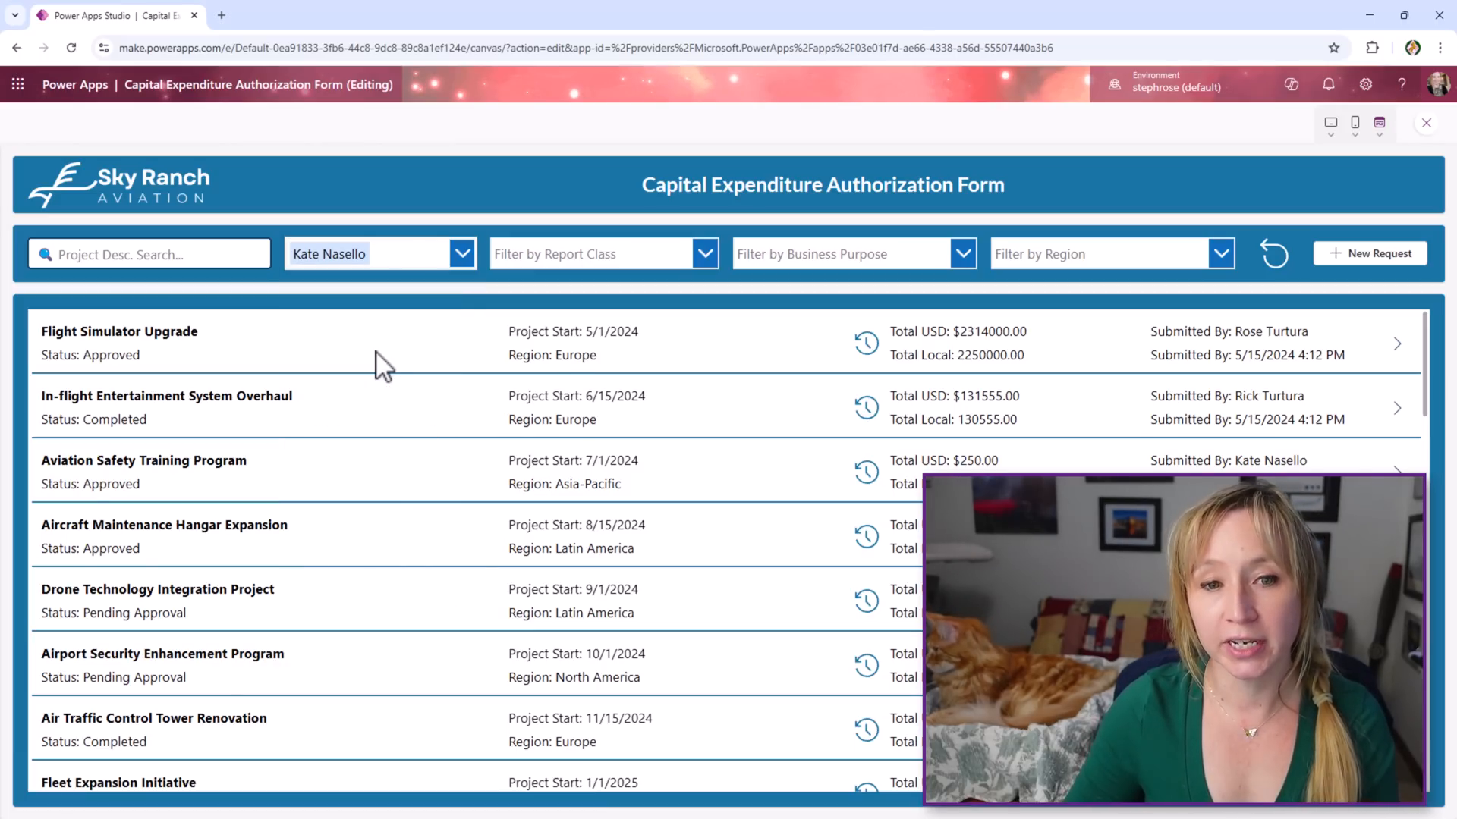
left_click(1273, 254)
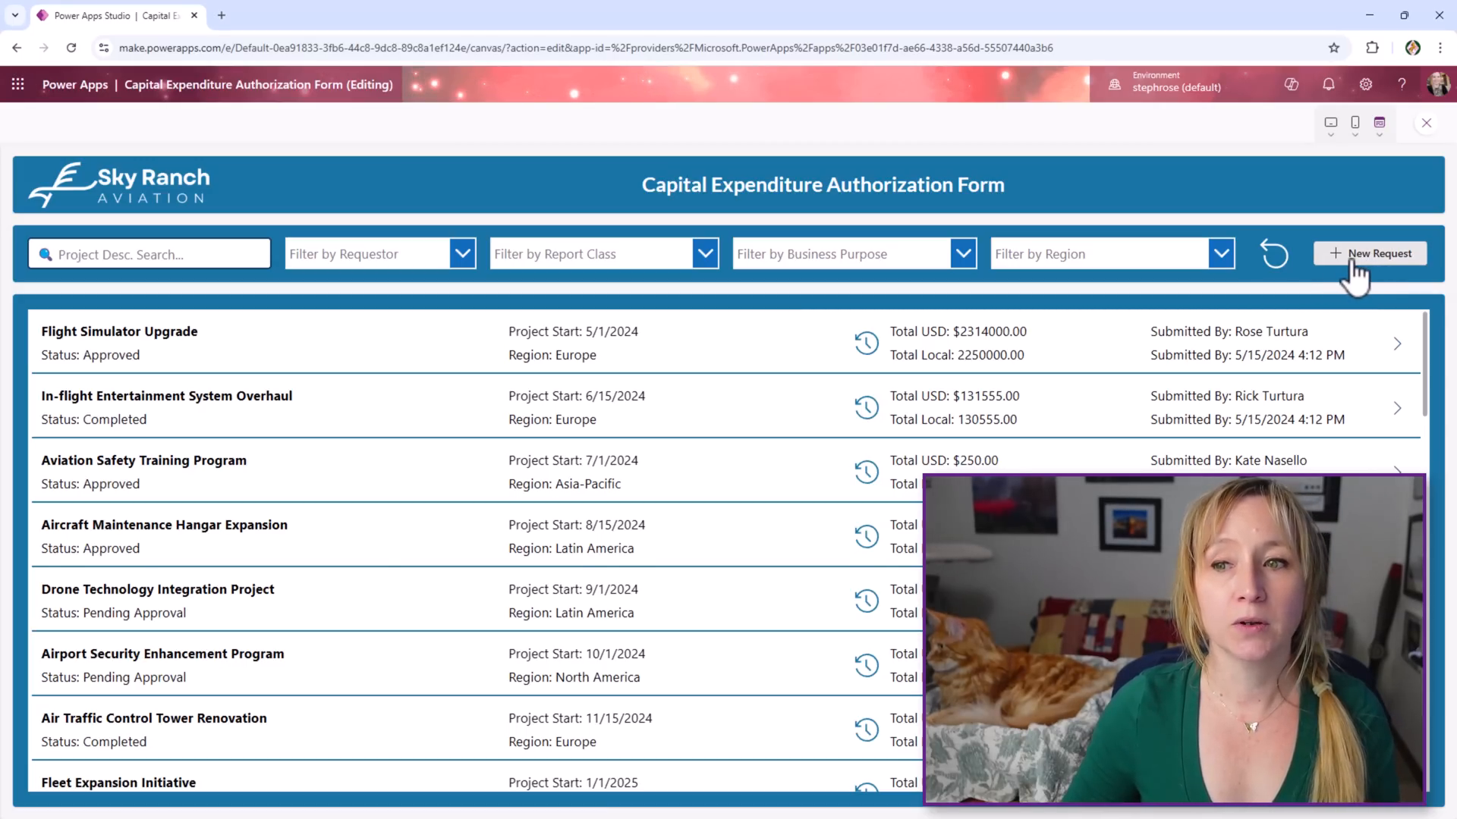
left_click(1376, 253)
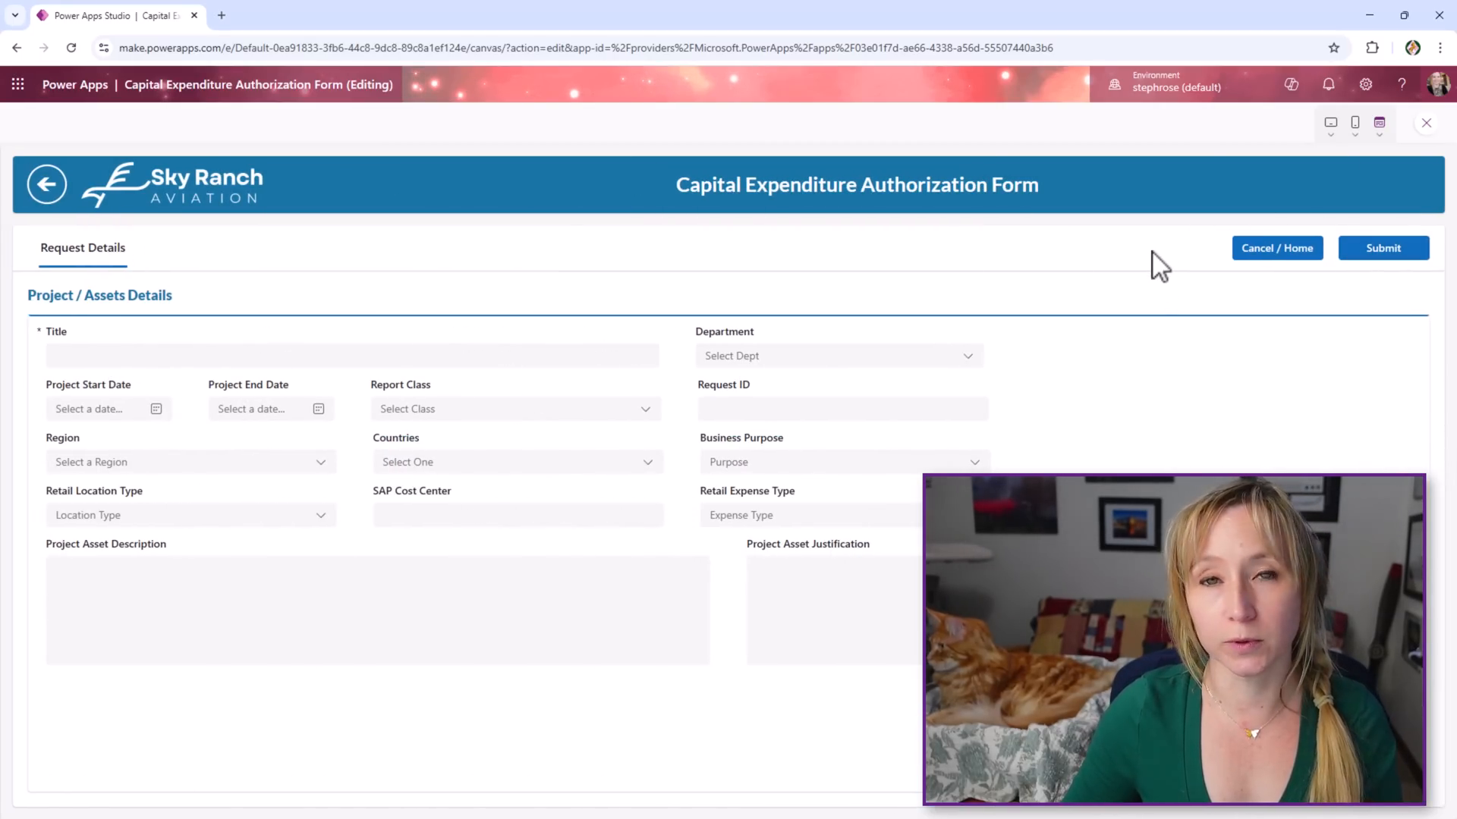
mouse_move(1070, 461)
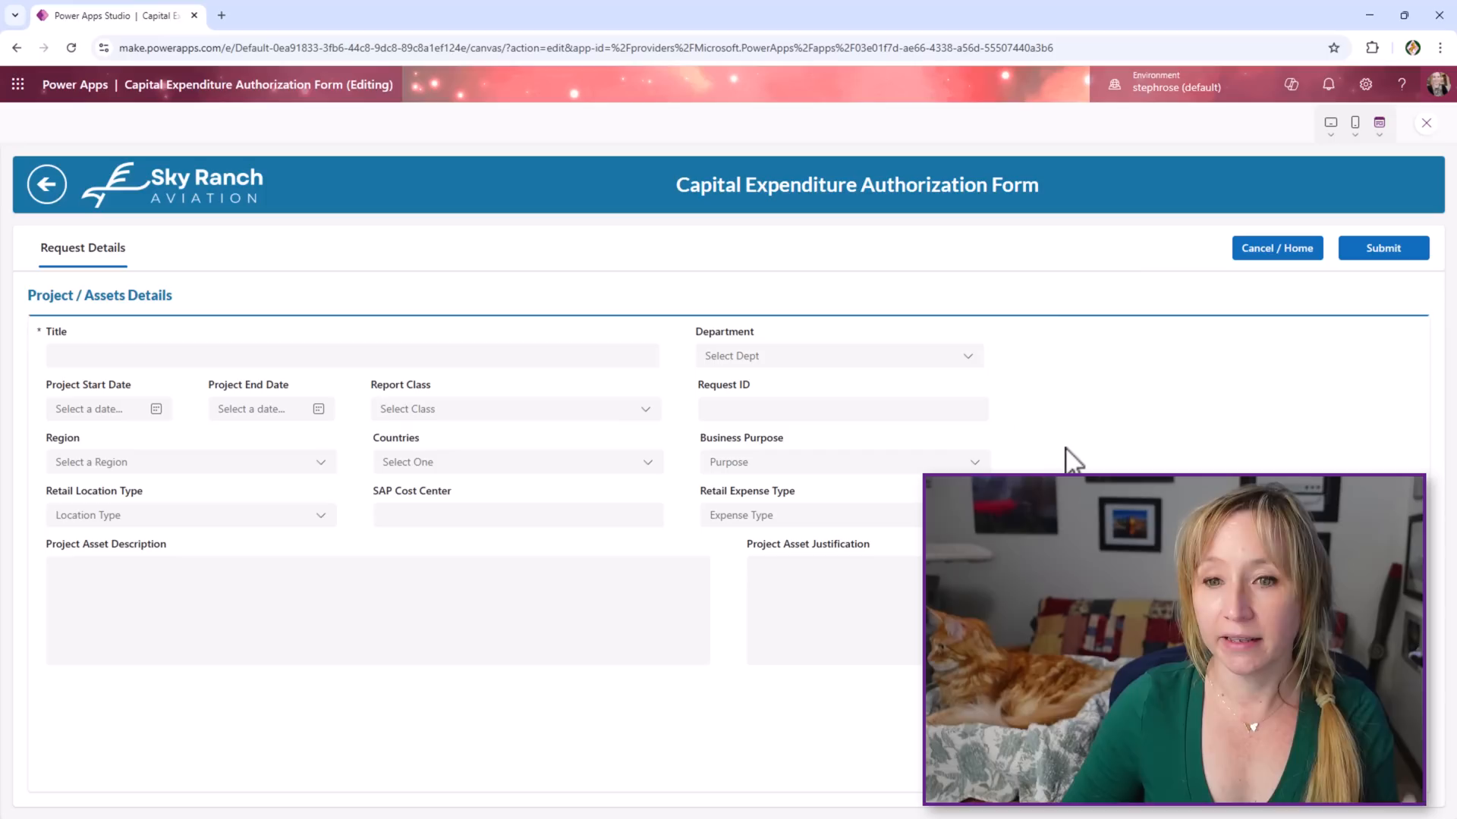
mouse_move(627, 345)
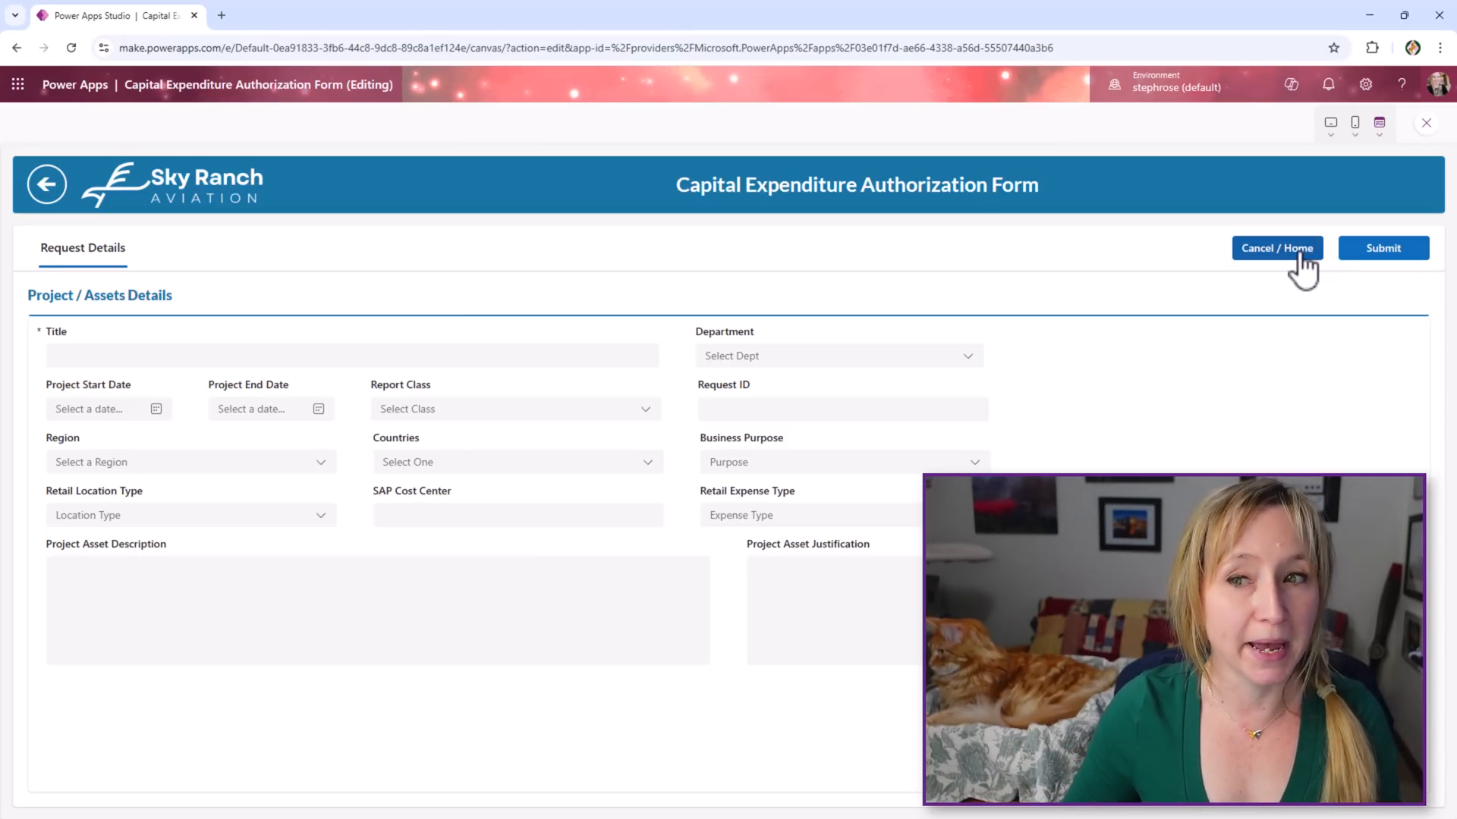
Cancel the form, then review the Flight Simulator Upgrade request's expenses, attachments and approvals
left_click(1276, 247)
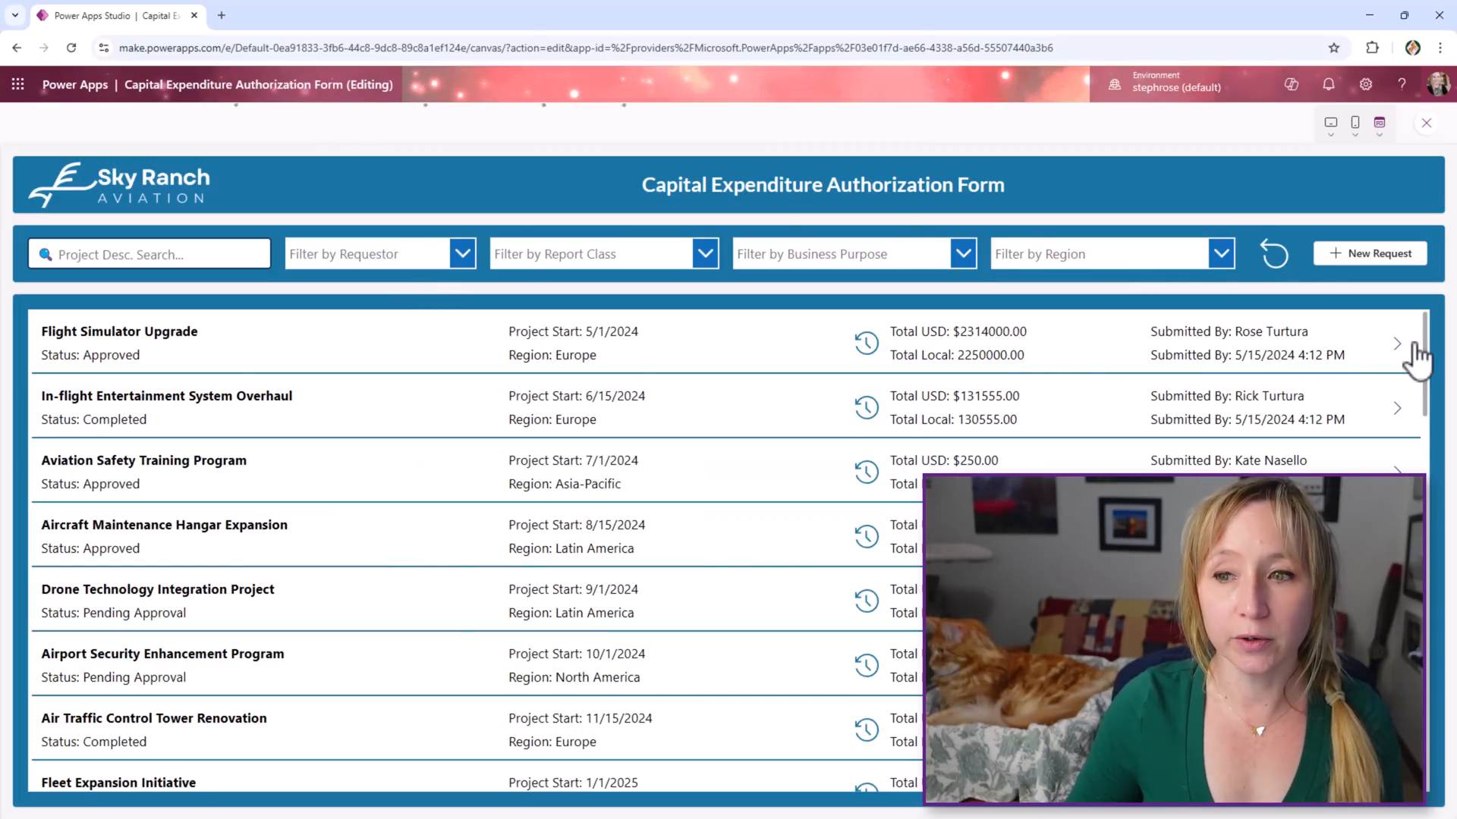
left_click(1396, 343)
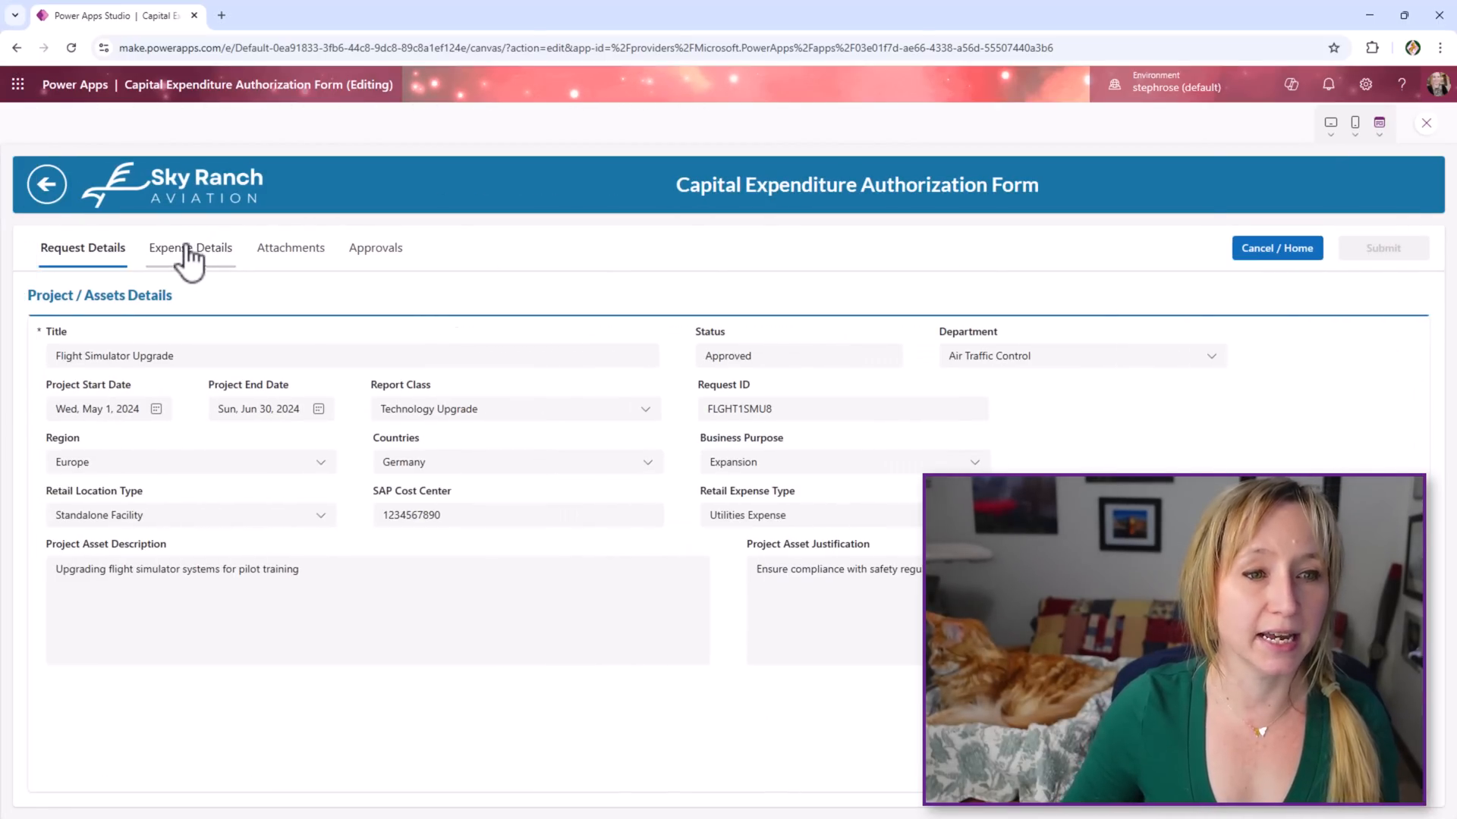
left_click(189, 247)
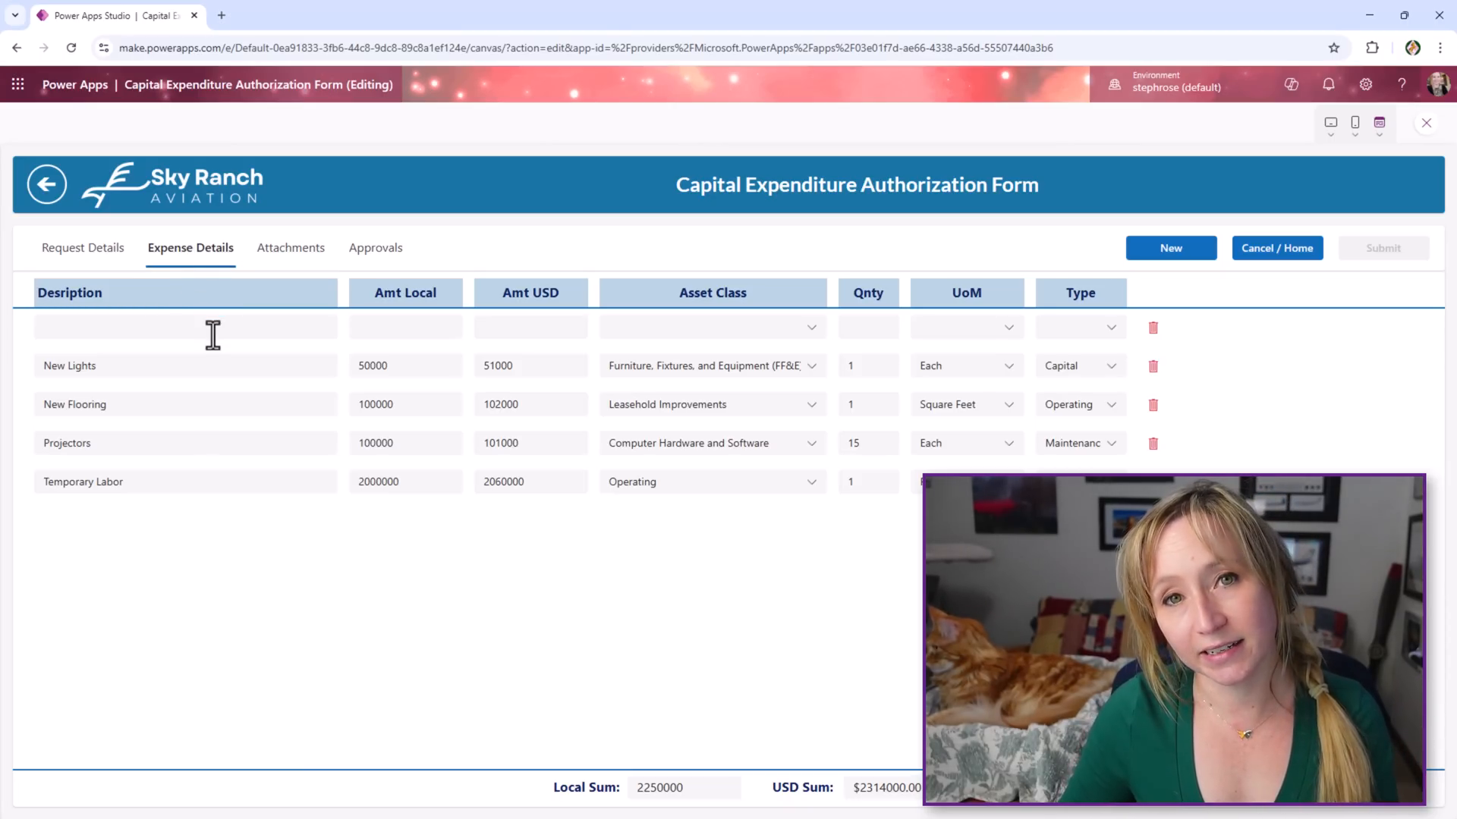
left_click(290, 247)
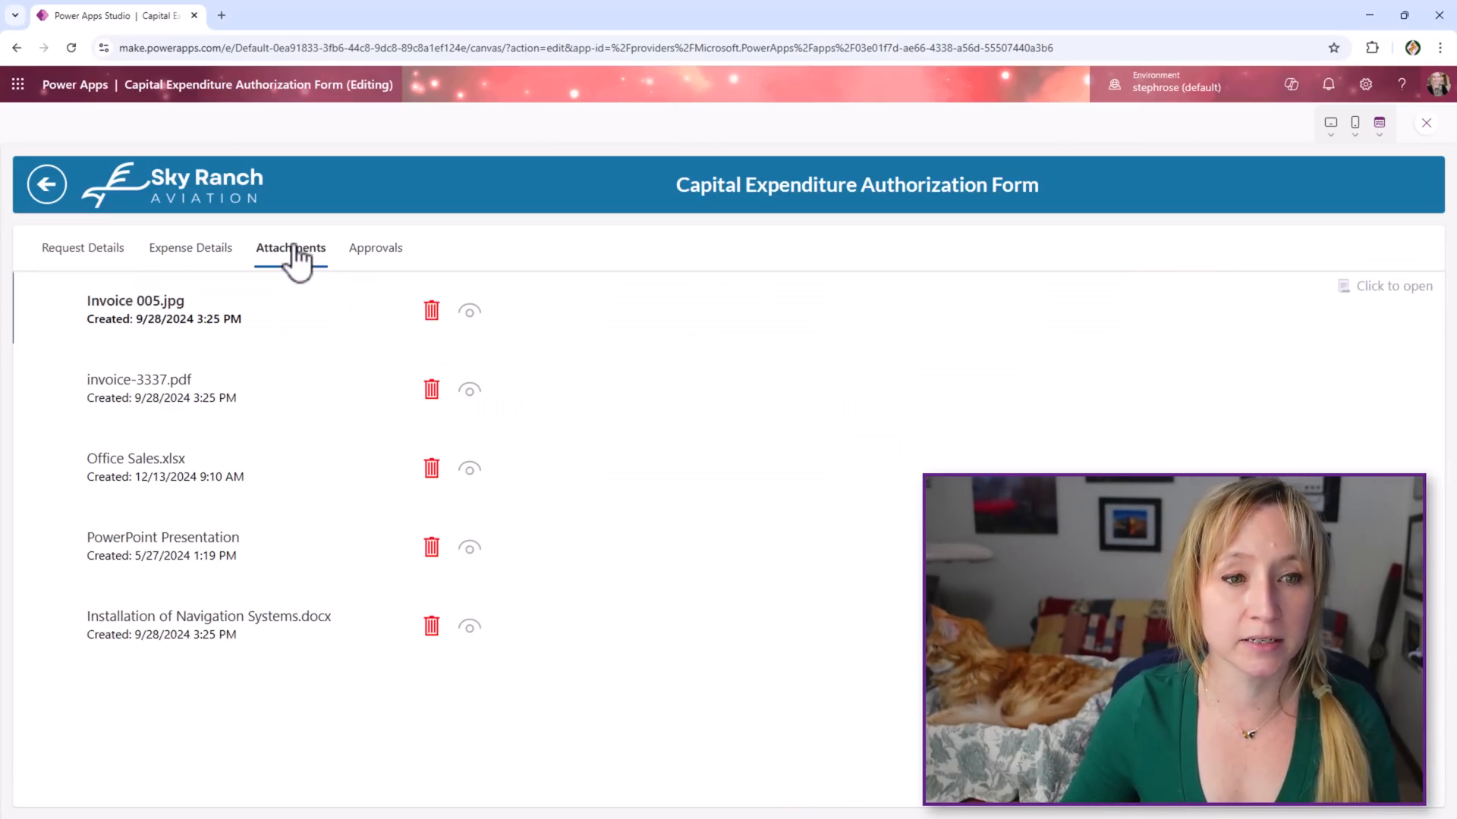
left_click(375, 247)
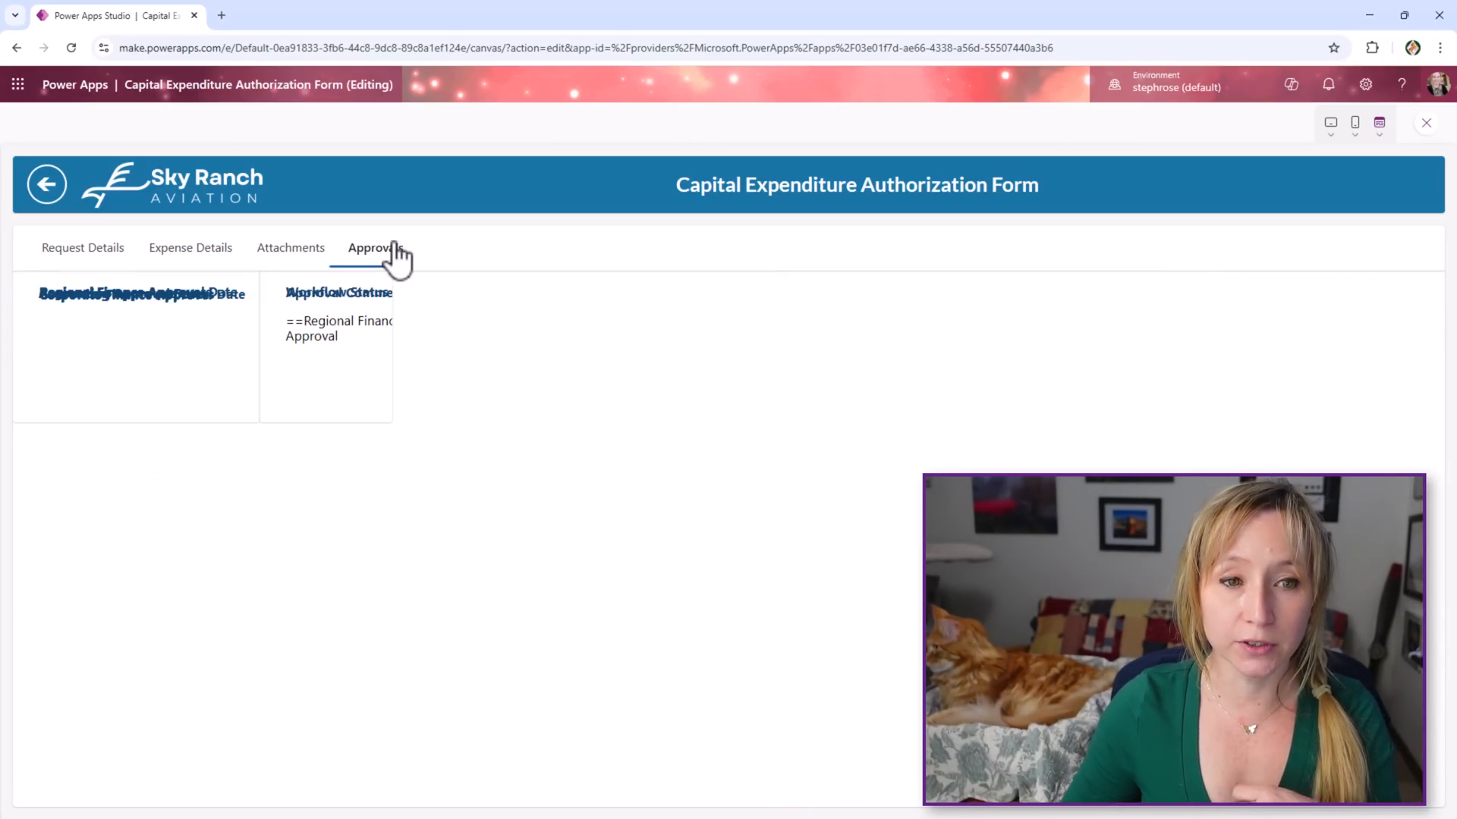
left_click(374, 247)
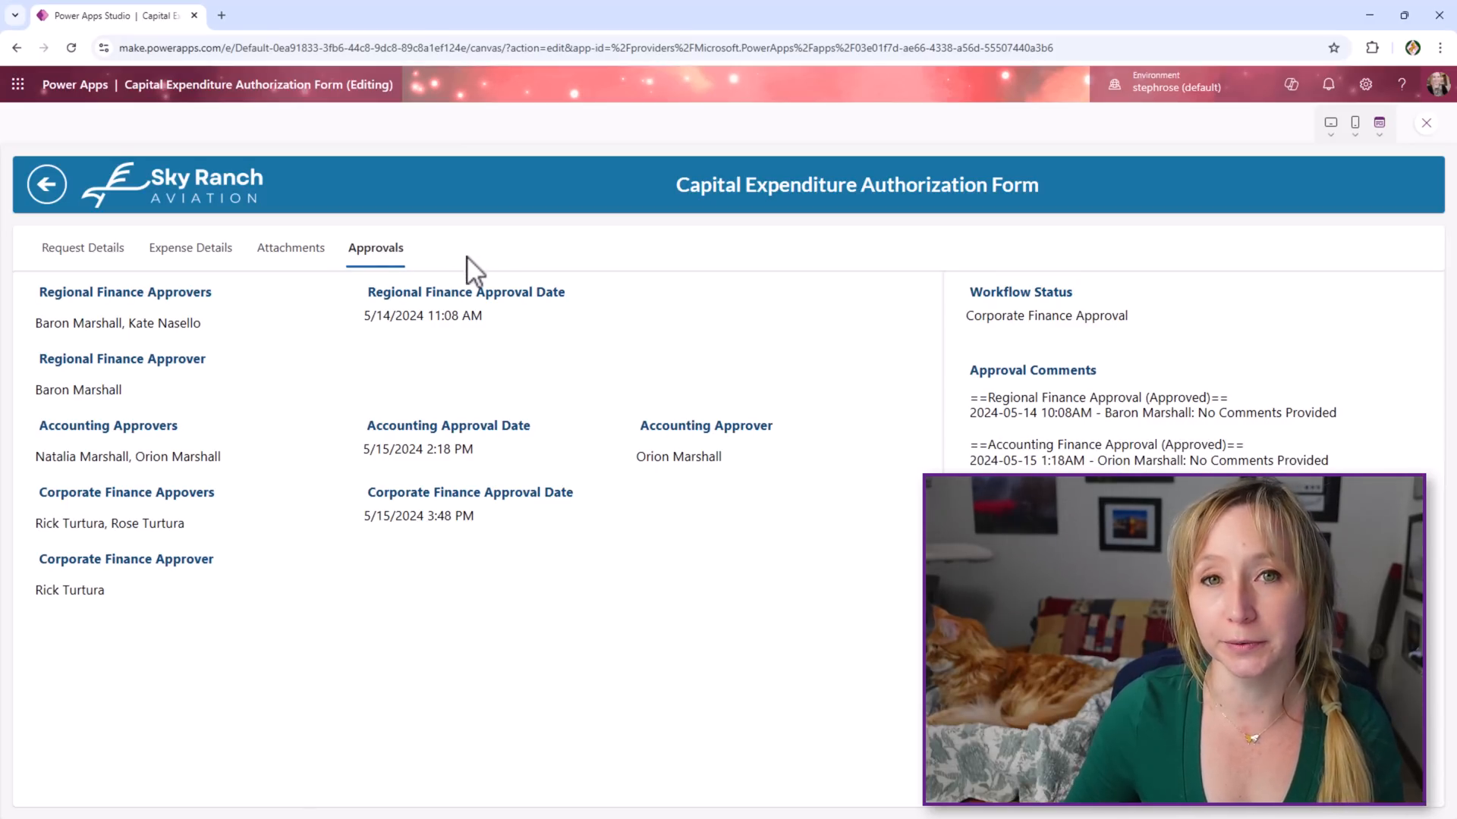
mouse_move(82, 247)
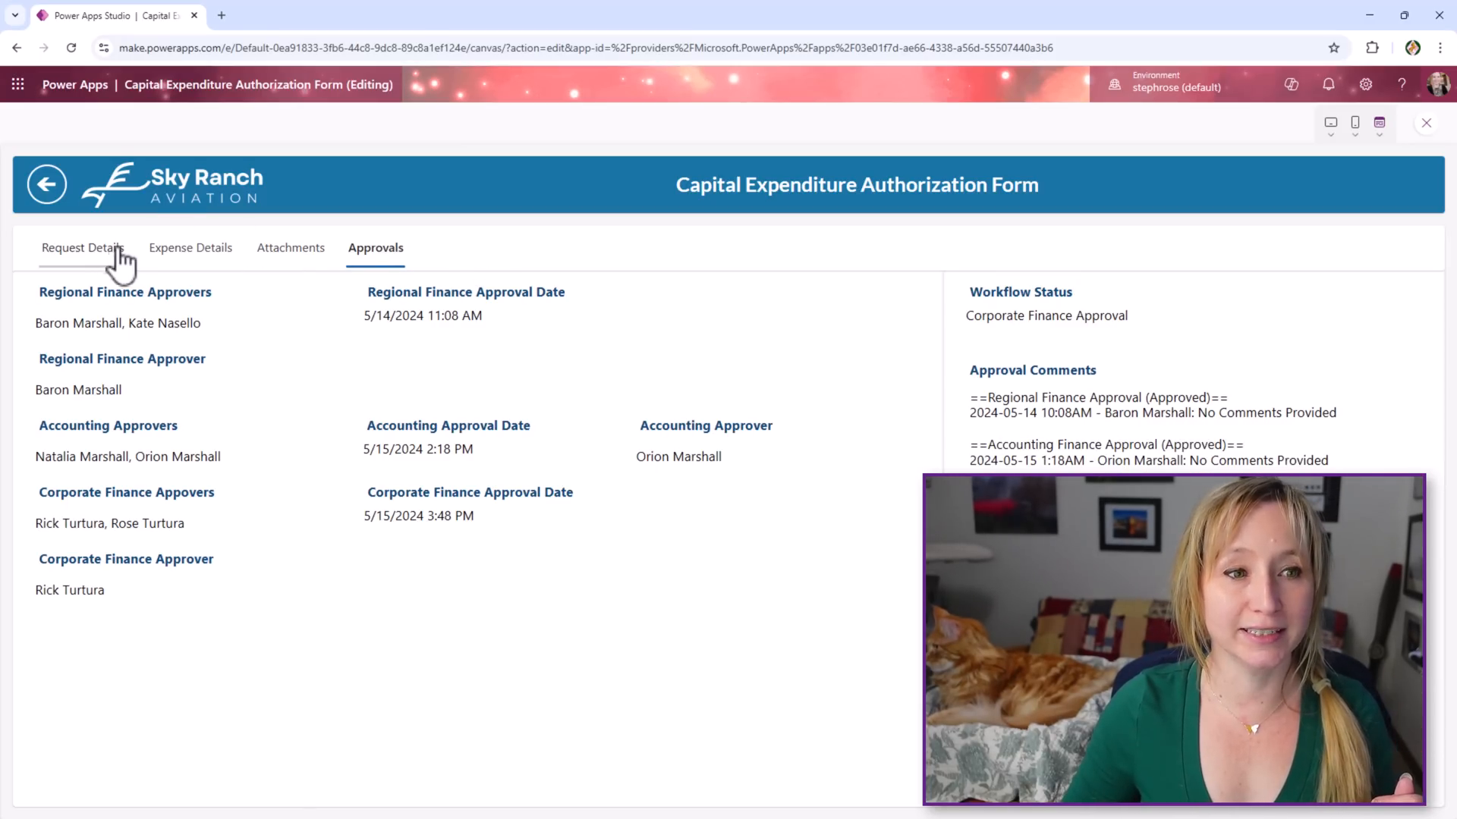
left_click(82, 248)
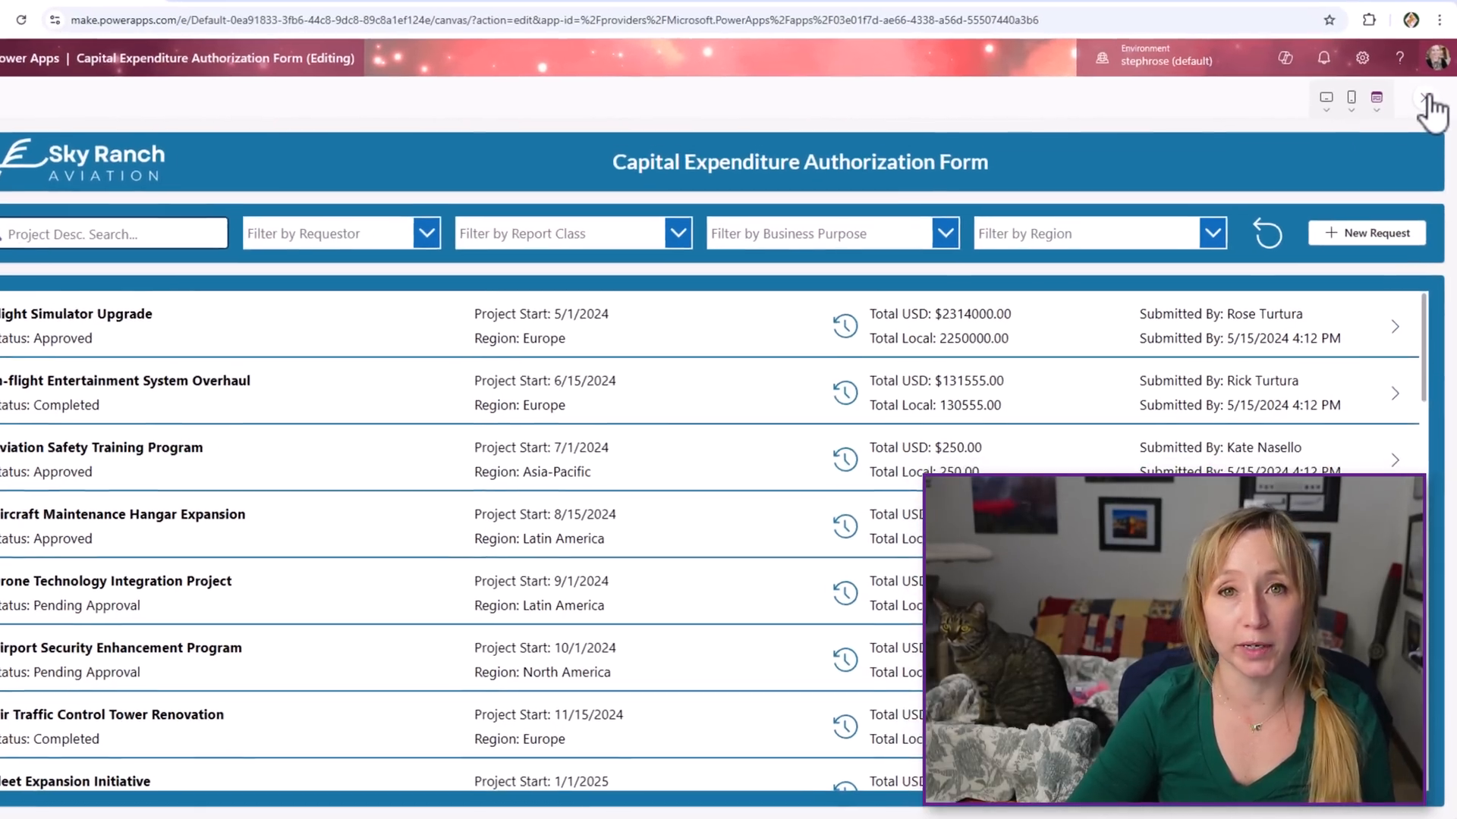
Close the app preview and dismiss the Did you know tip
left_click(1434, 97)
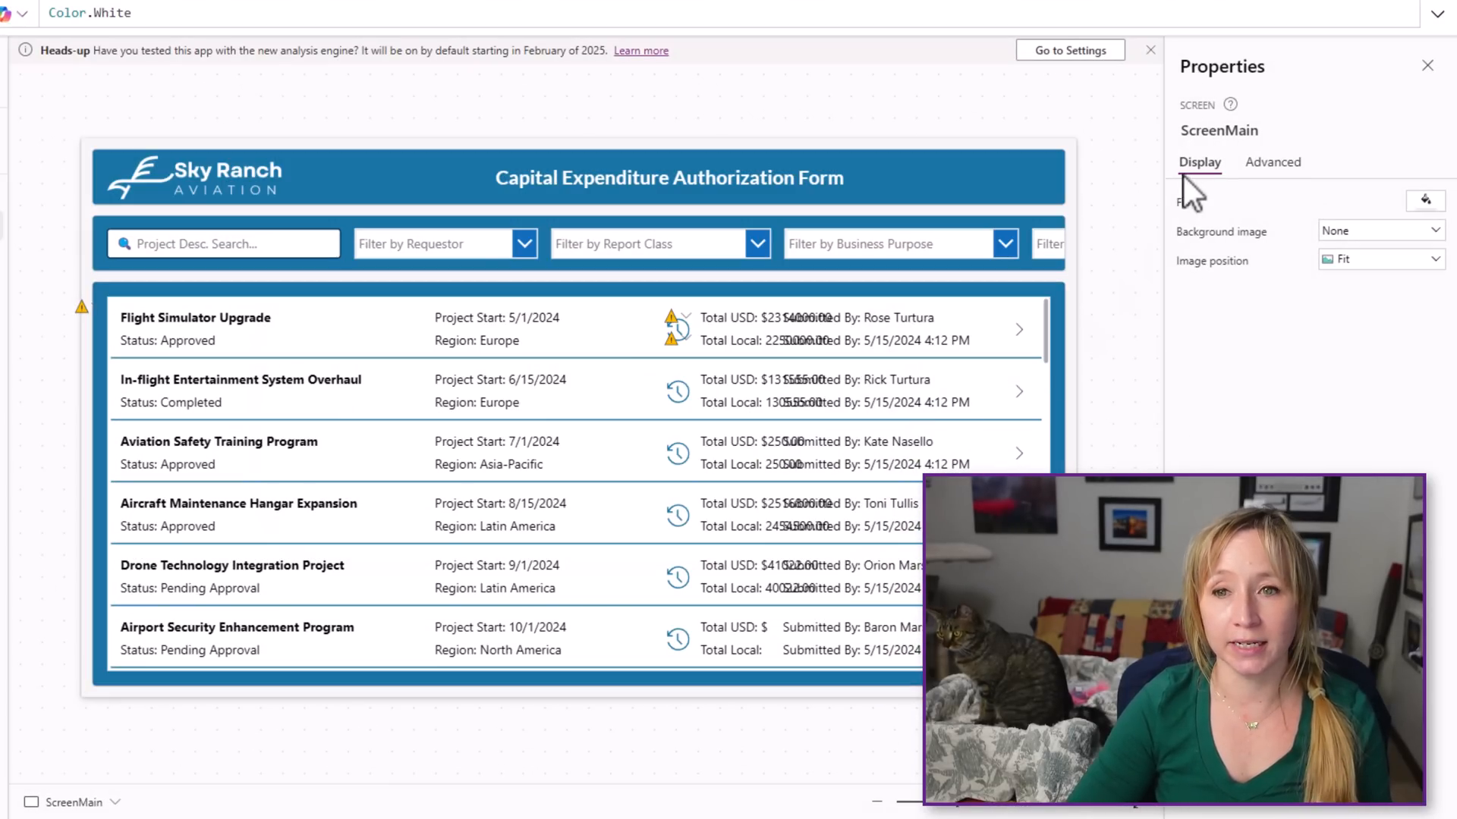
left_click(1150, 50)
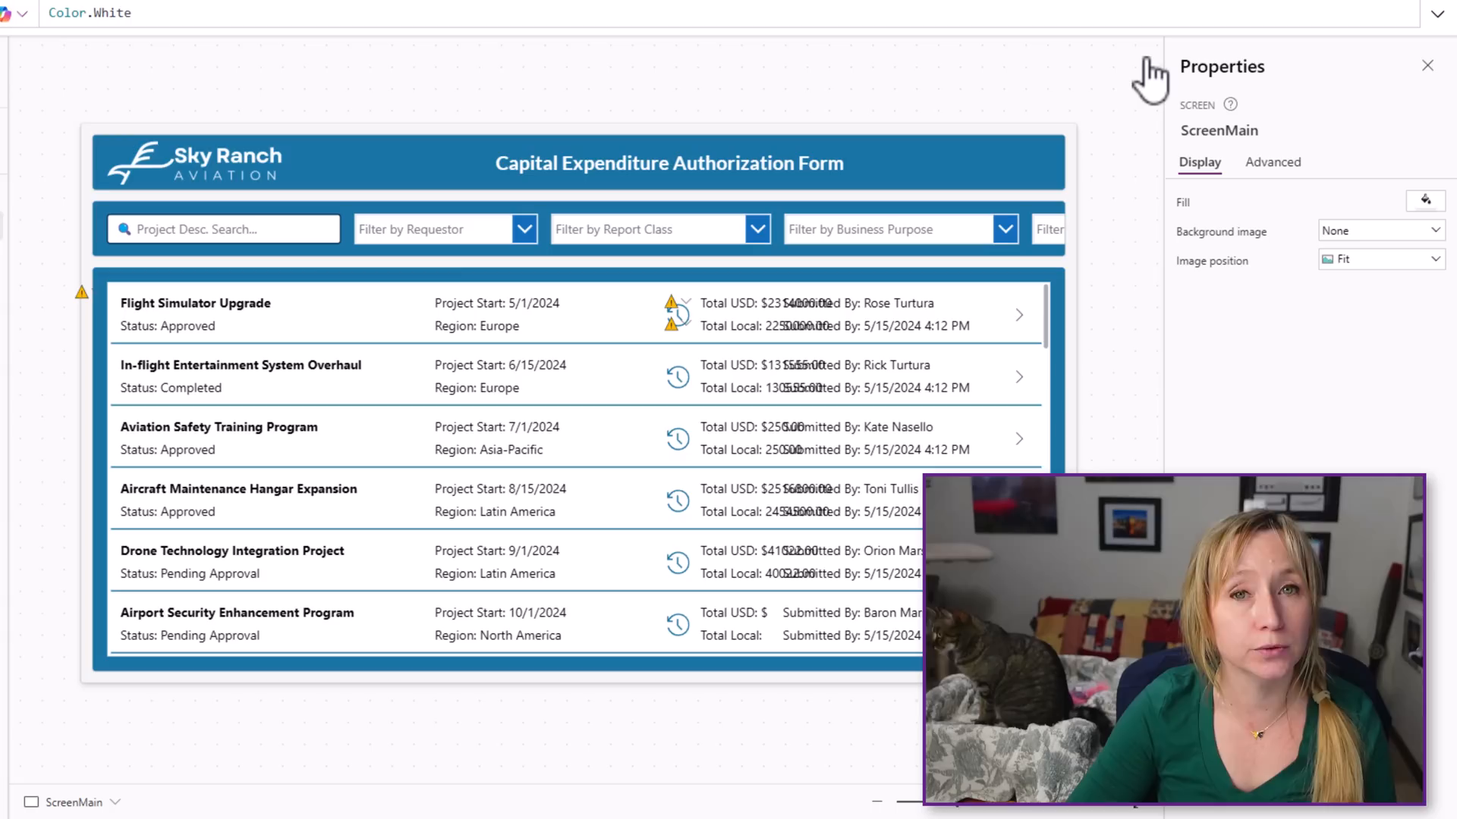
mouse_move(1125, 261)
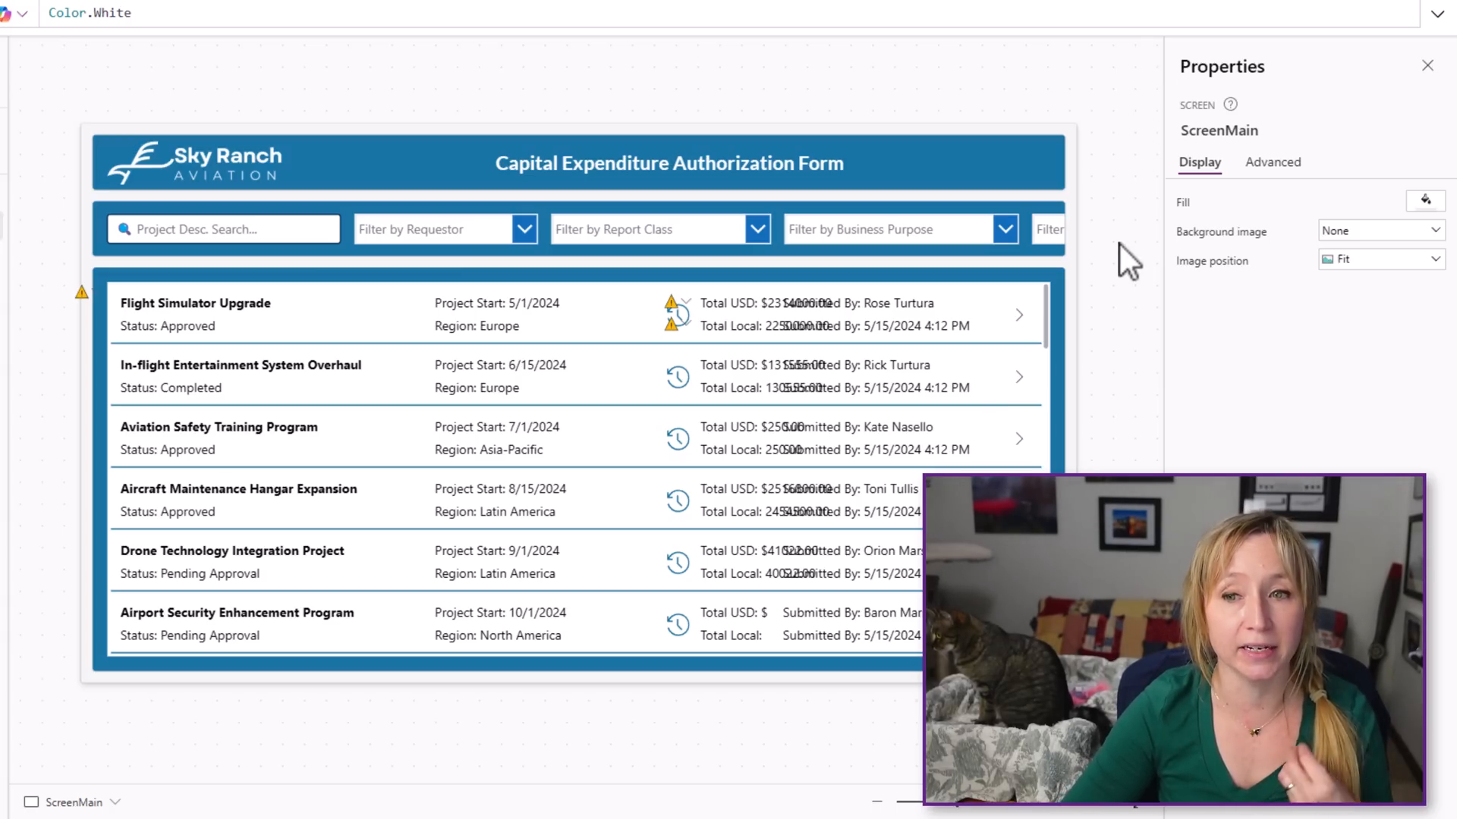
mouse_move(1106, 260)
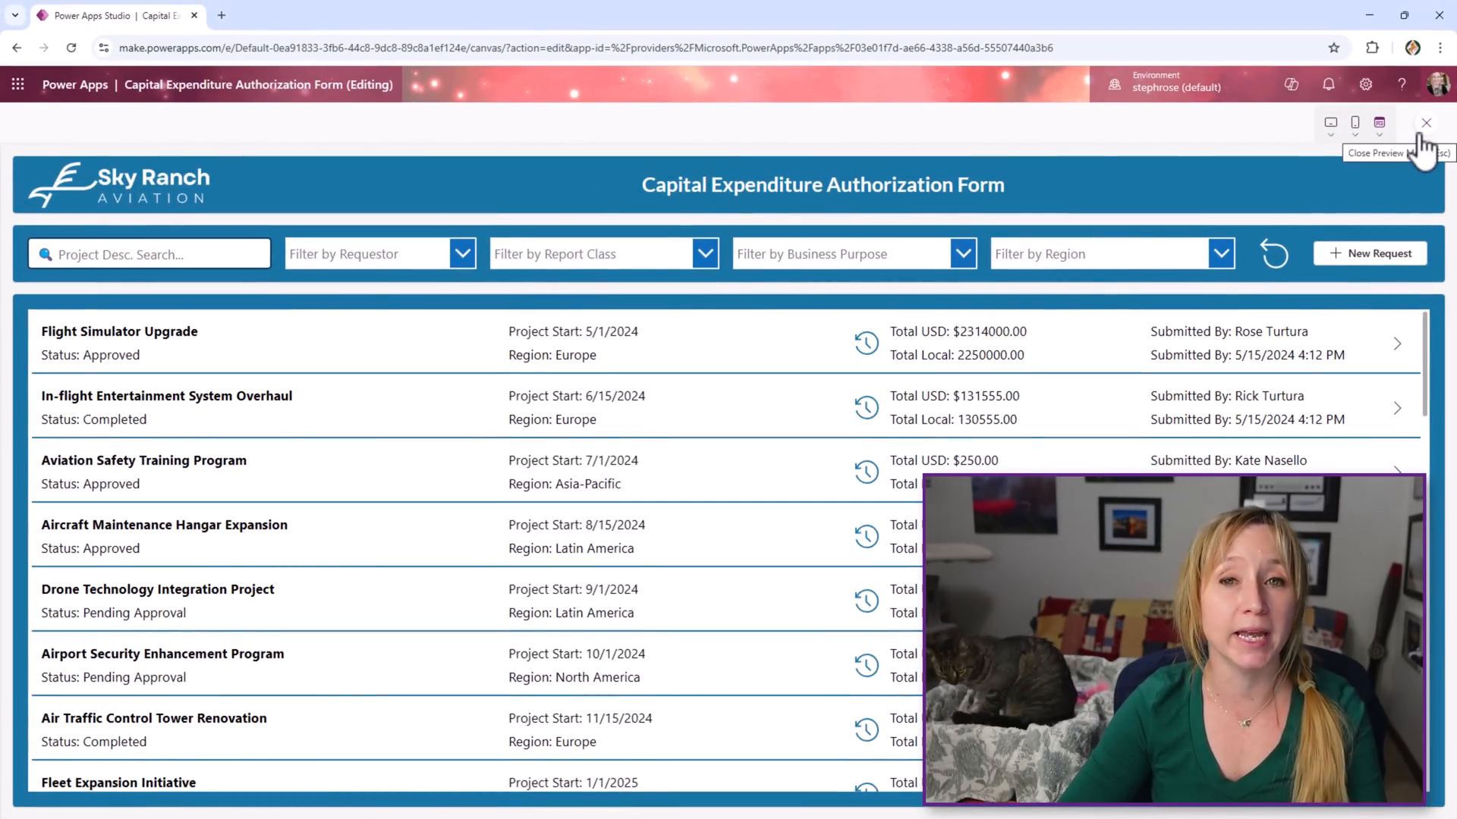
left_click(1425, 122)
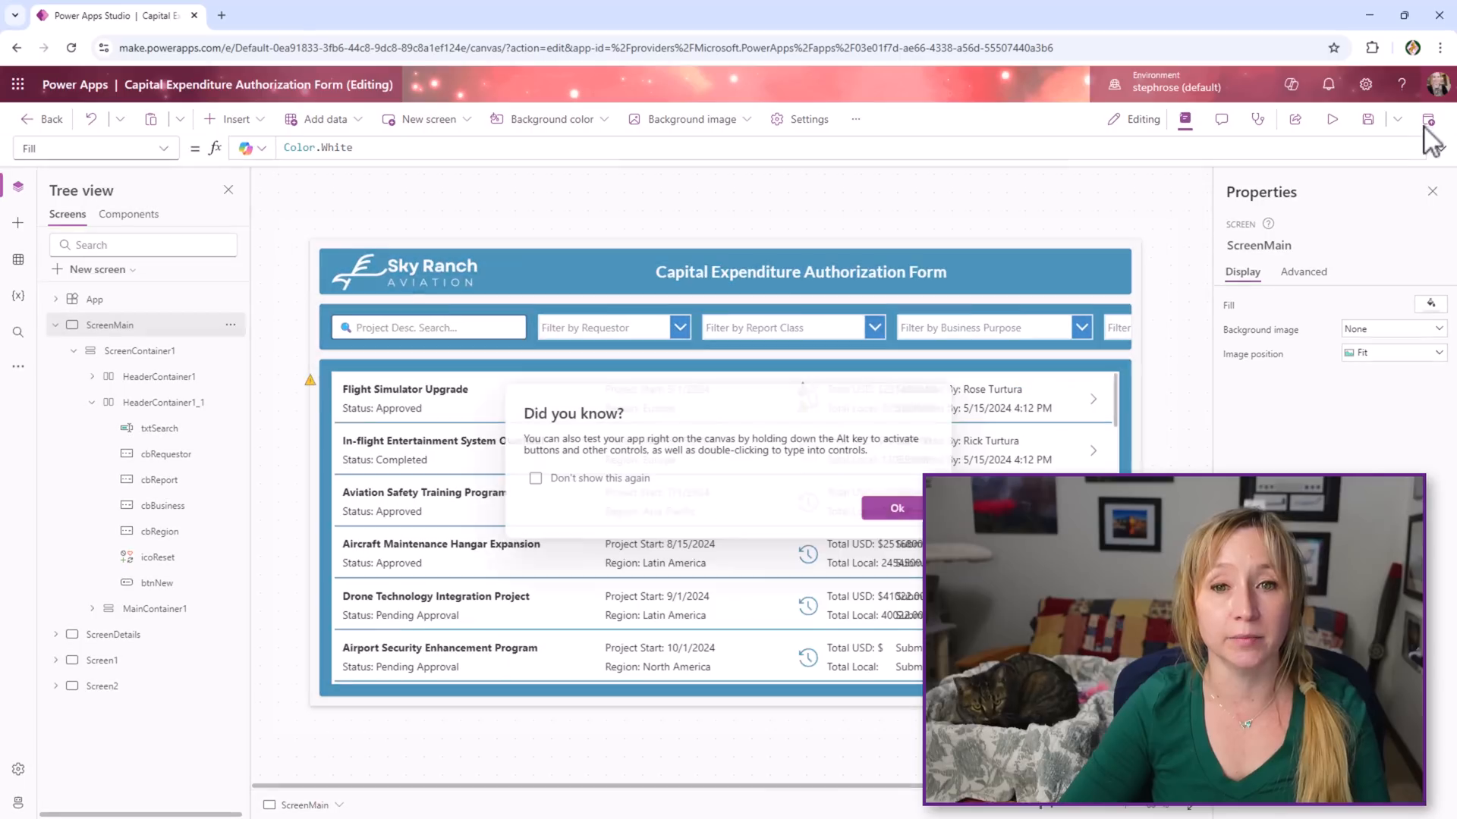
left_click(896, 509)
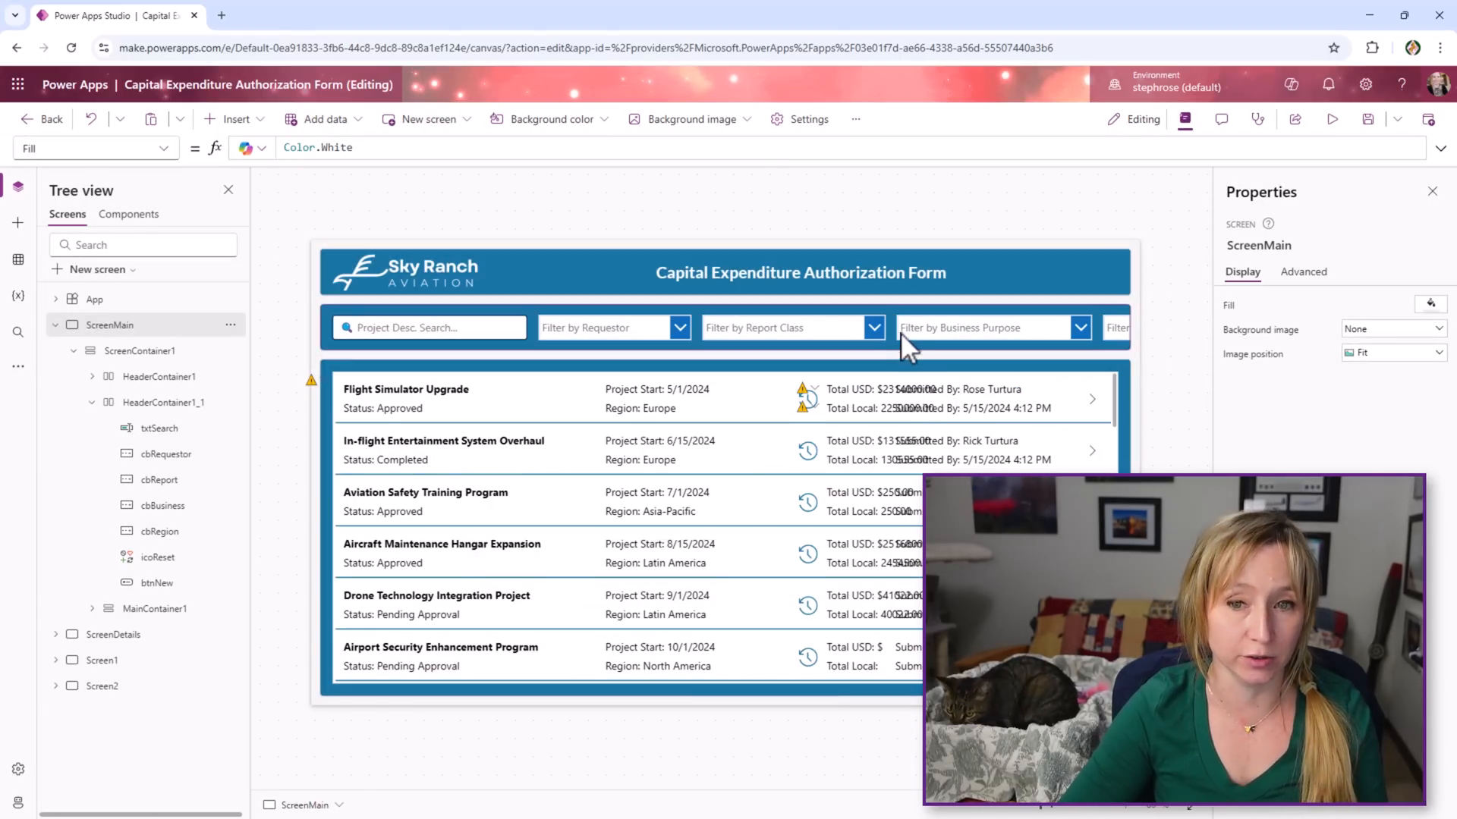
Select the business purpose filter on ScreenMain and leave preview again for editing
left_click(958, 328)
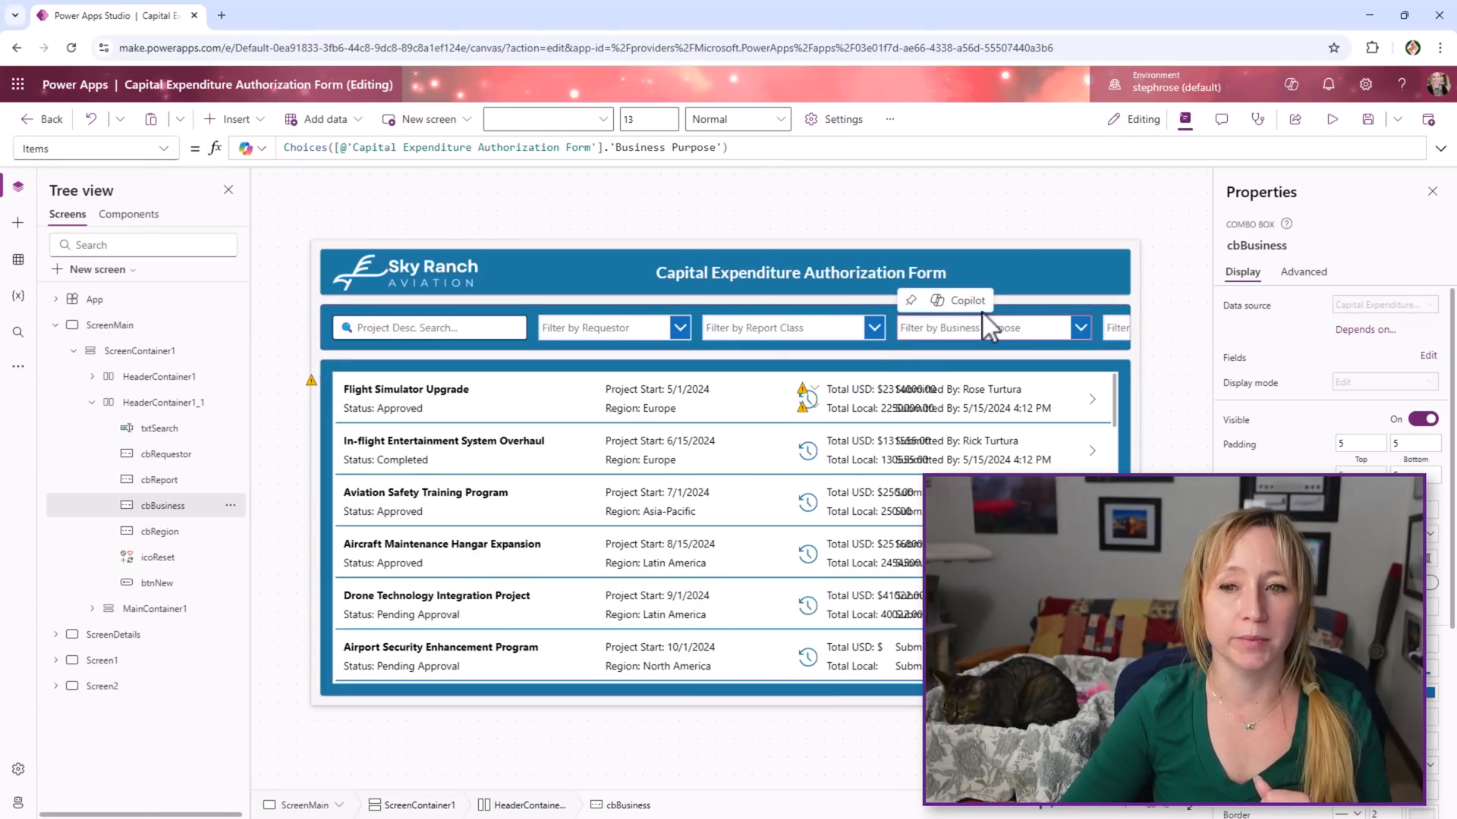
left_click(1332, 118)
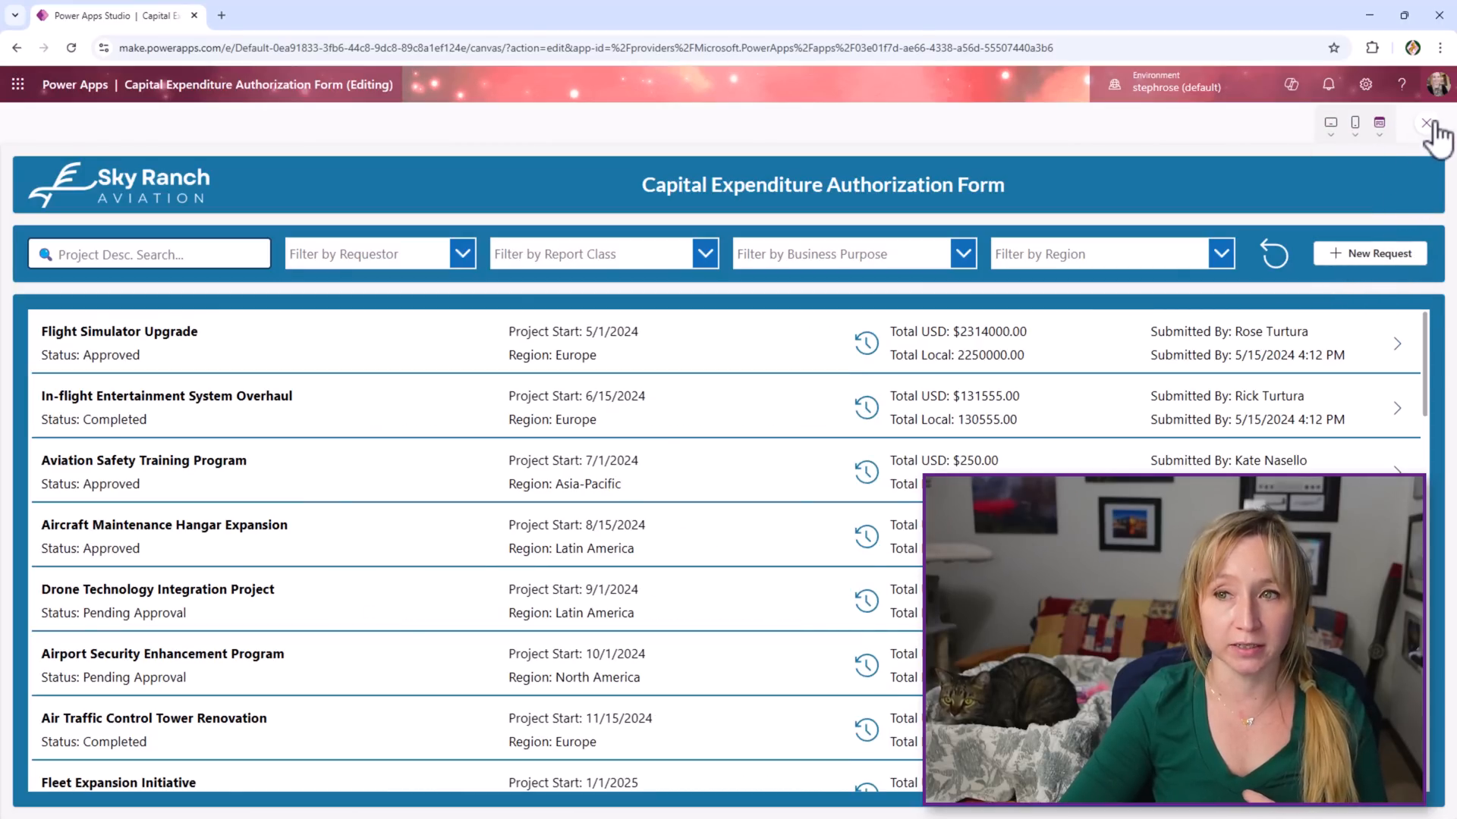
mouse_move(1430, 122)
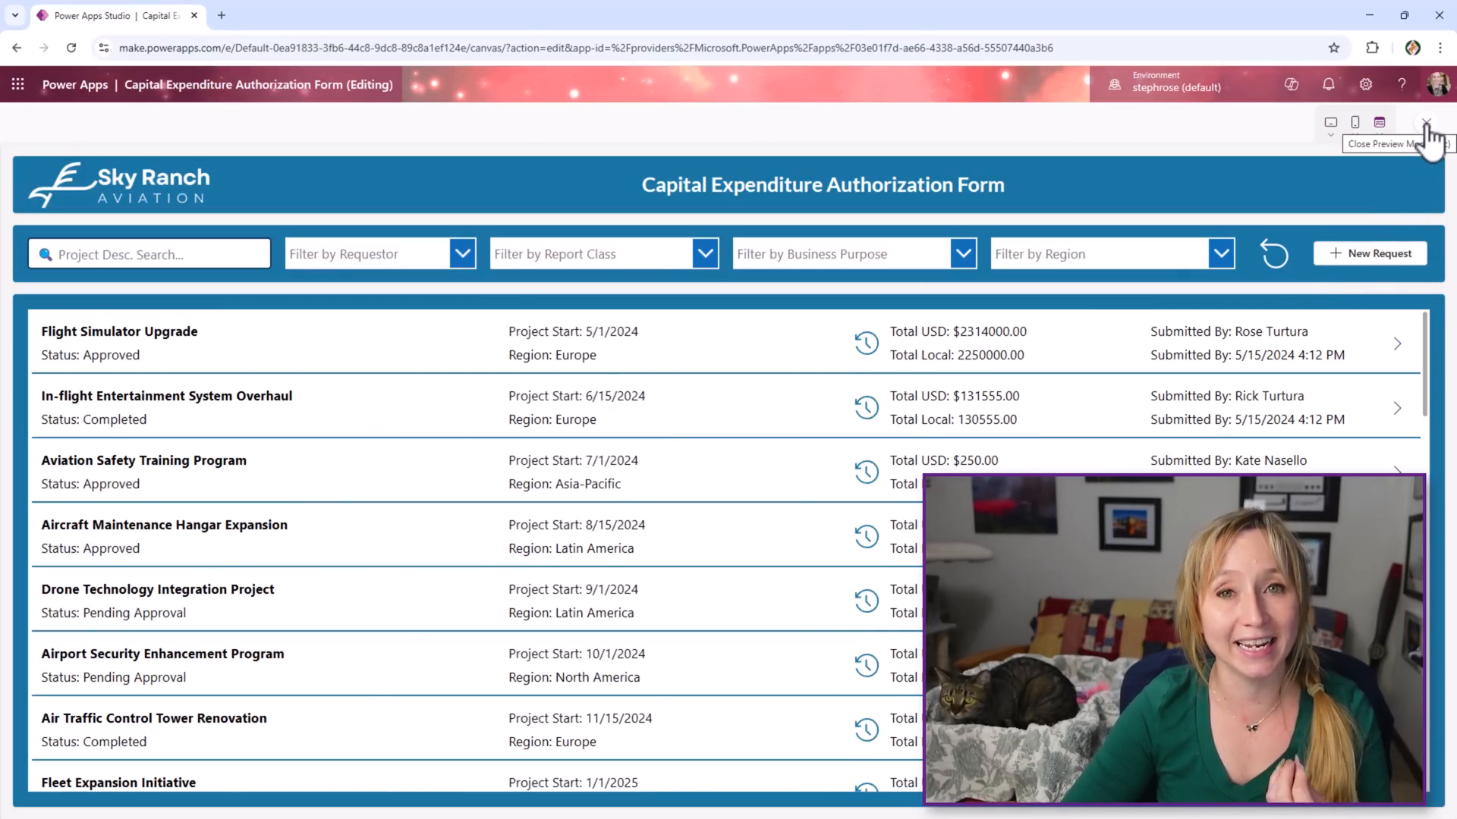
left_click(1429, 121)
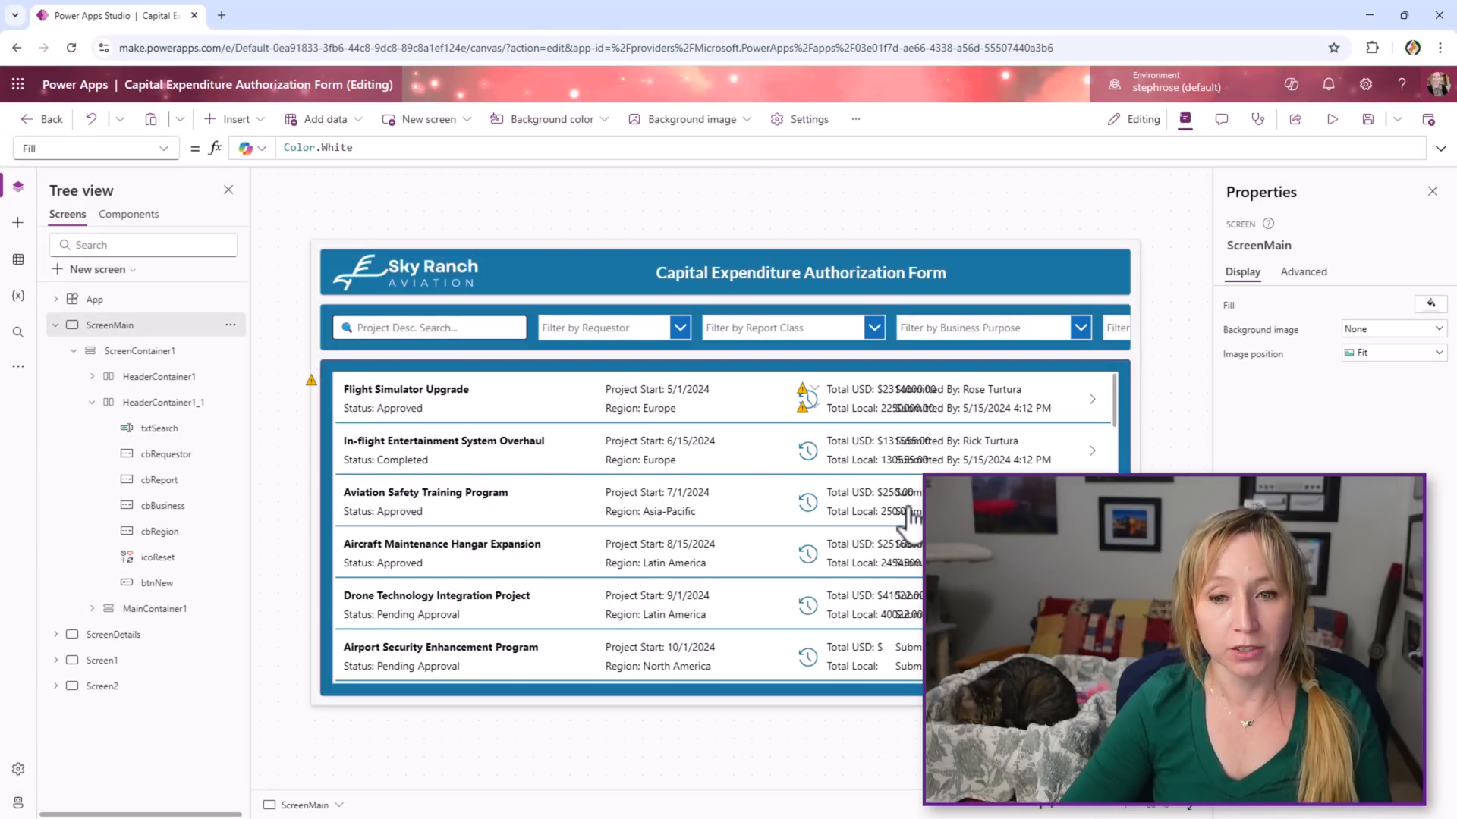
mouse_move(1077, 327)
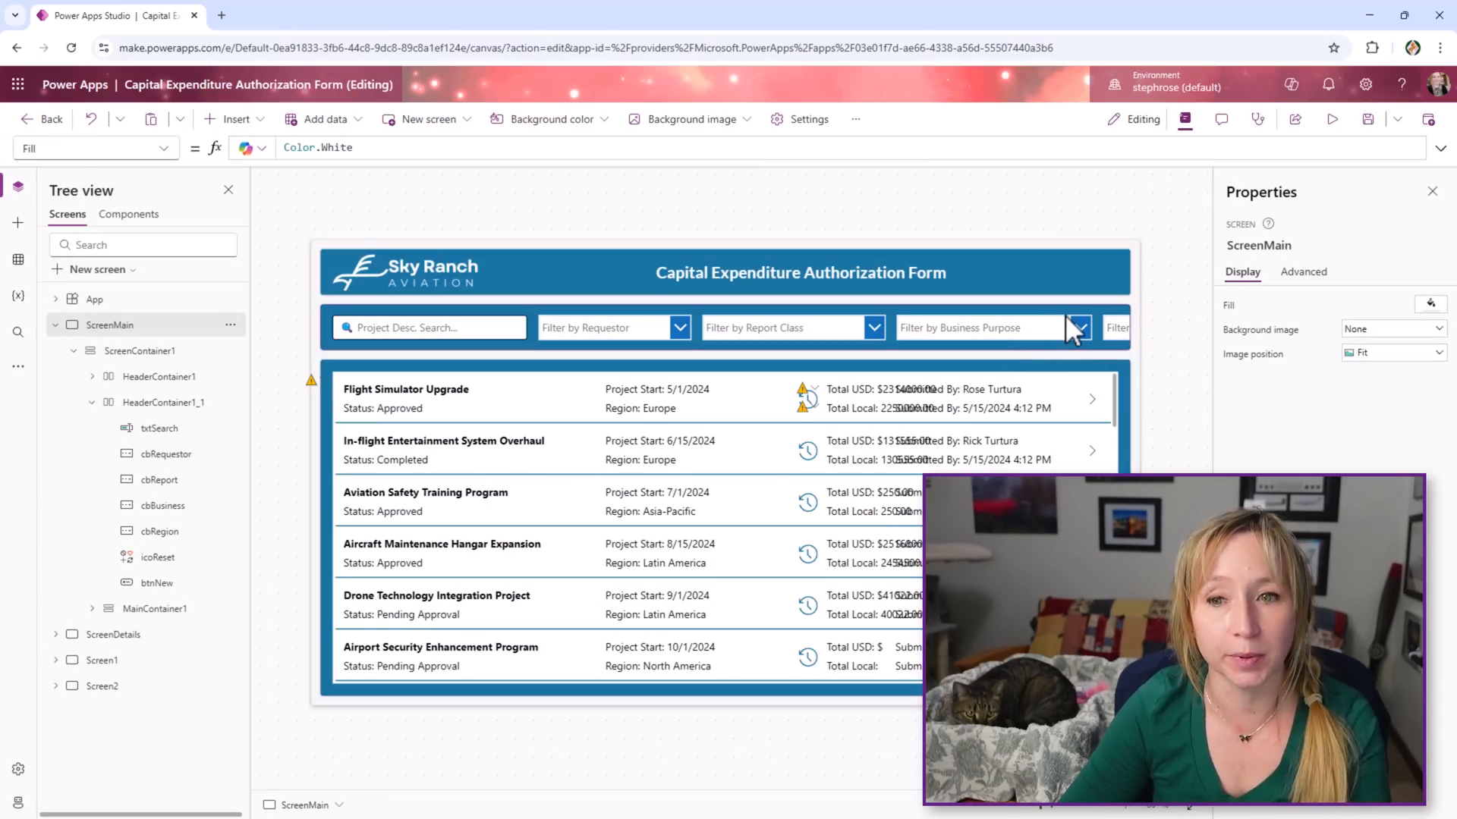
Inspect the business purpose filter, the New Request button formula and the insertable controls
left_click(977, 328)
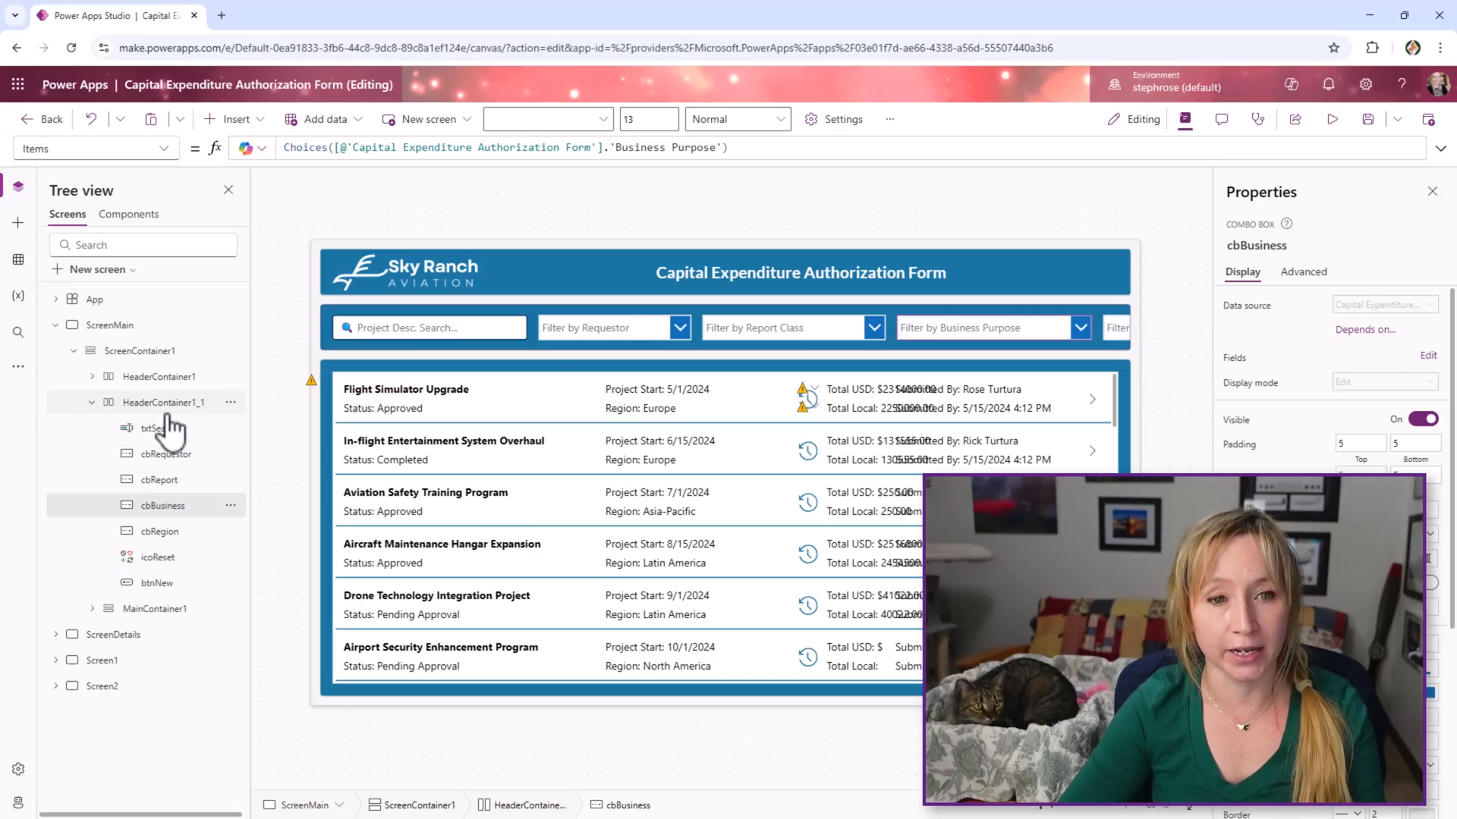
left_click(156, 583)
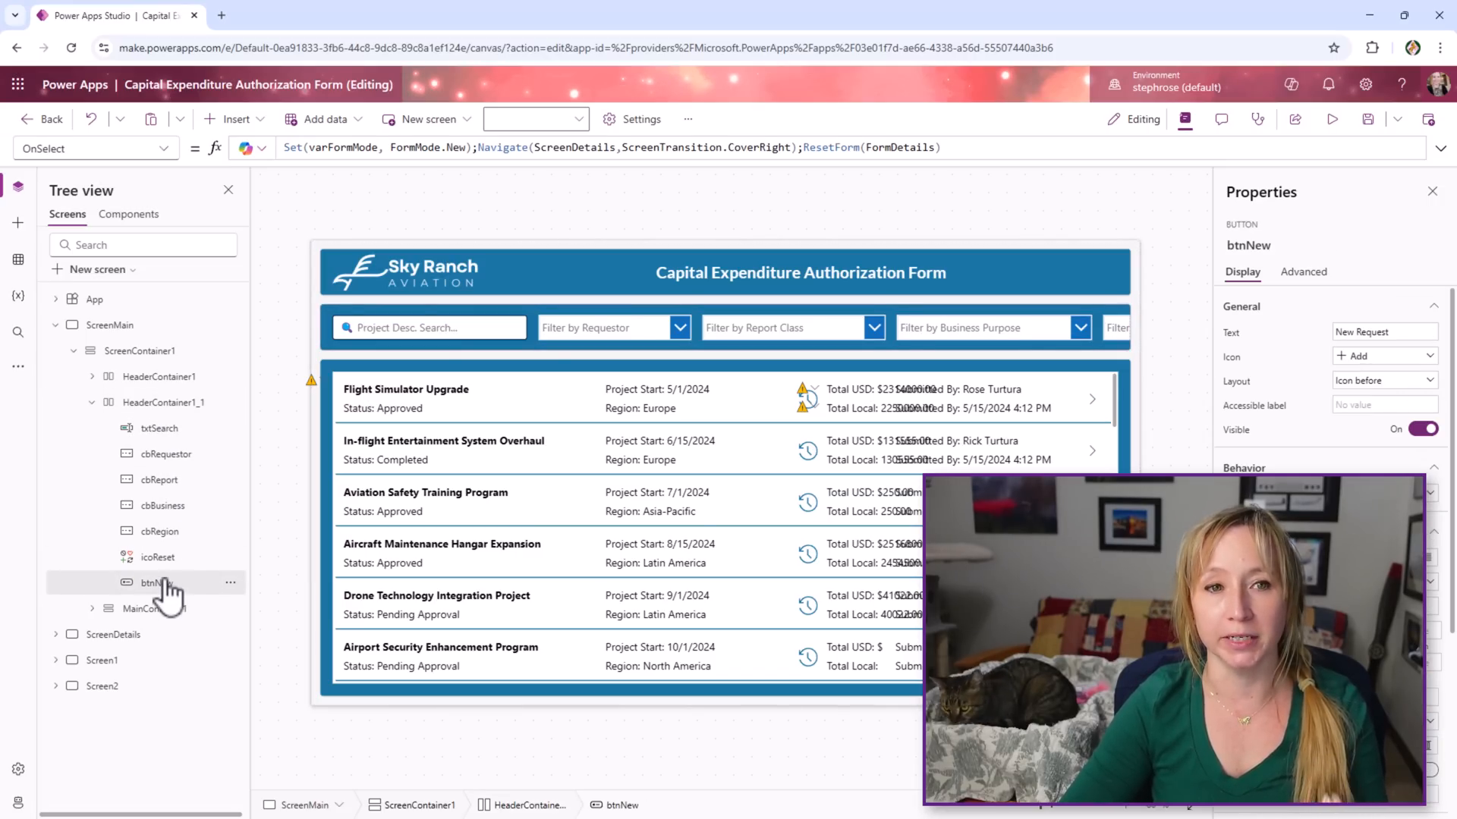
mouse_move(320, 191)
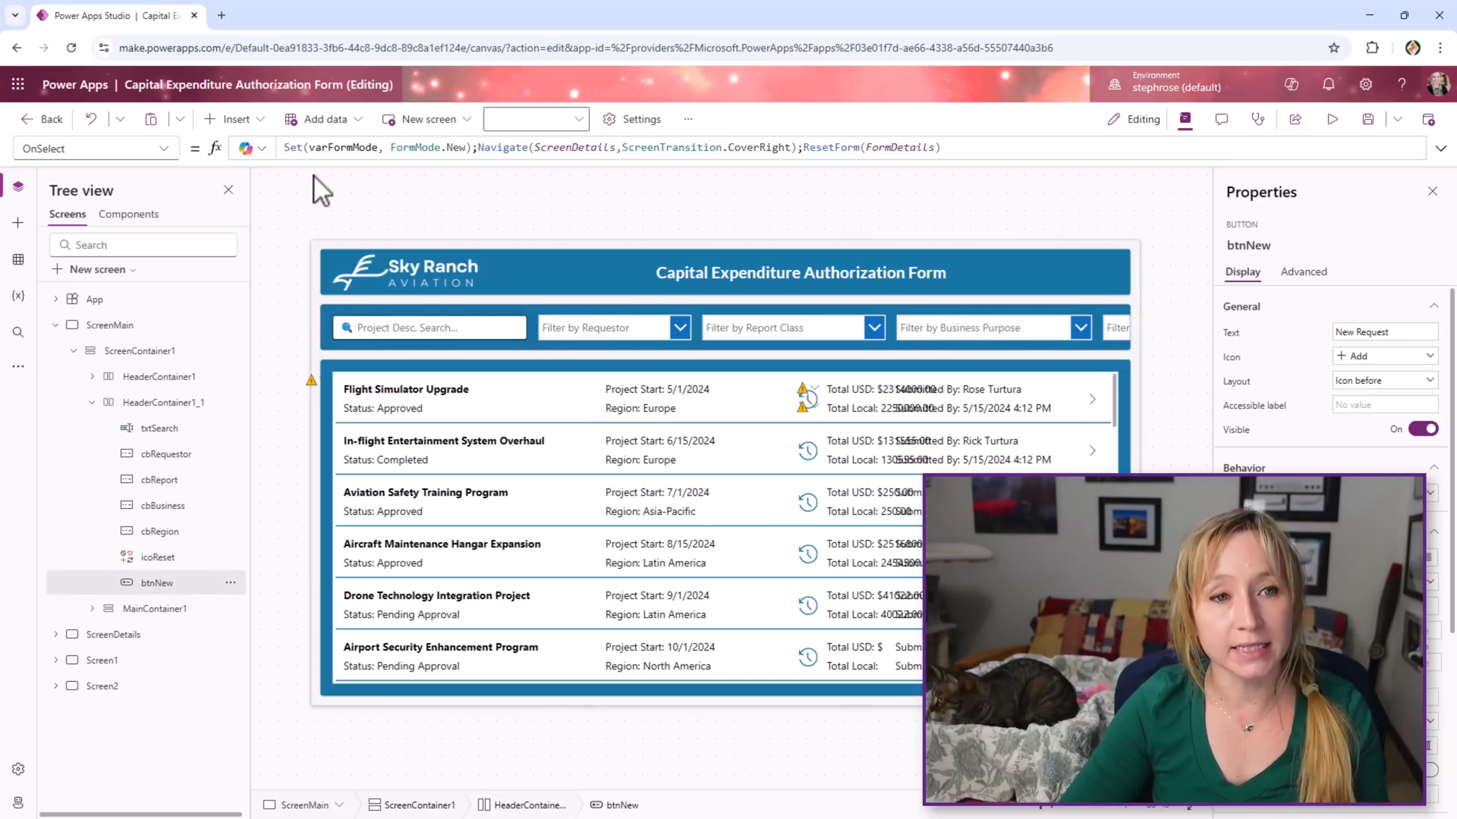
left_click(237, 118)
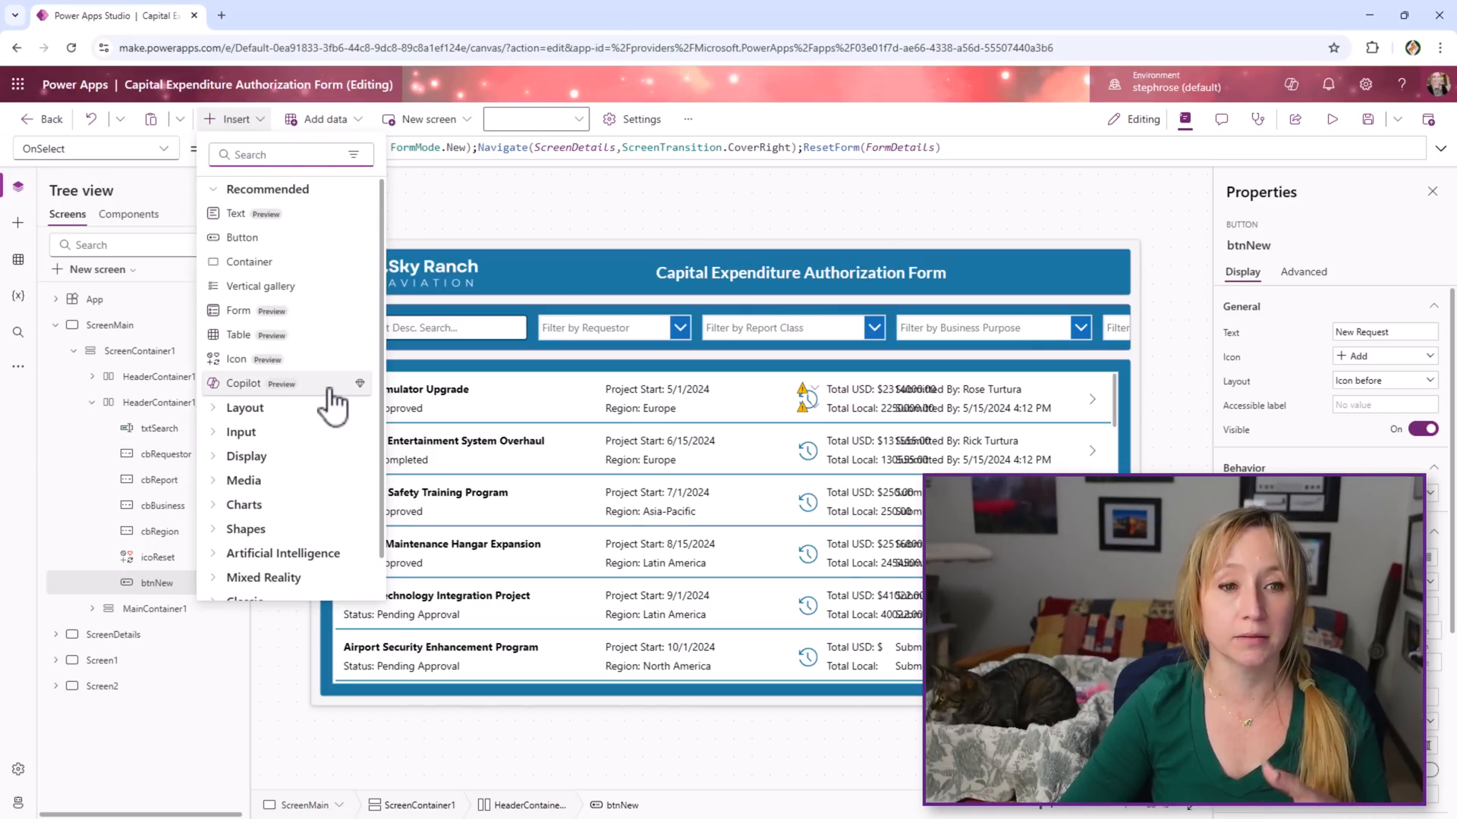
mouse_move(850, 176)
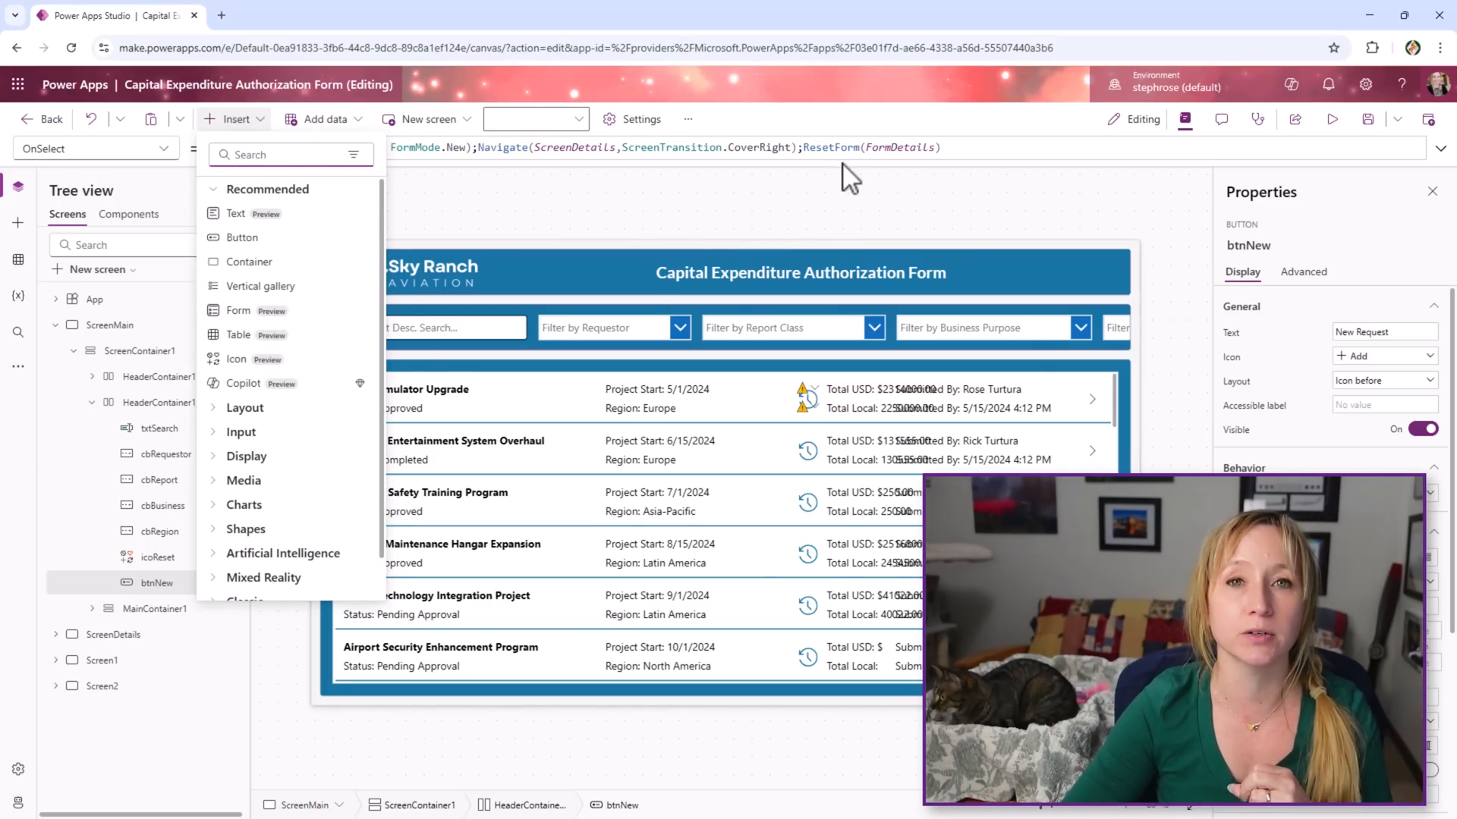
mouse_move(577, 242)
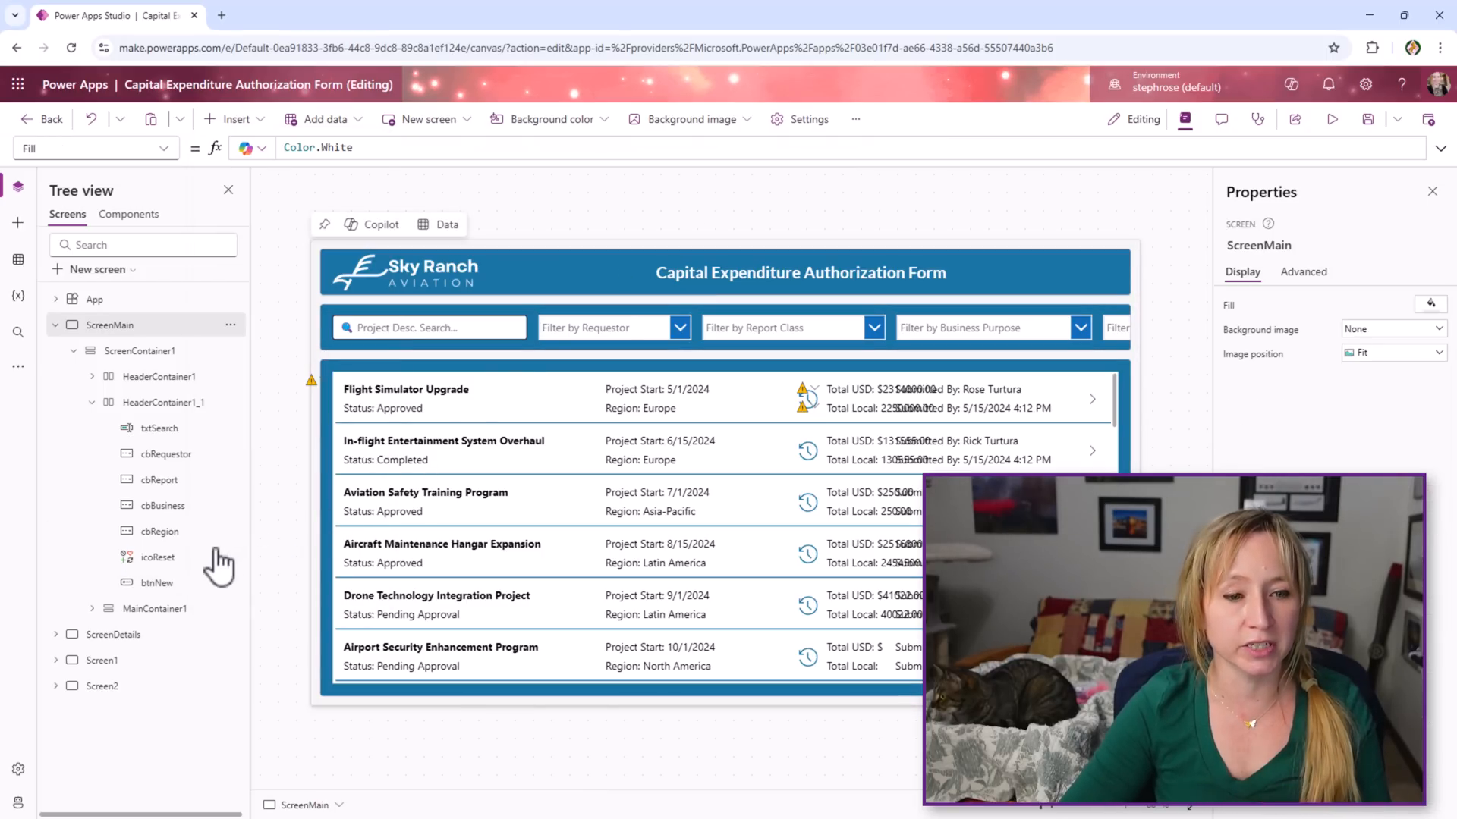
Set Visible to Off for the Report Class and Business Purpose filters
left_click(156, 583)
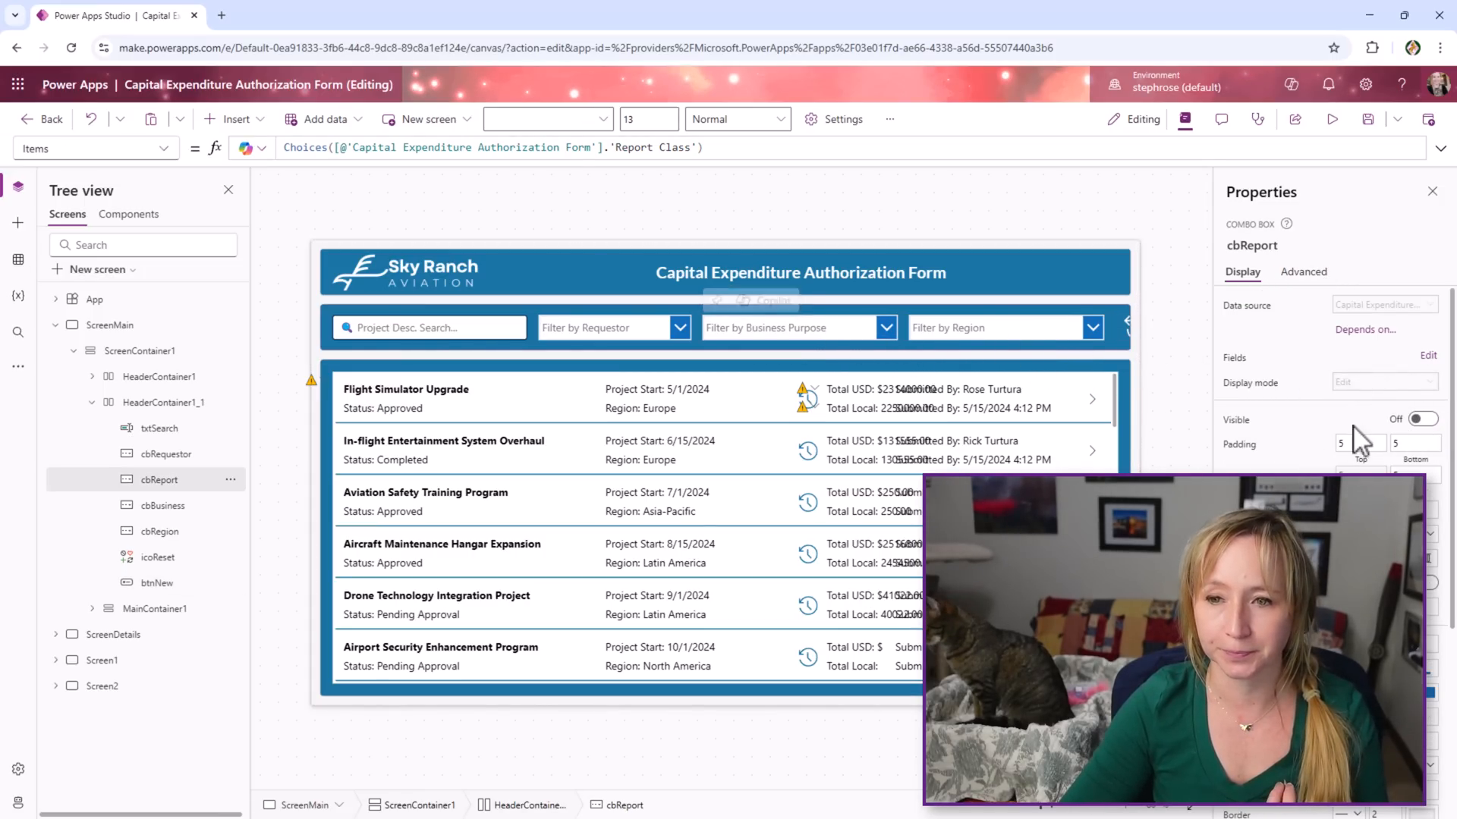
left_click(161, 531)
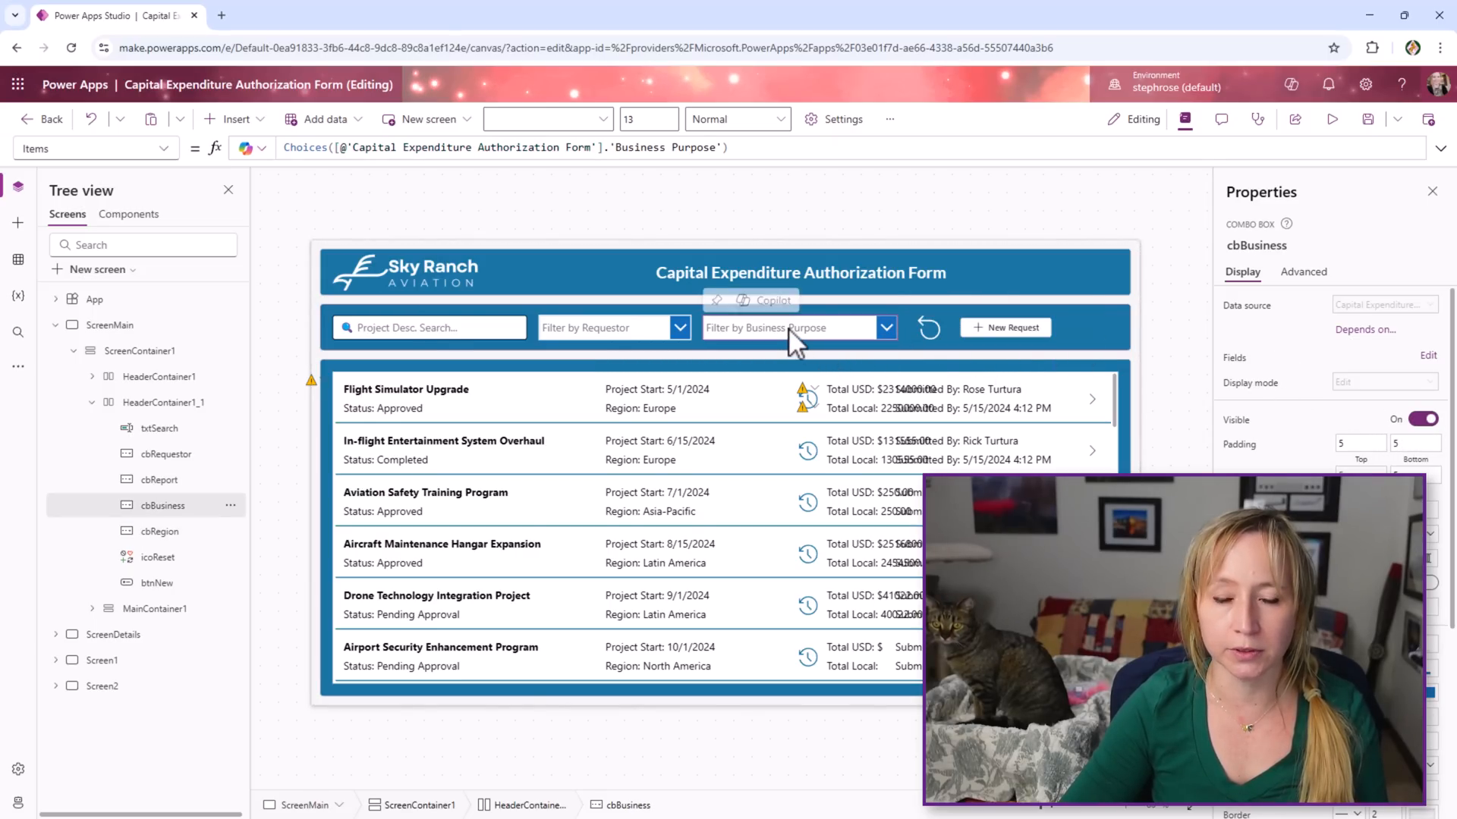
left_click(1420, 419)
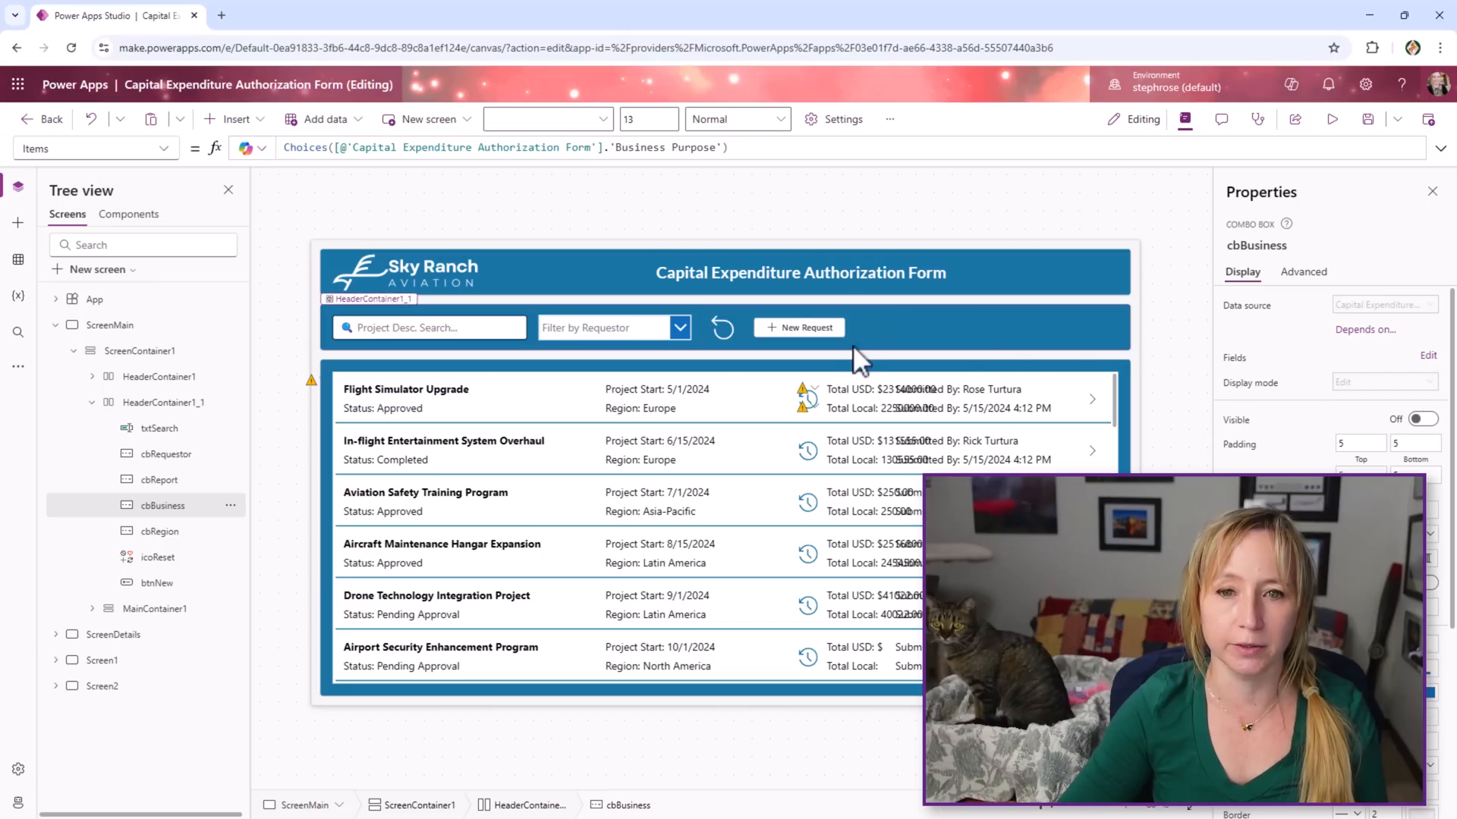
mouse_move(919, 346)
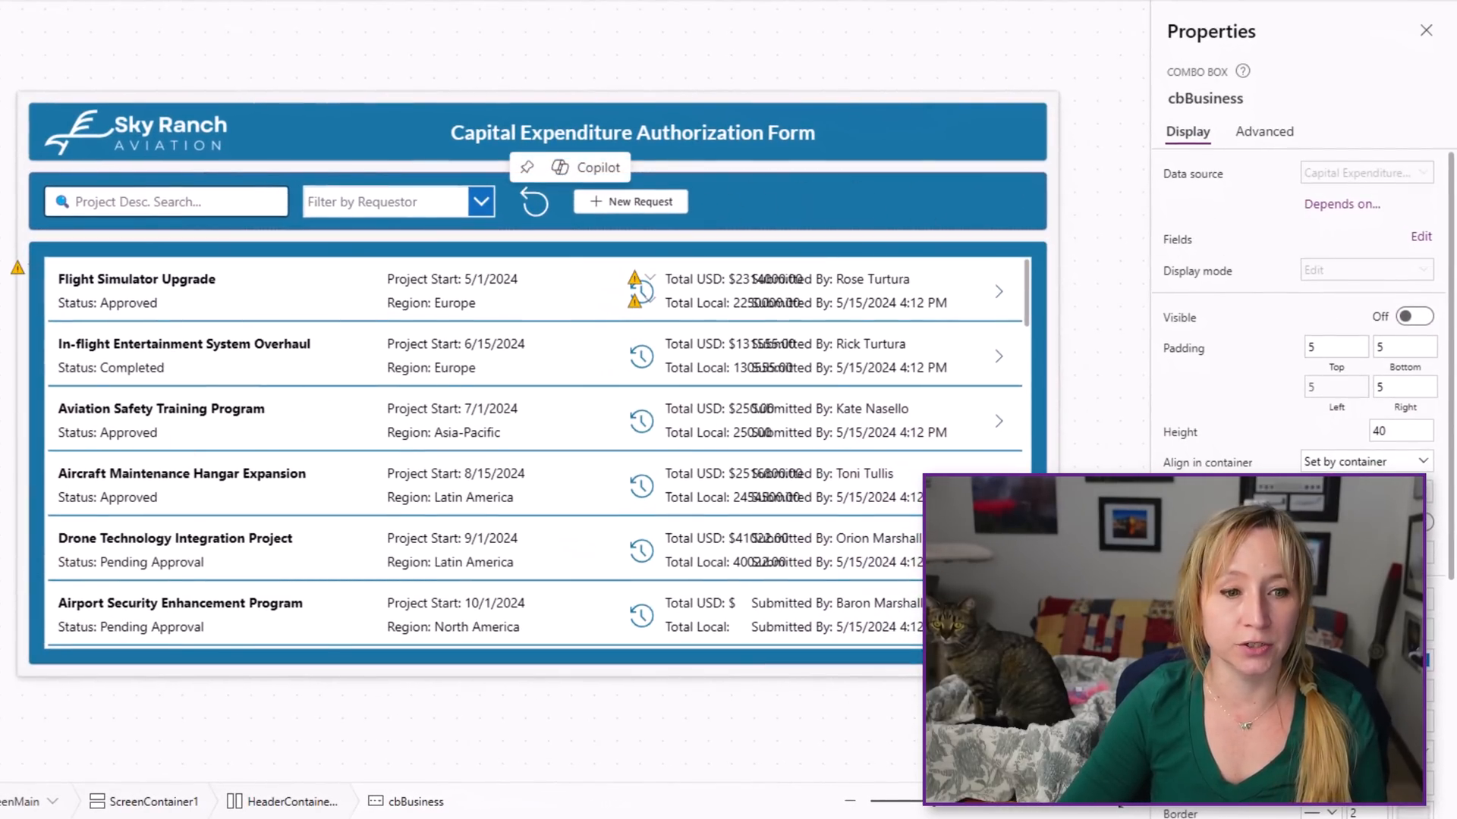
left_click(630, 202)
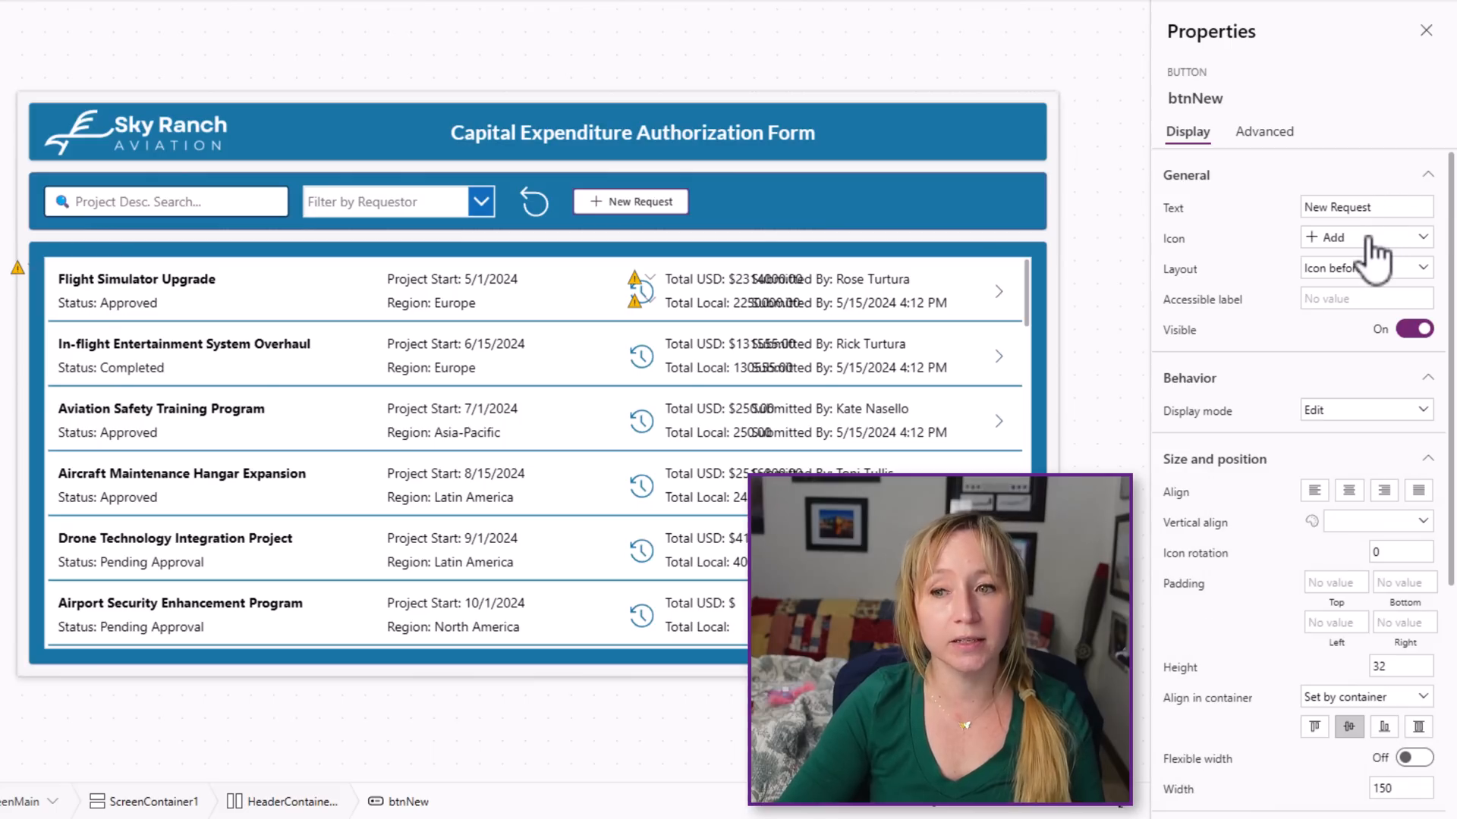
left_click(1366, 267)
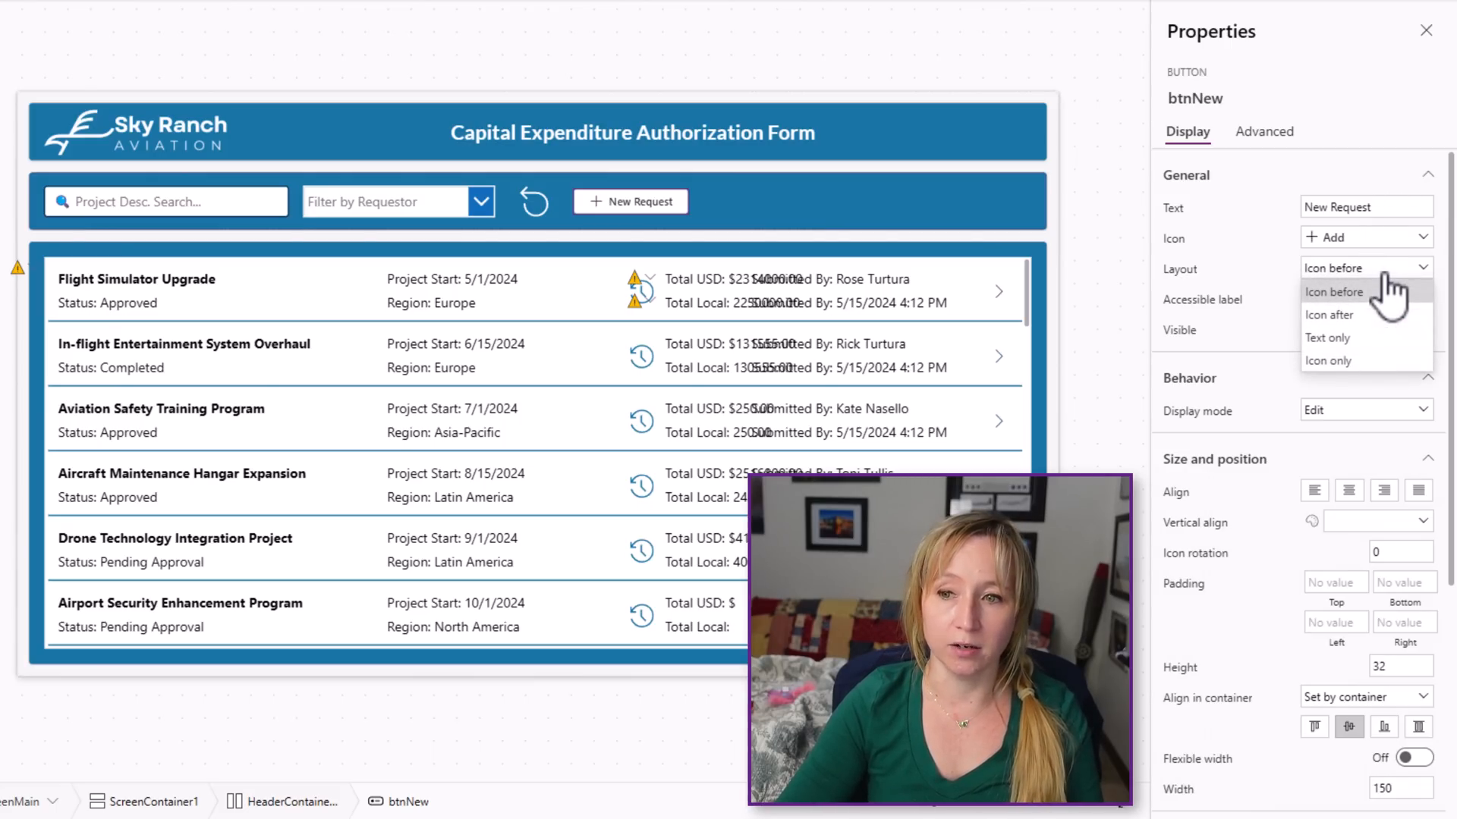
left_click(1329, 314)
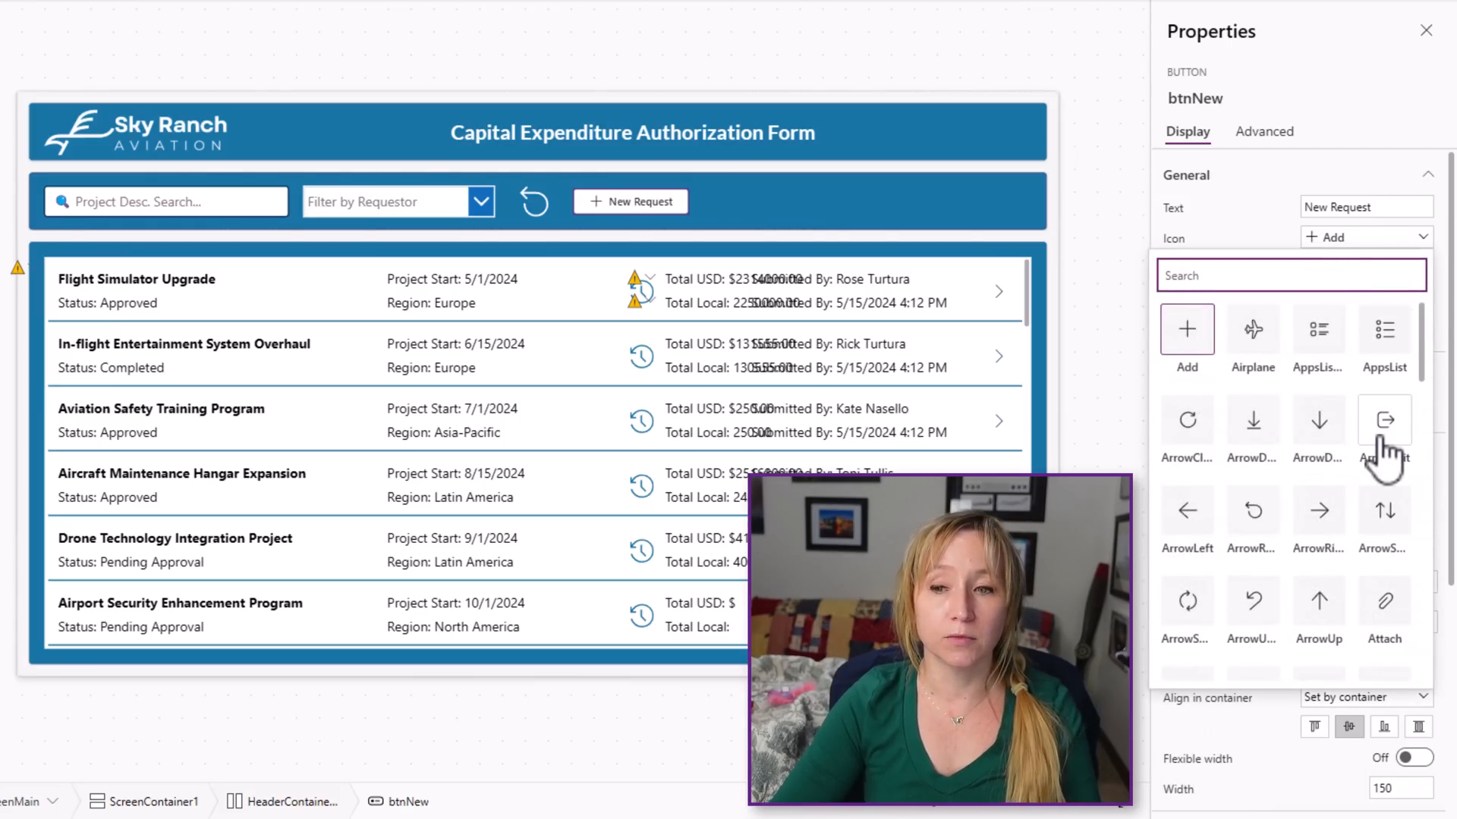
scroll("down", 3)
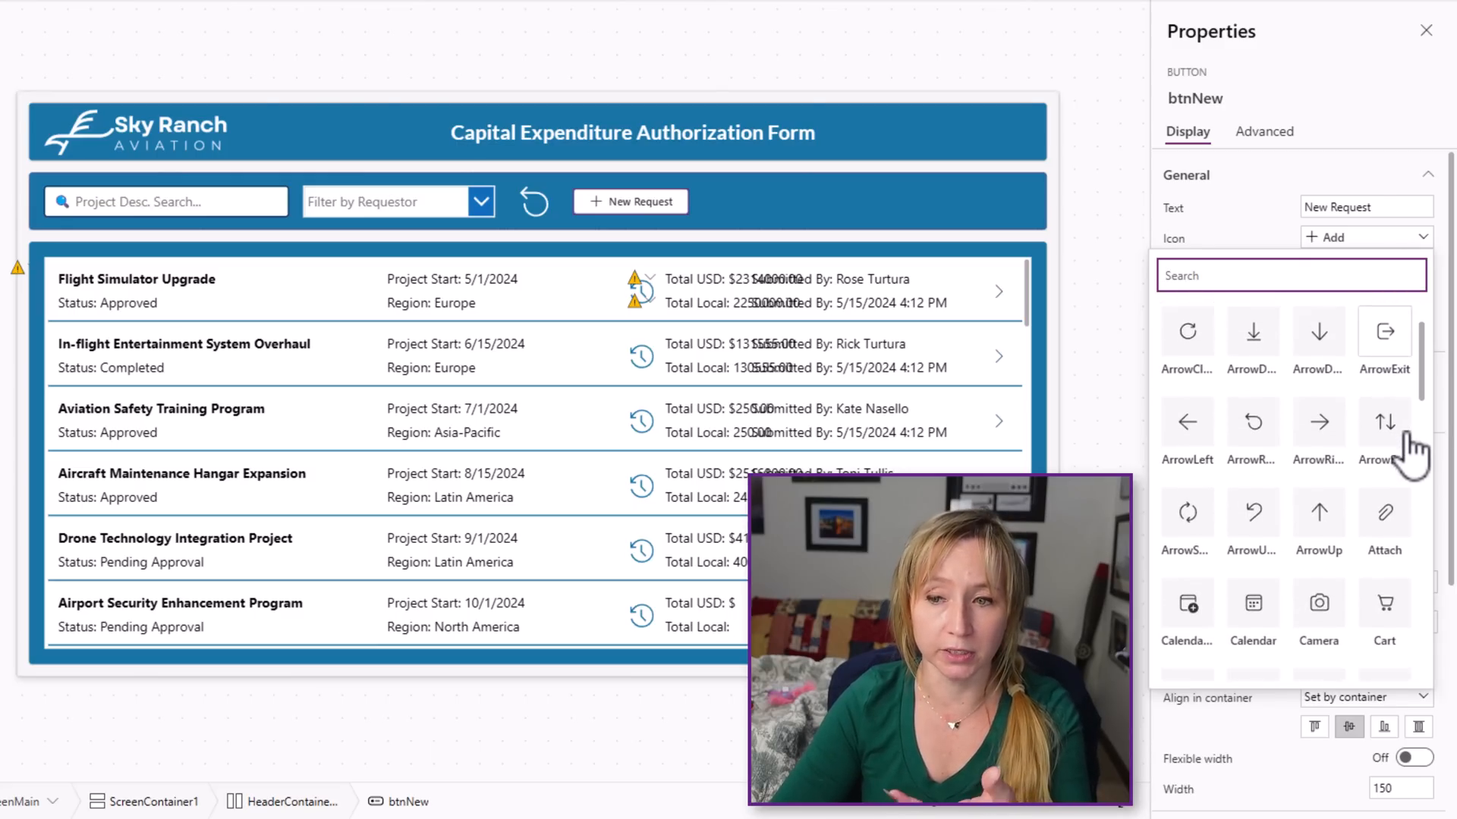
scroll("down", 3)
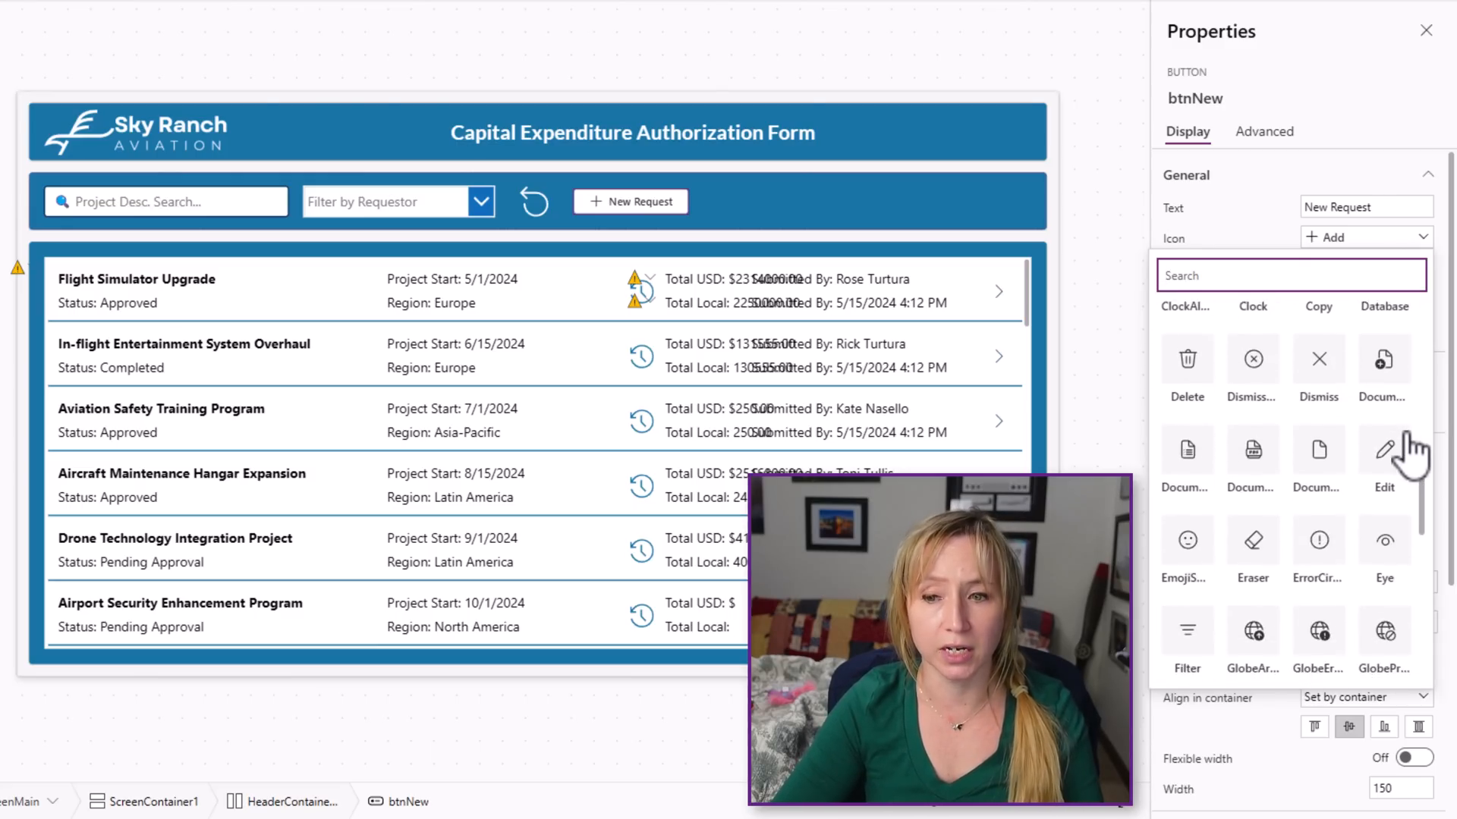
scroll("down", 3)
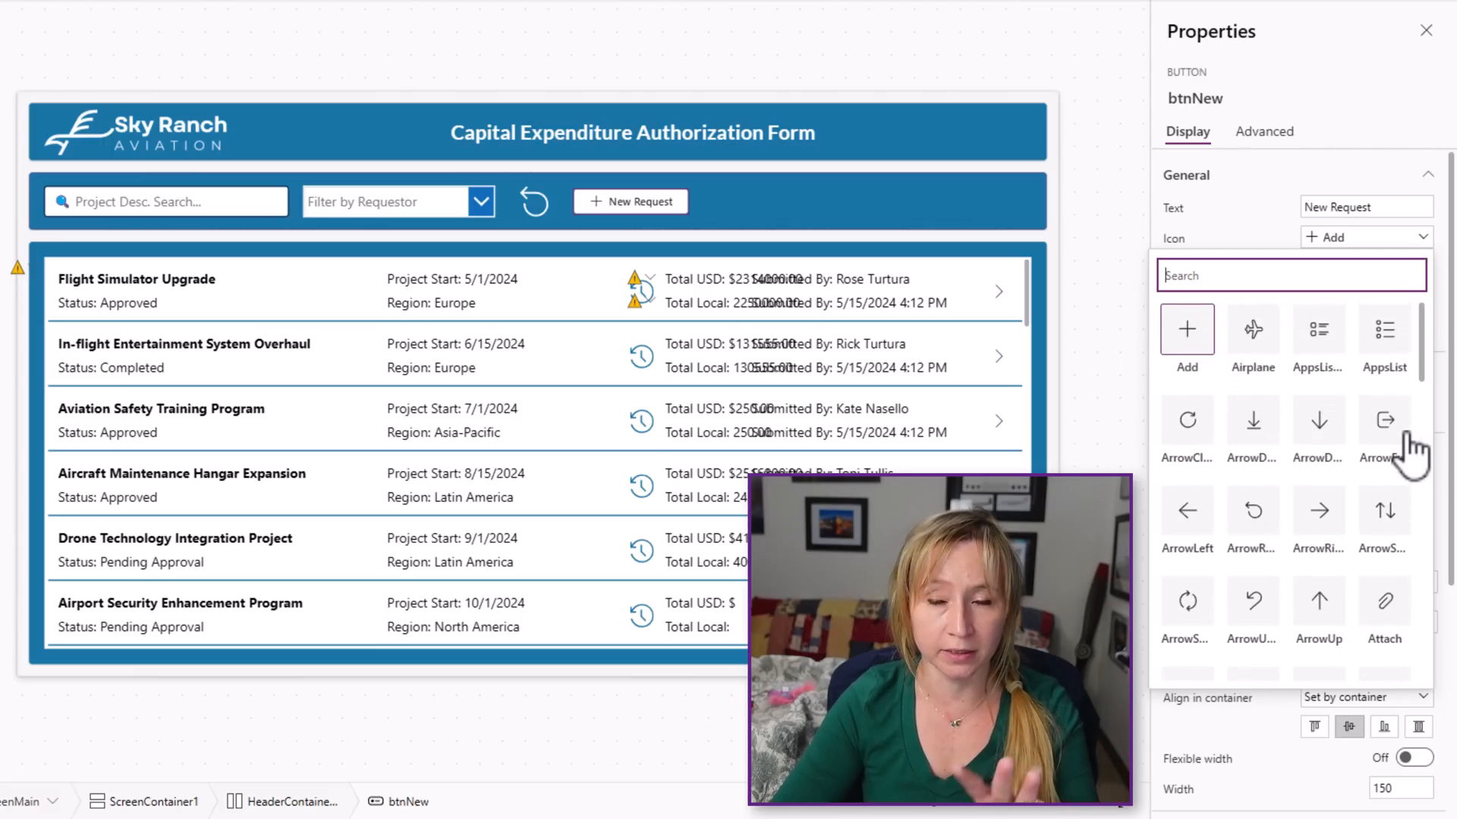
mouse_move(1300, 274)
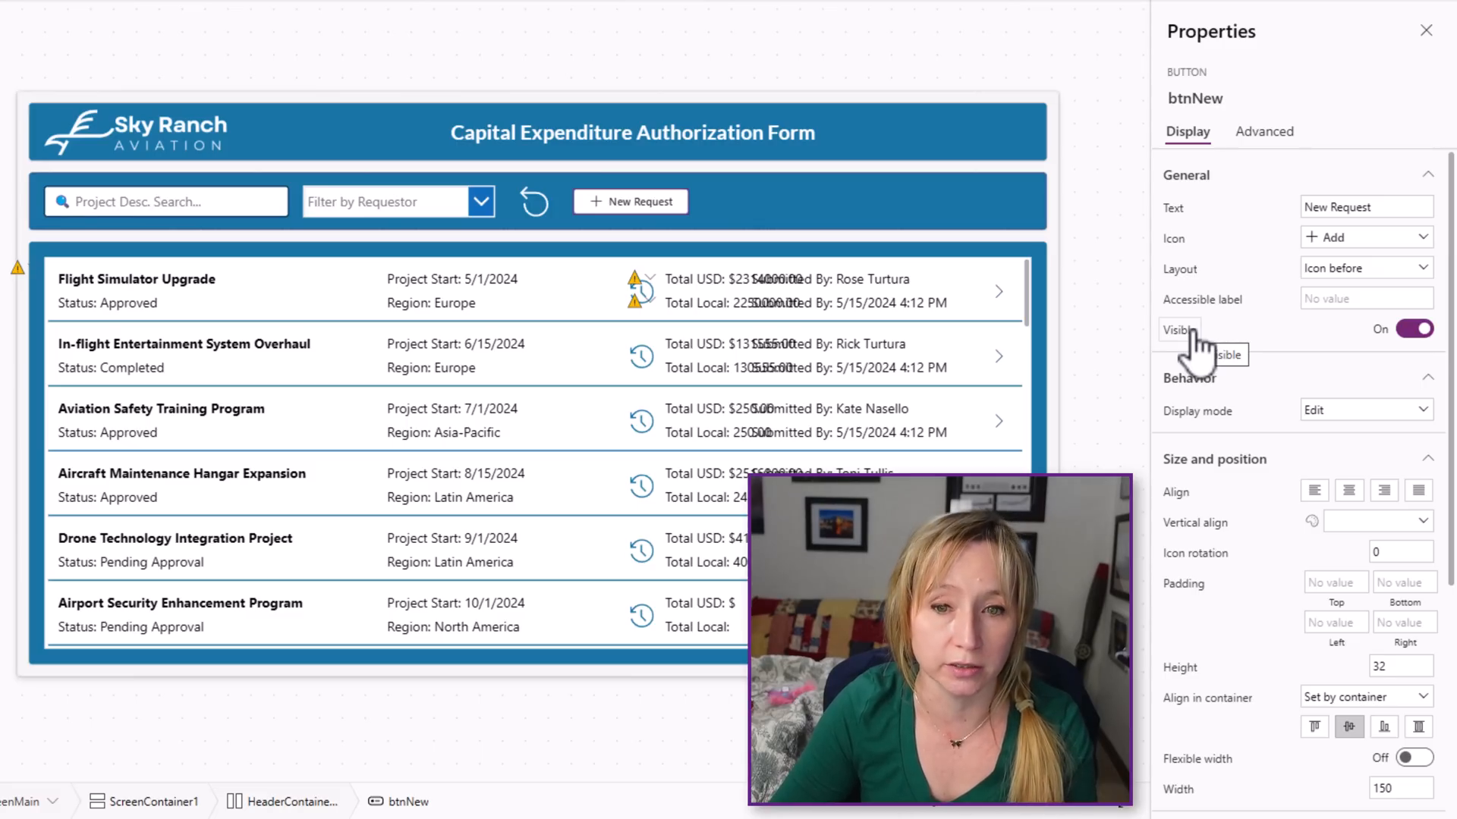
mouse_move(1256, 166)
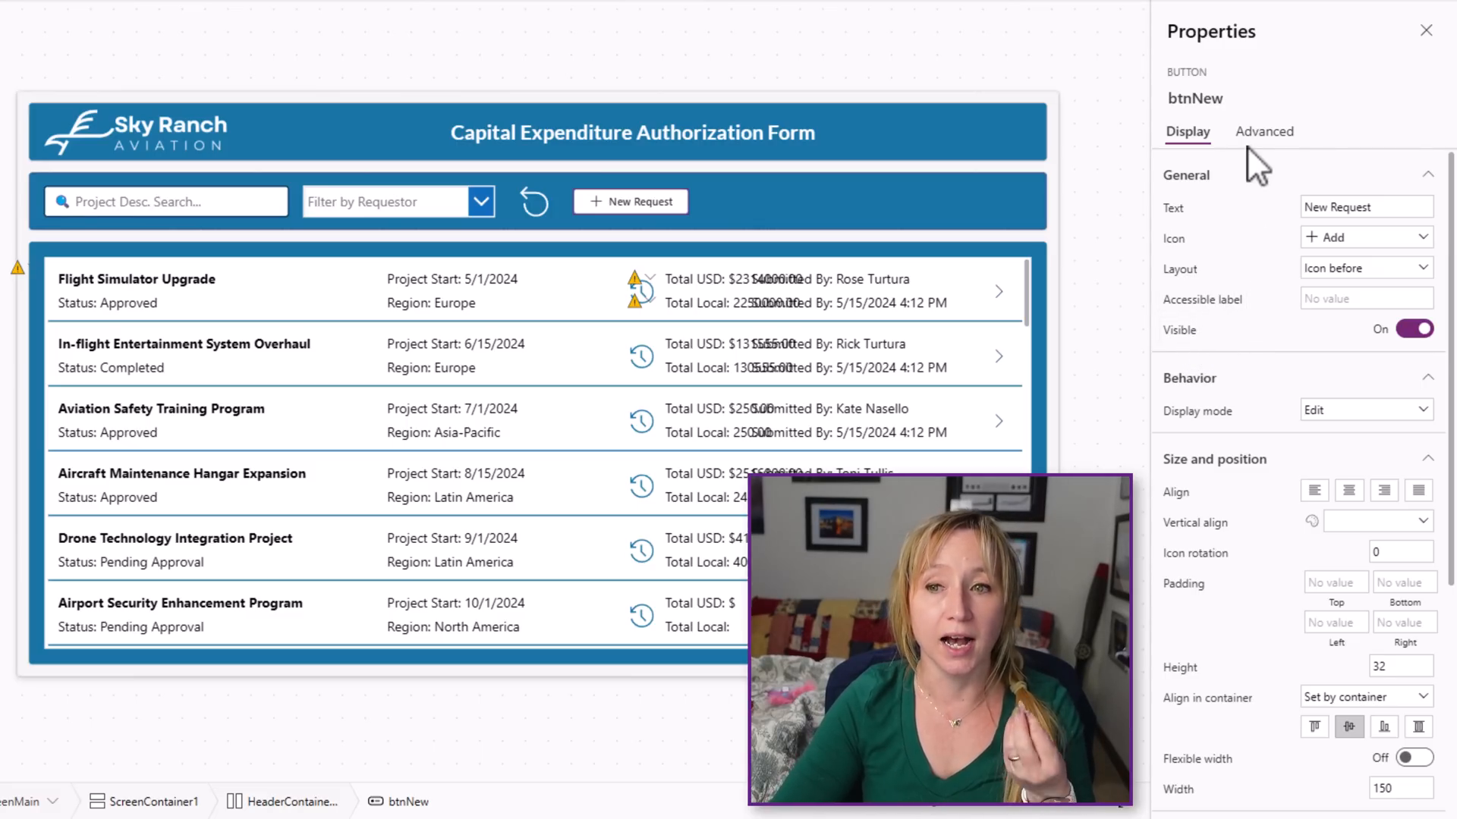
left_click(1264, 130)
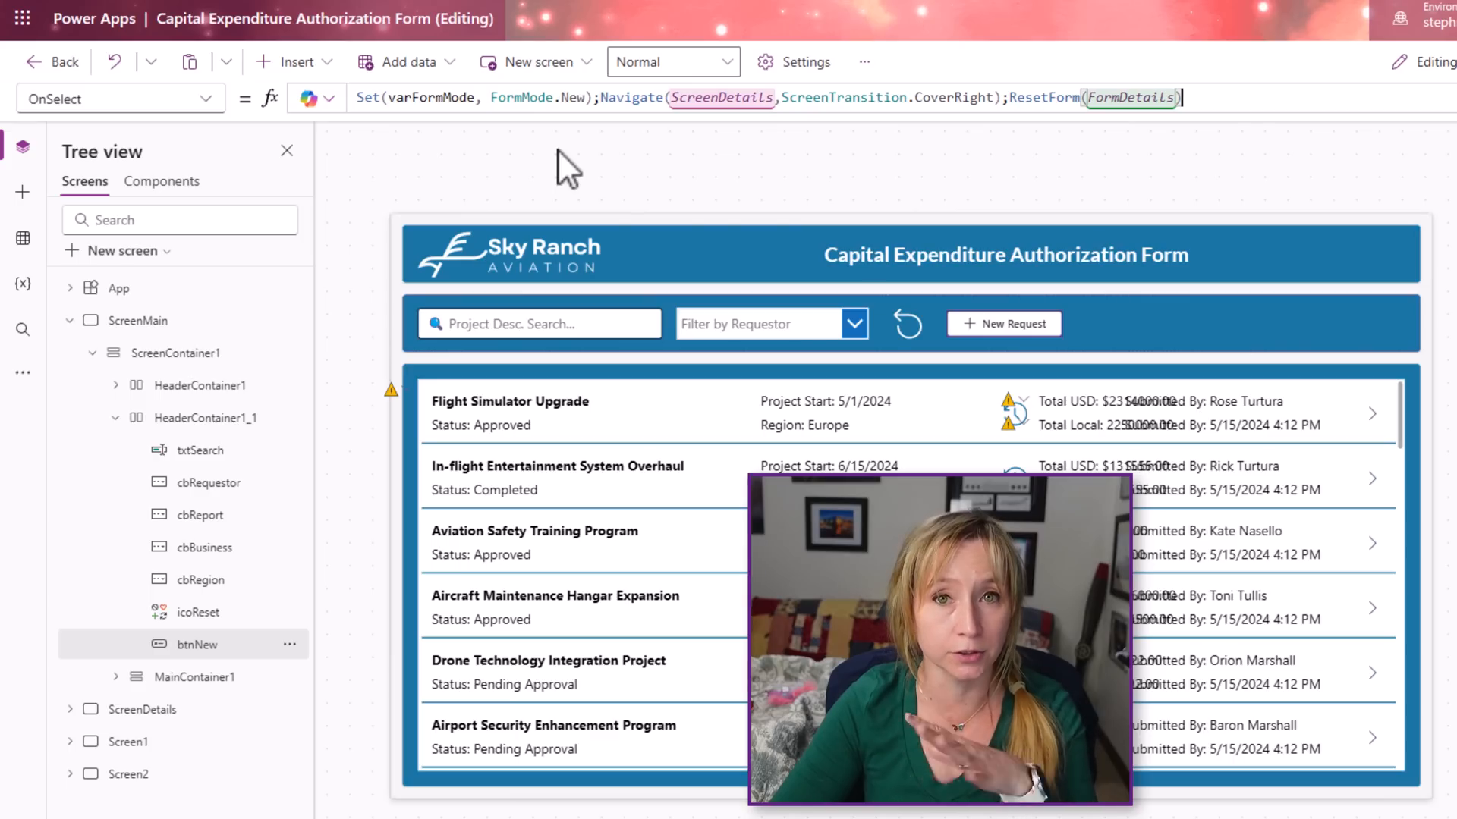
mouse_move(661, 149)
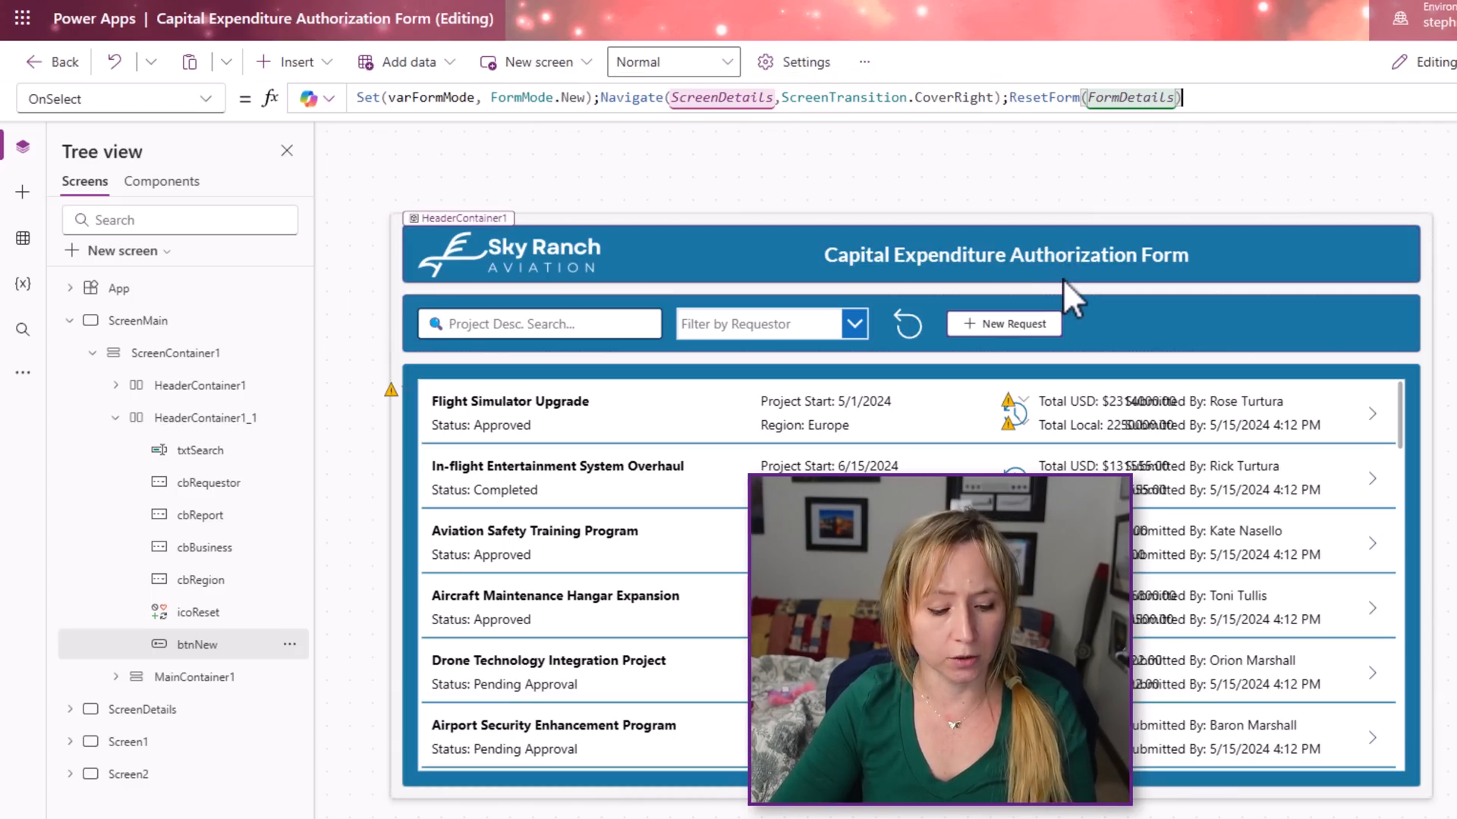
Use New Request to reach ScreenDetails and show TabList2's mode-based Items formula
left_click(1002, 323)
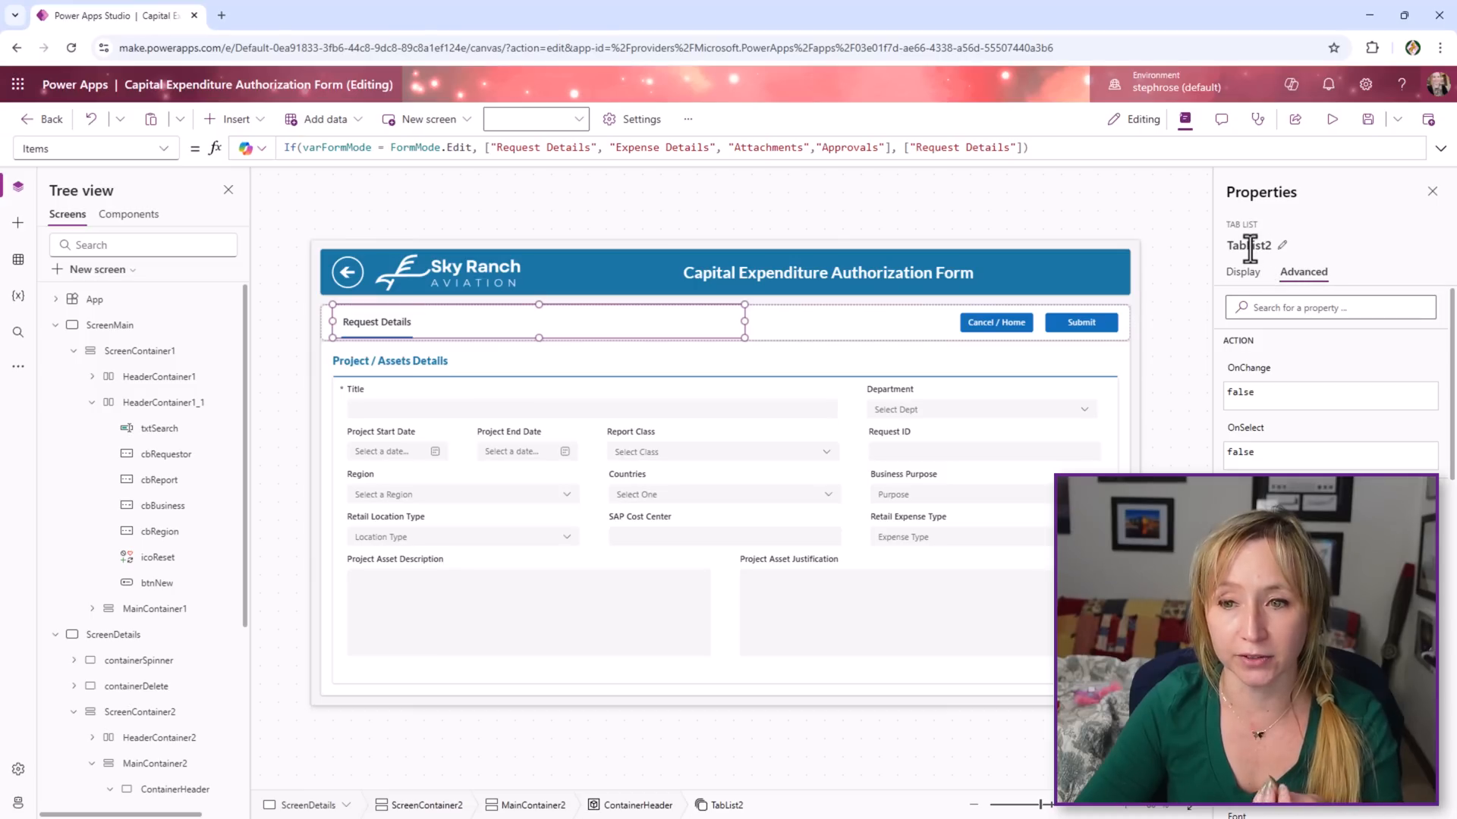
mouse_move(1249, 246)
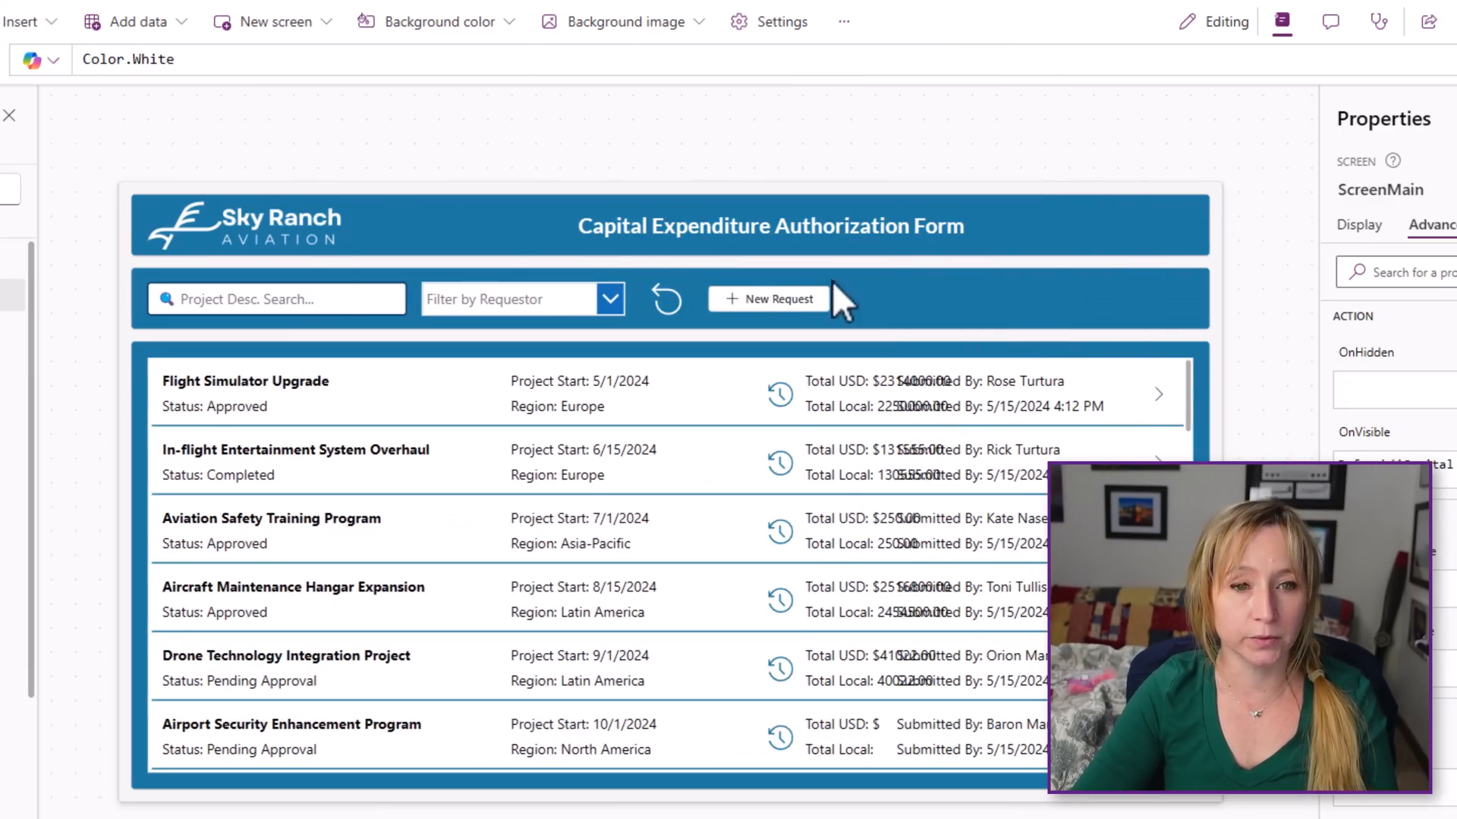
left_click(768, 299)
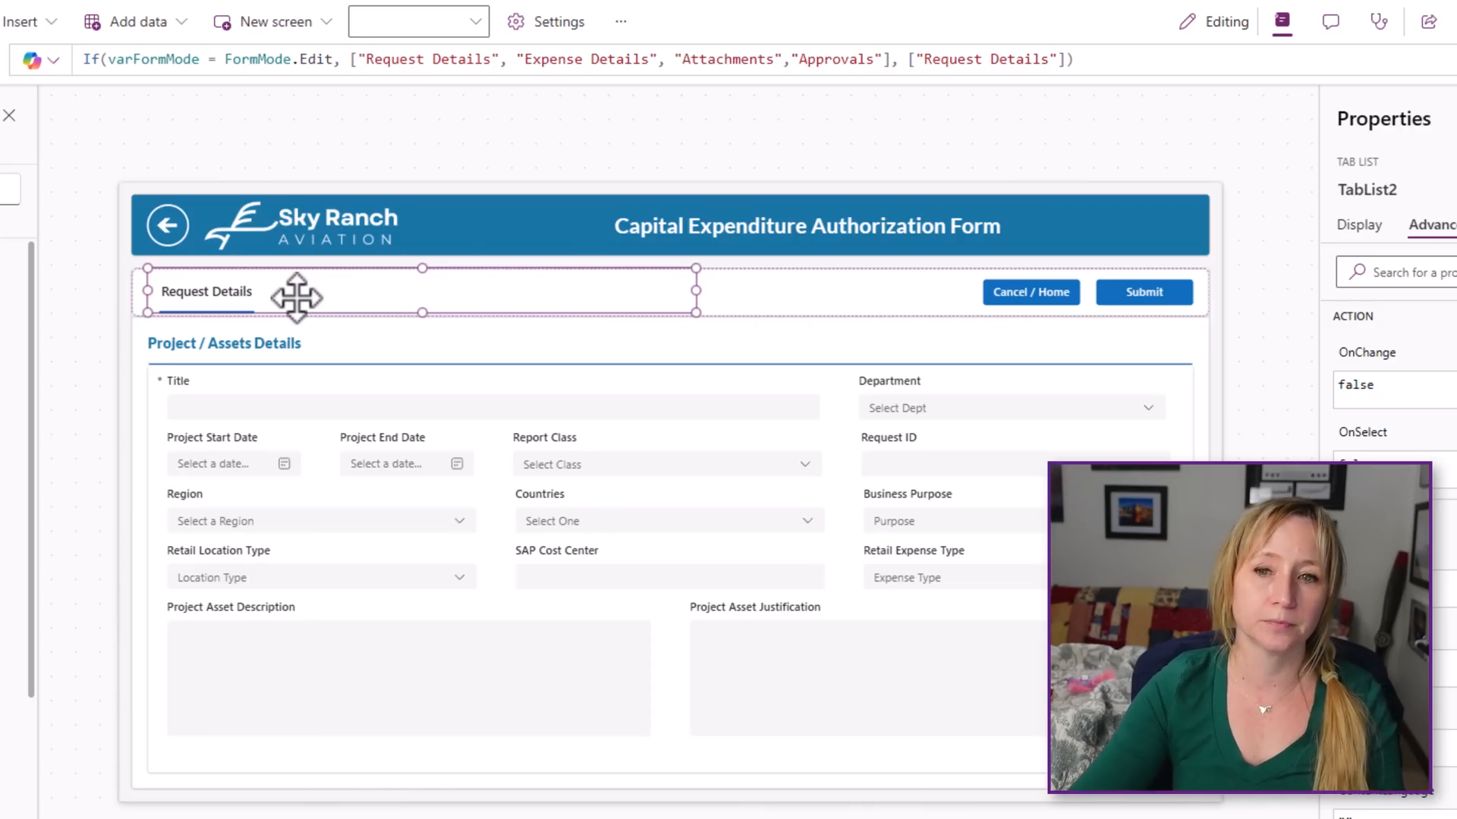
Review FormDetails' OnSuccess and btnCancel's reset-and-navigate formula, then cancel back to ScreenMain
left_click(1028, 291)
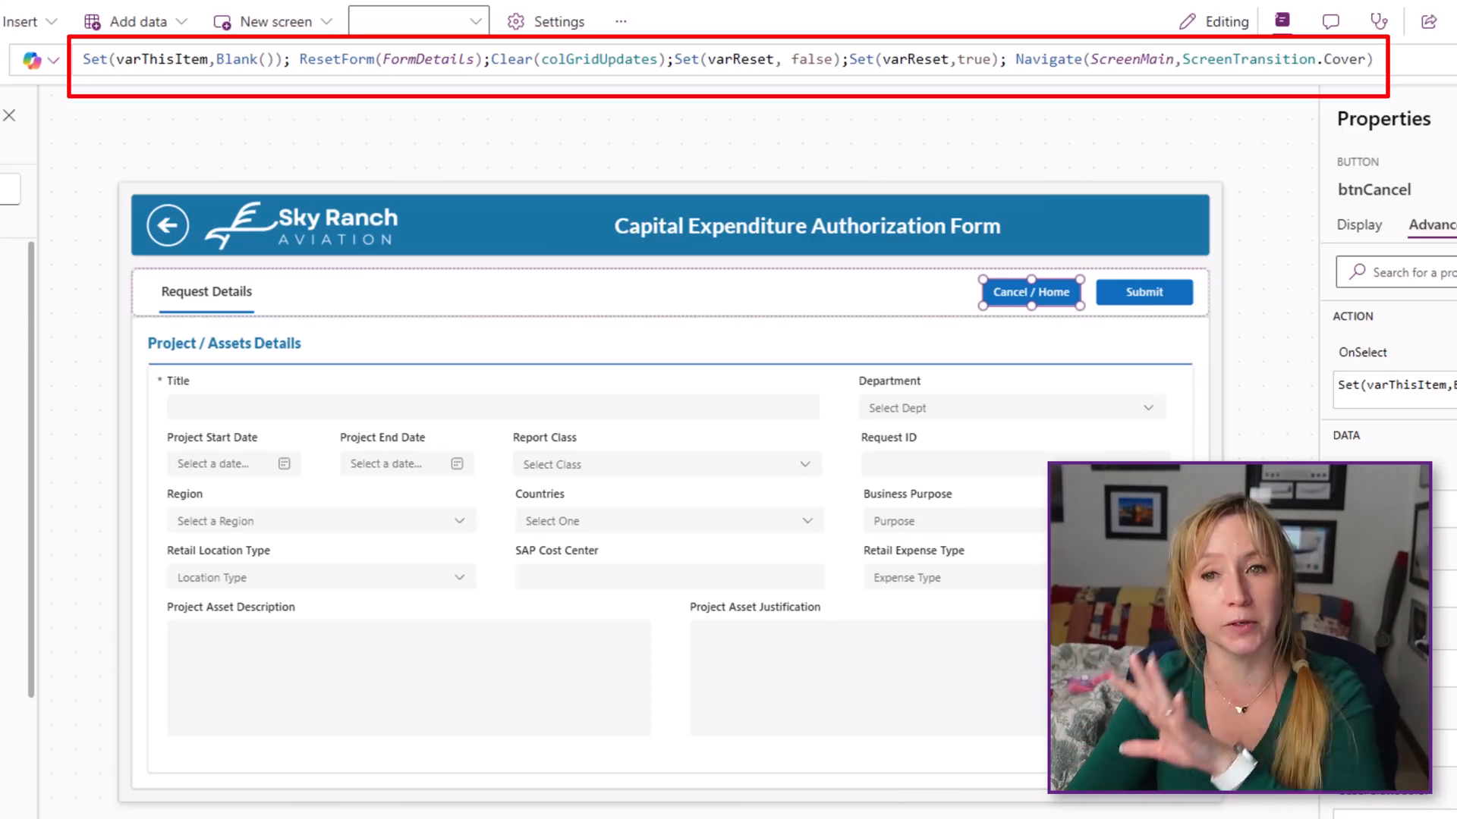
left_click(1144, 291)
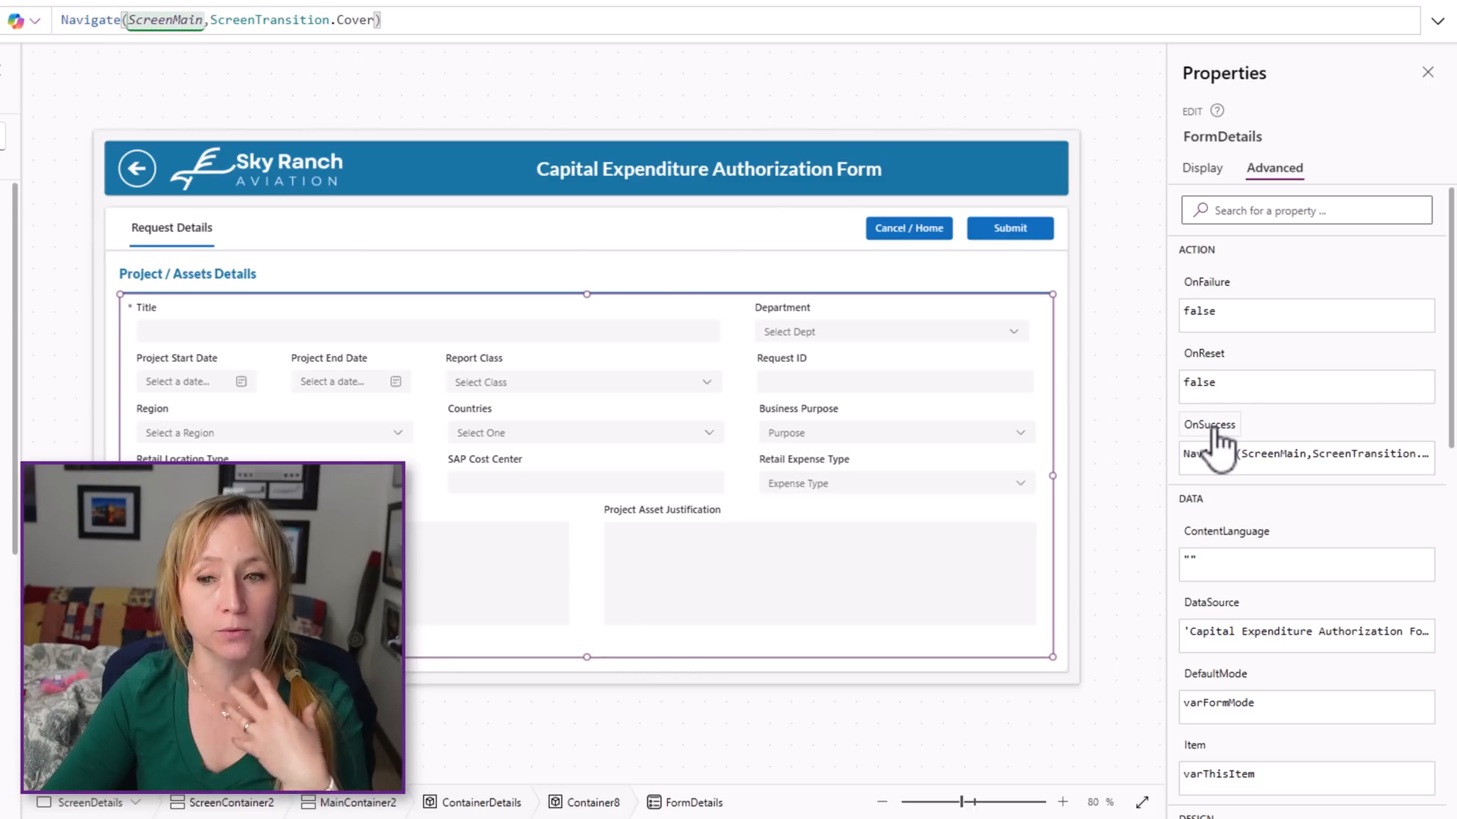
mouse_move(1209, 425)
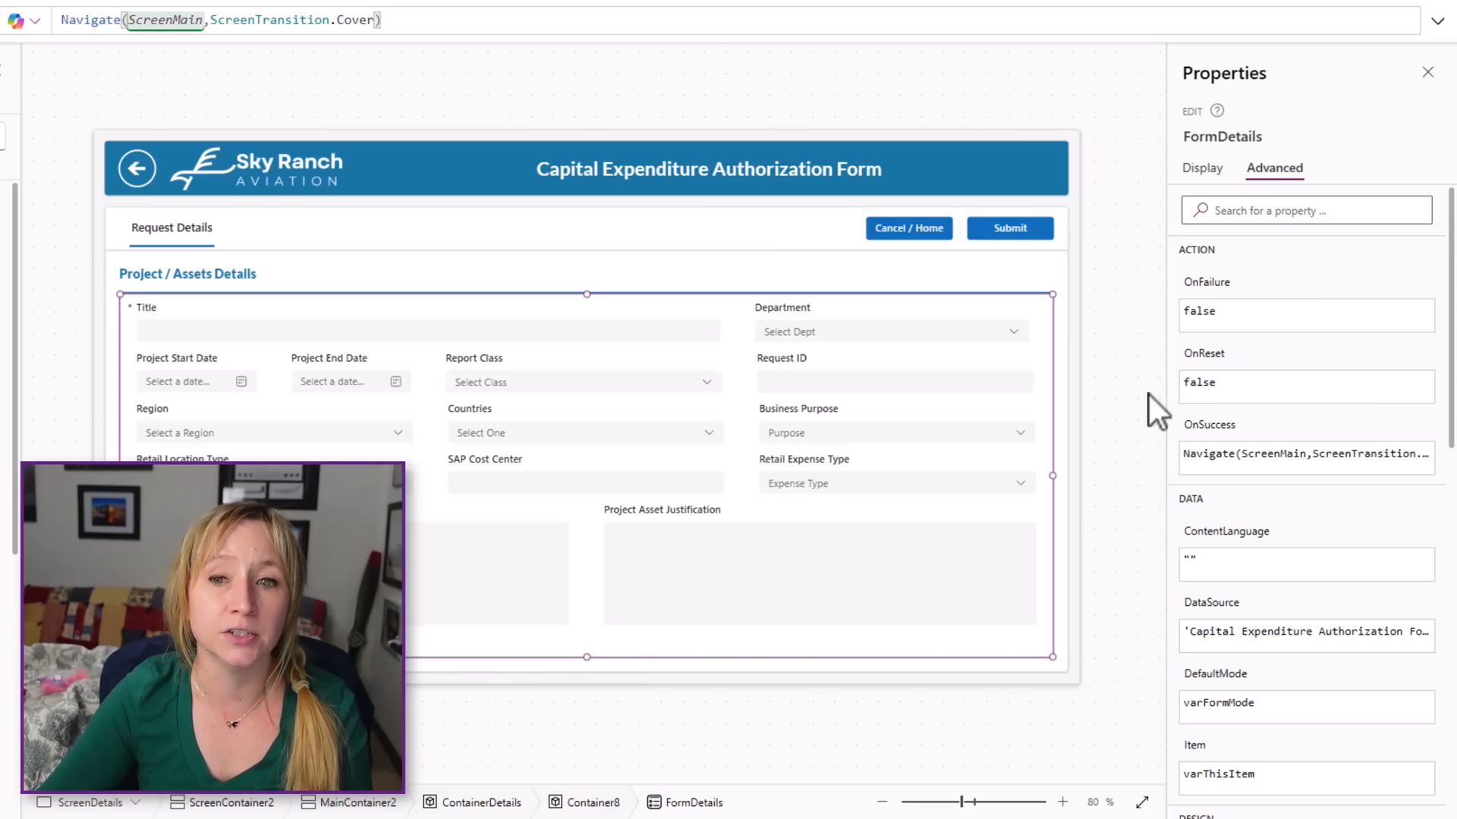
left_click(908, 228)
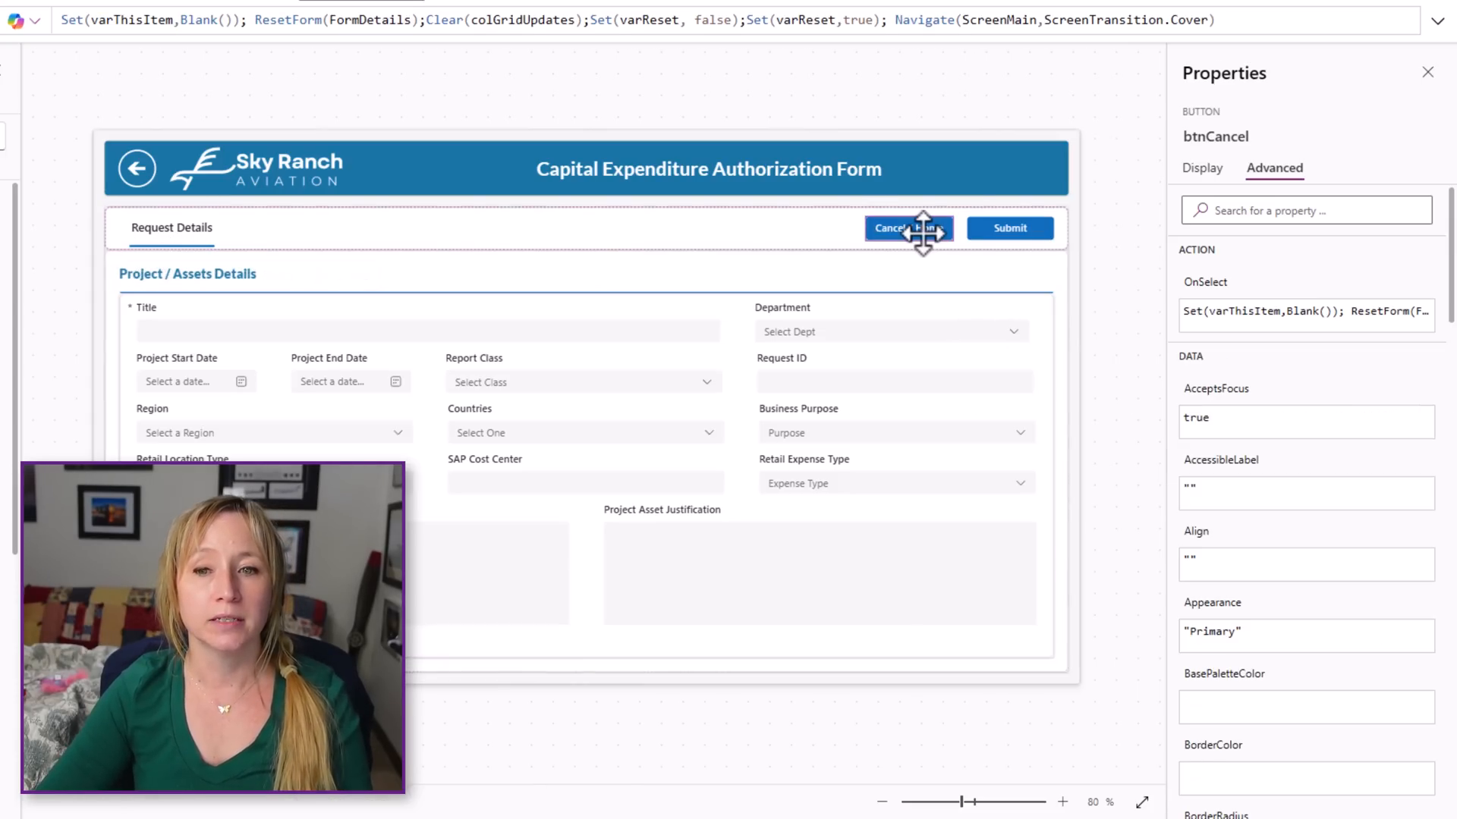
left_click(889, 228)
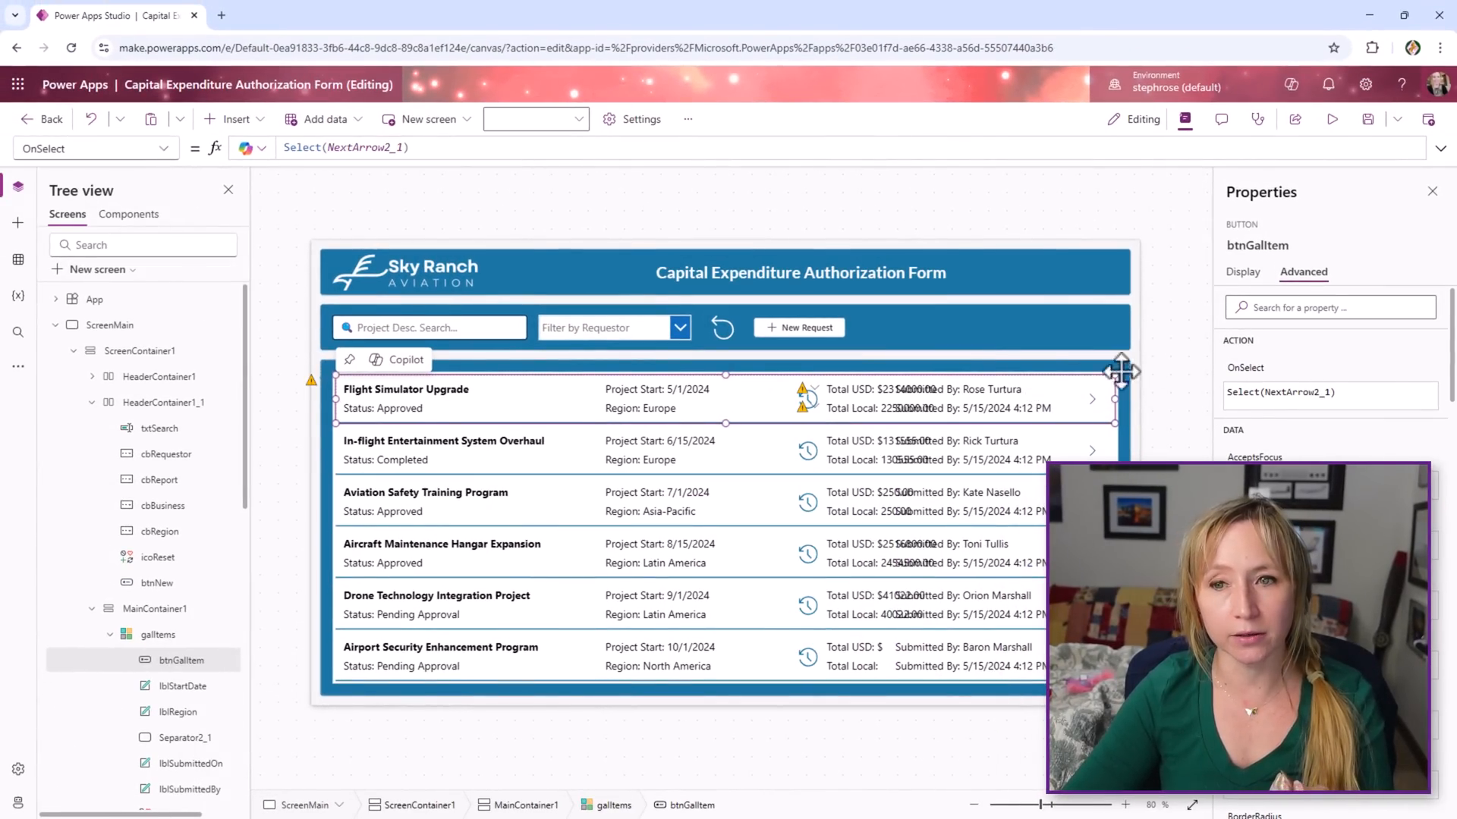
left_click(1332, 118)
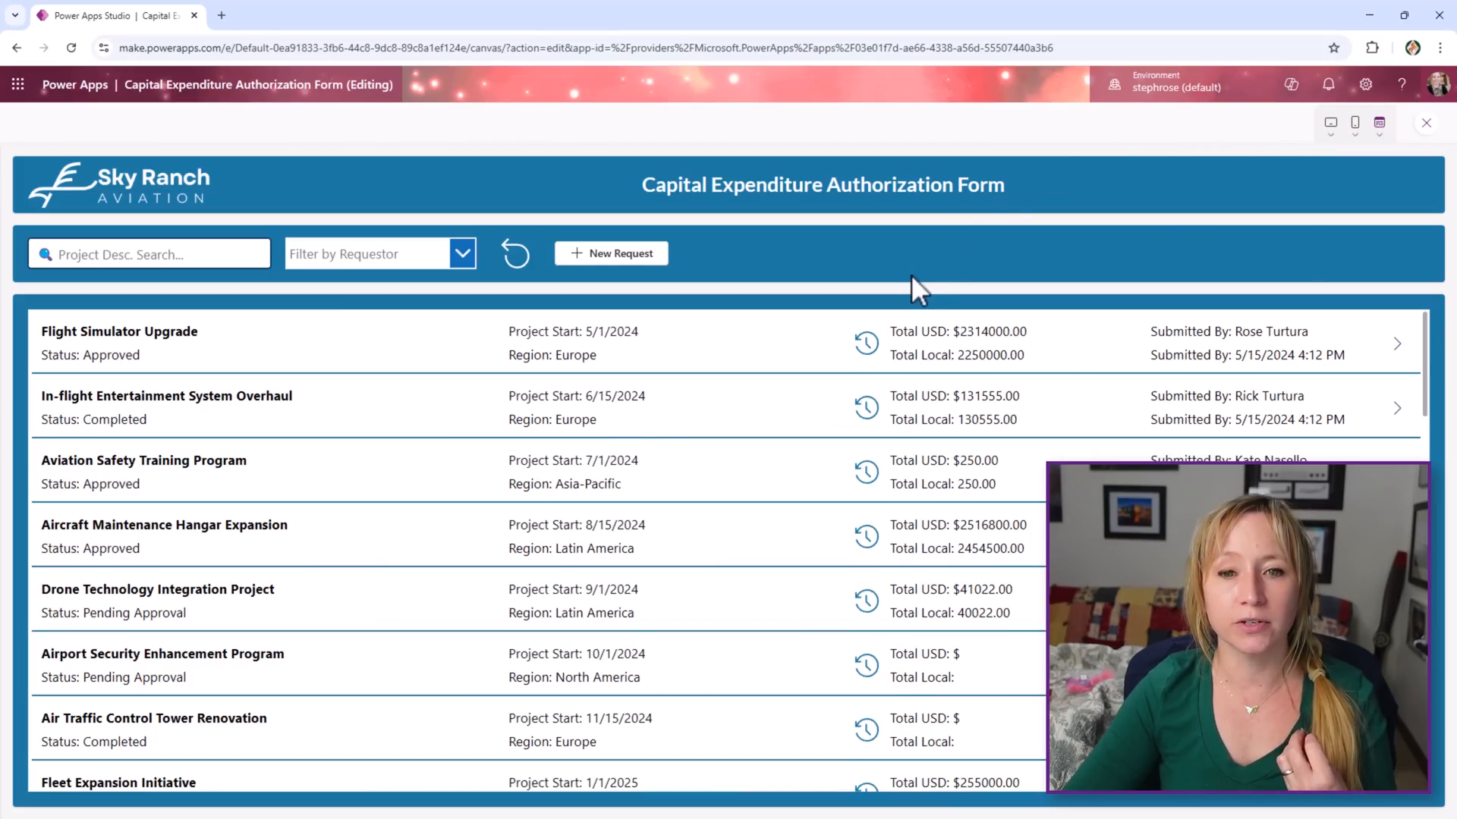
mouse_move(906, 487)
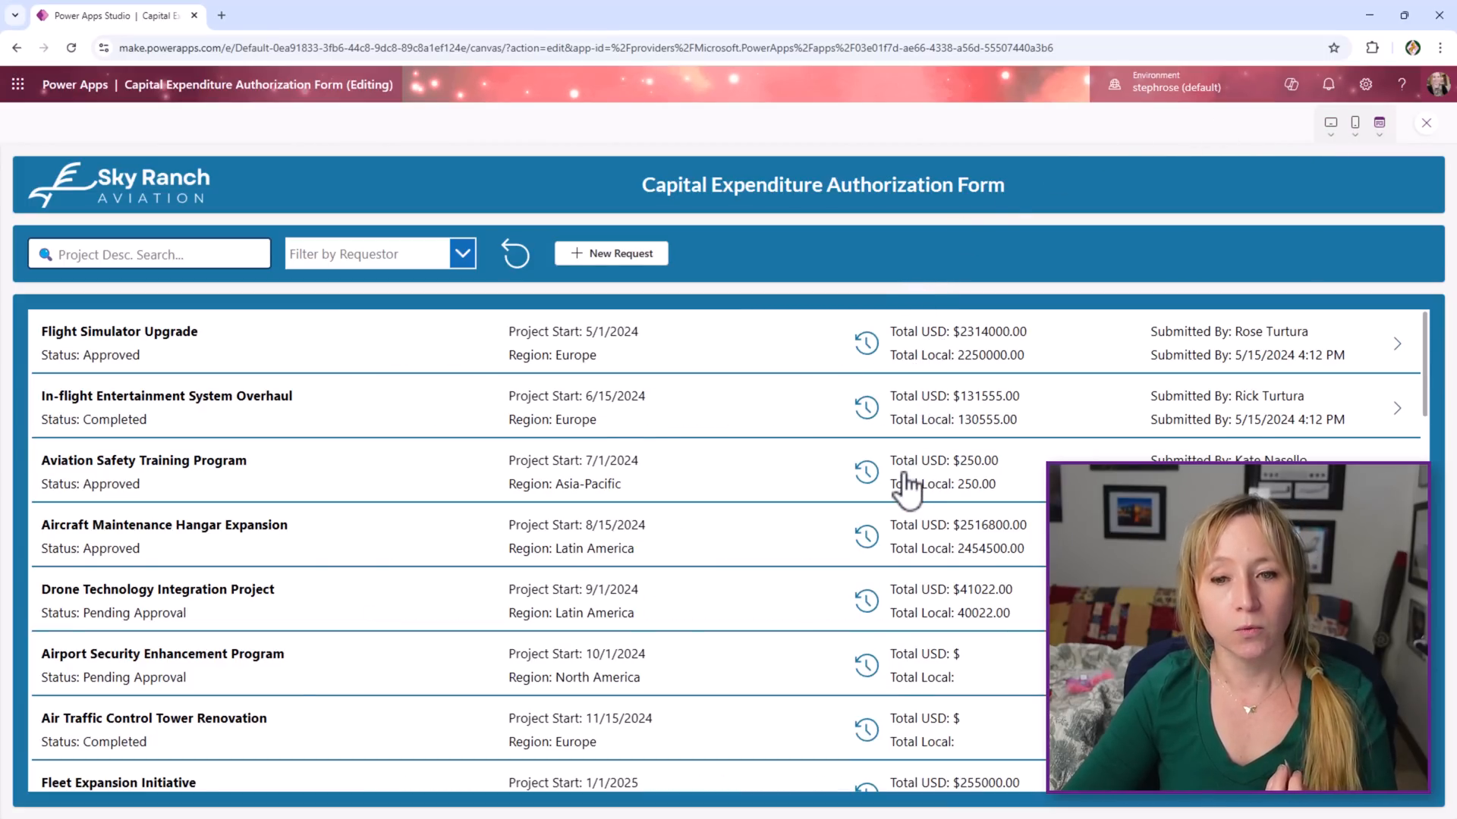
mouse_move(784, 264)
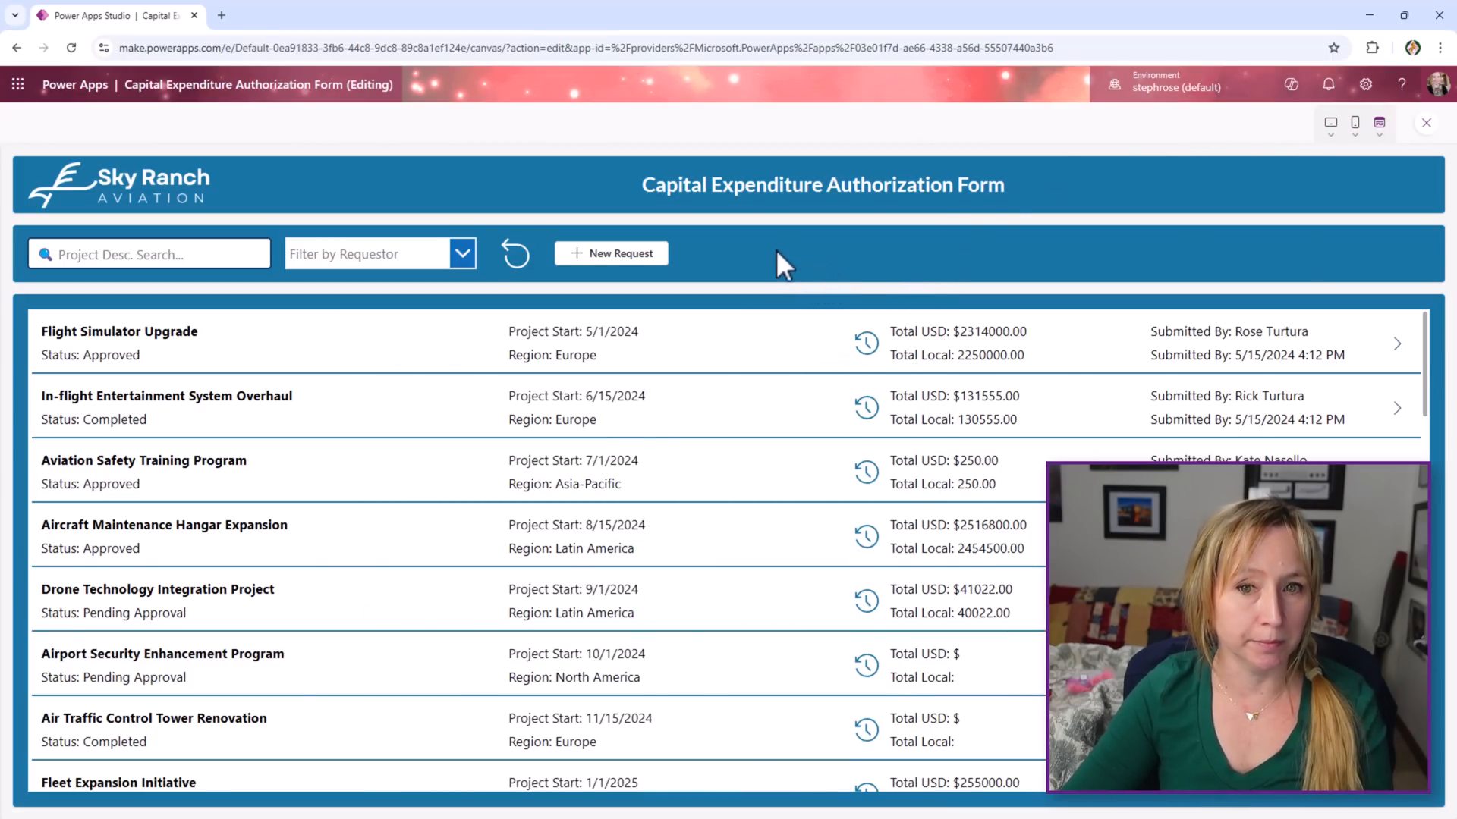
mouse_move(801, 305)
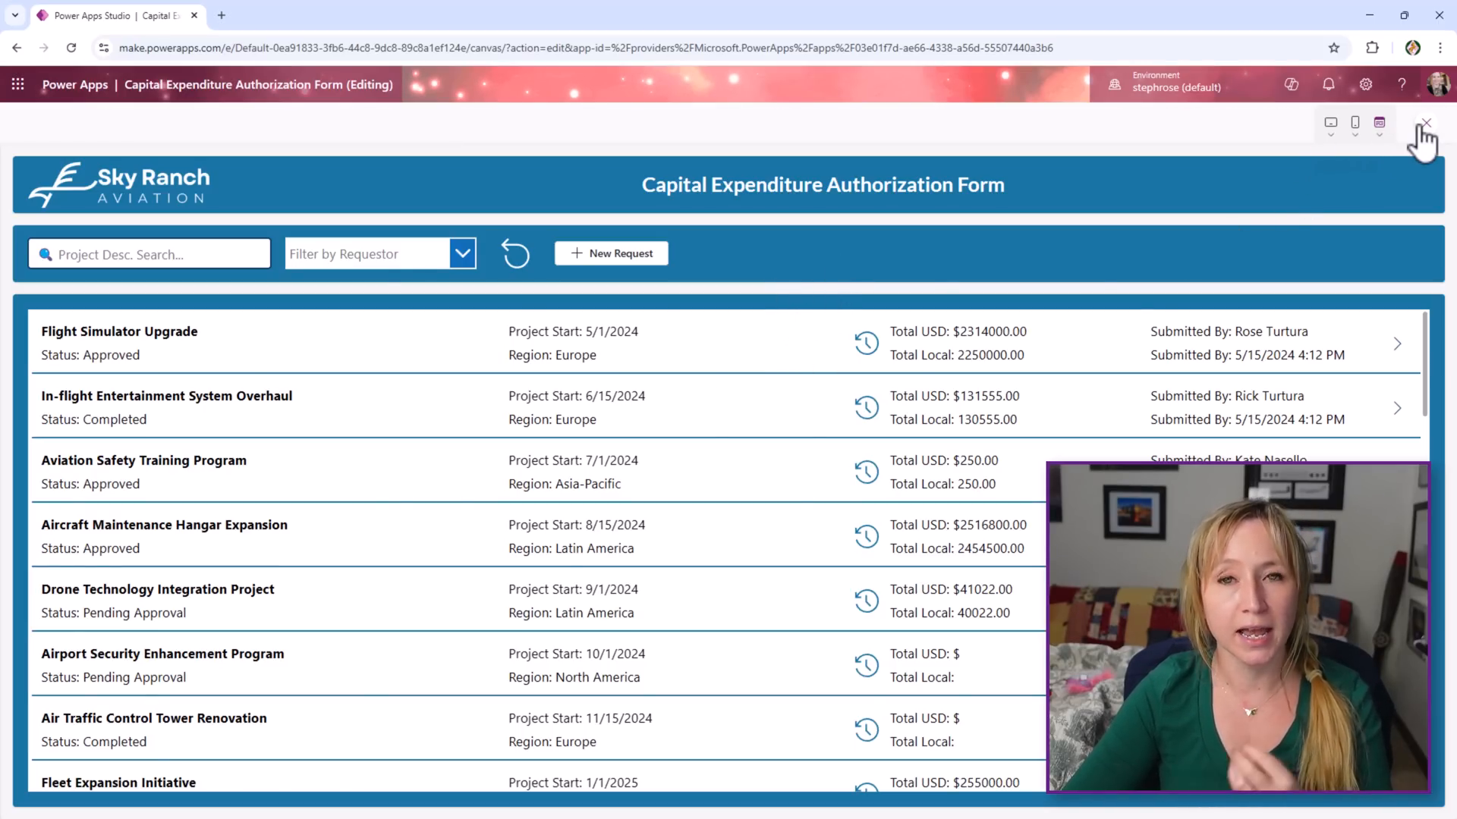
Close the preview to show btnGallItem's OnSelect formula Select(NextArrow2_1)
left_click(1425, 121)
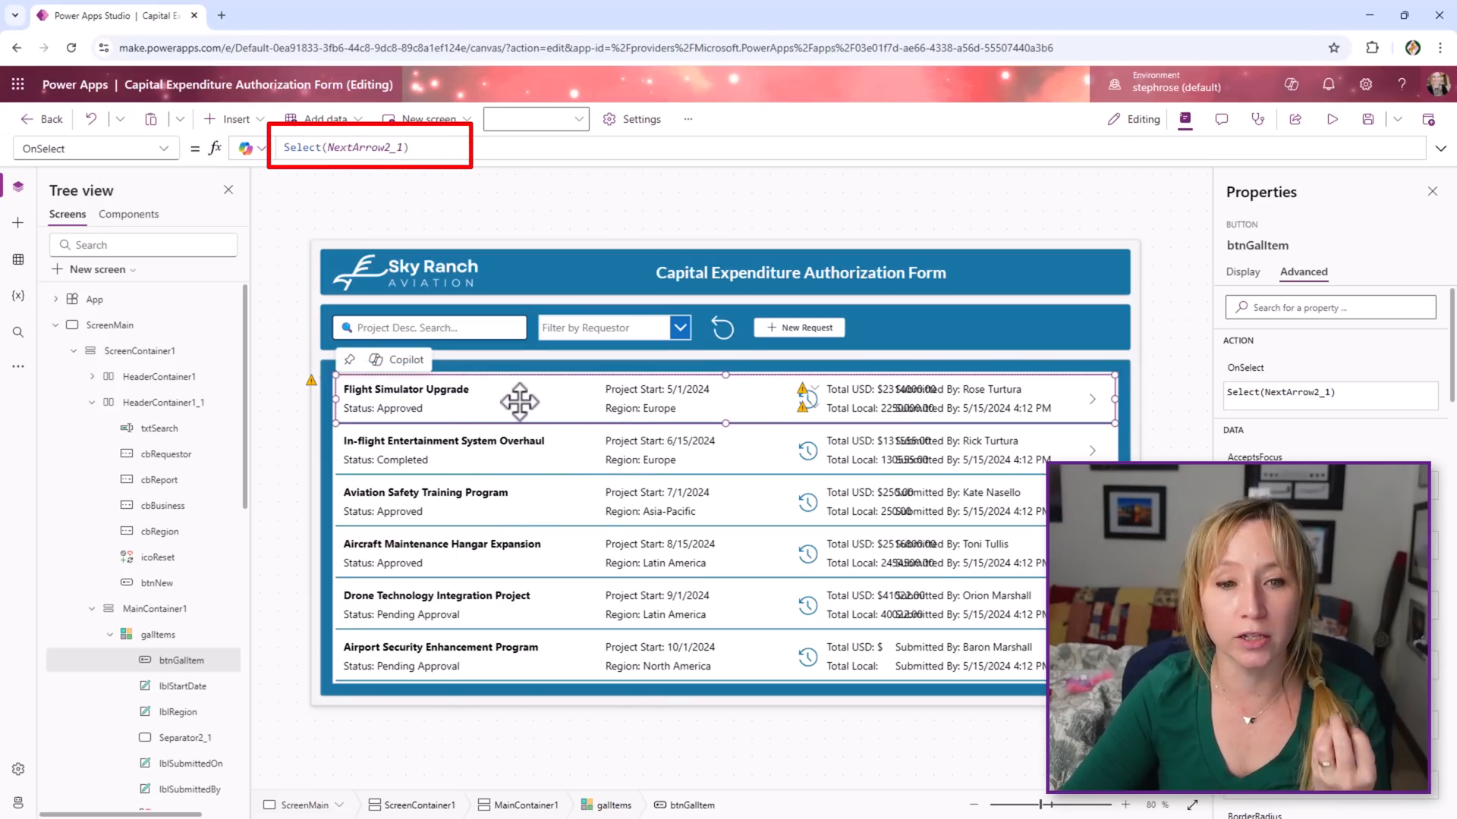
mouse_move(891, 460)
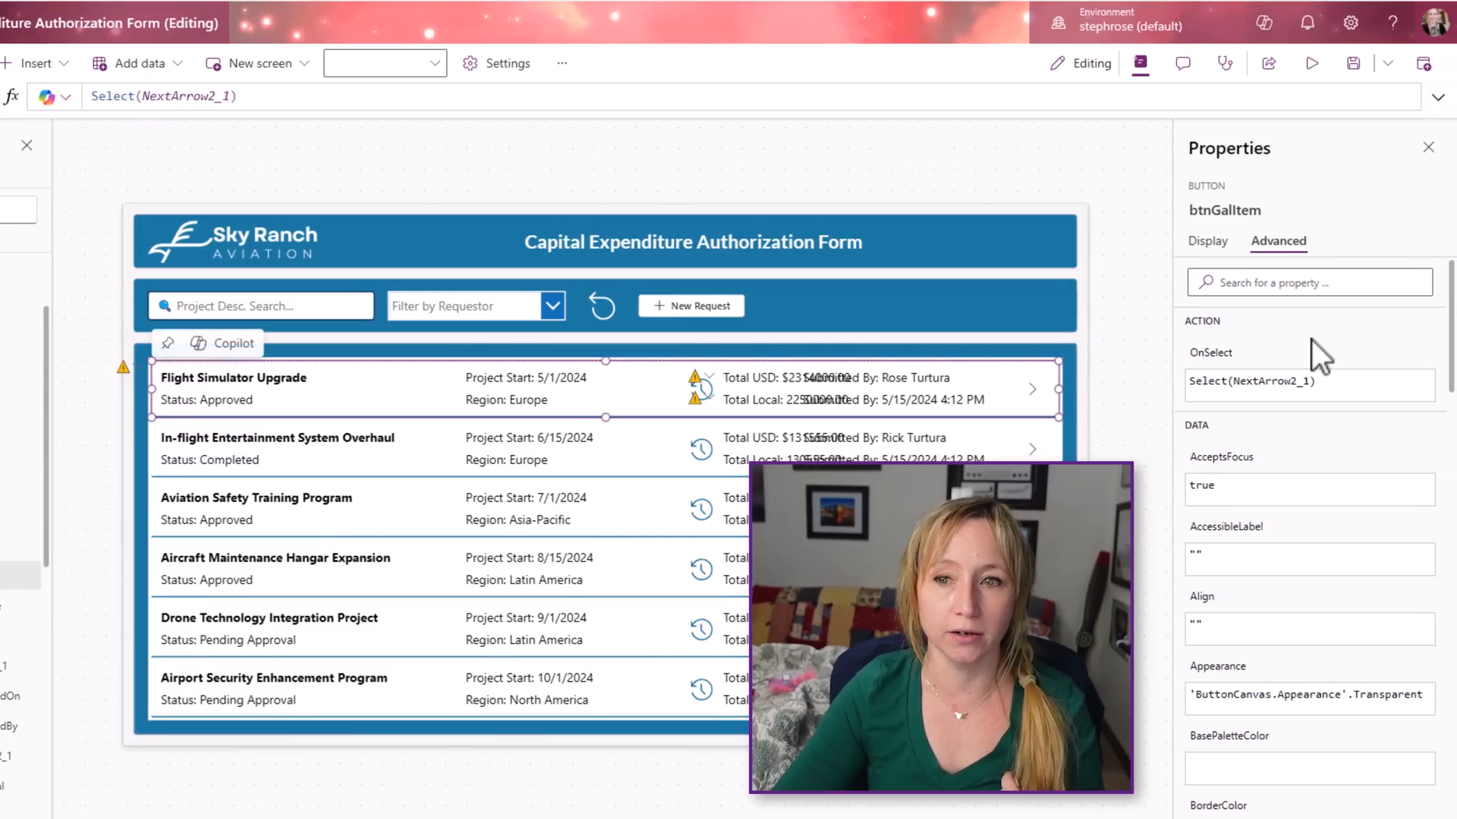
Show the gallery row button's Display settings with Height = Parent.TemplateHeight
left_click(1206, 241)
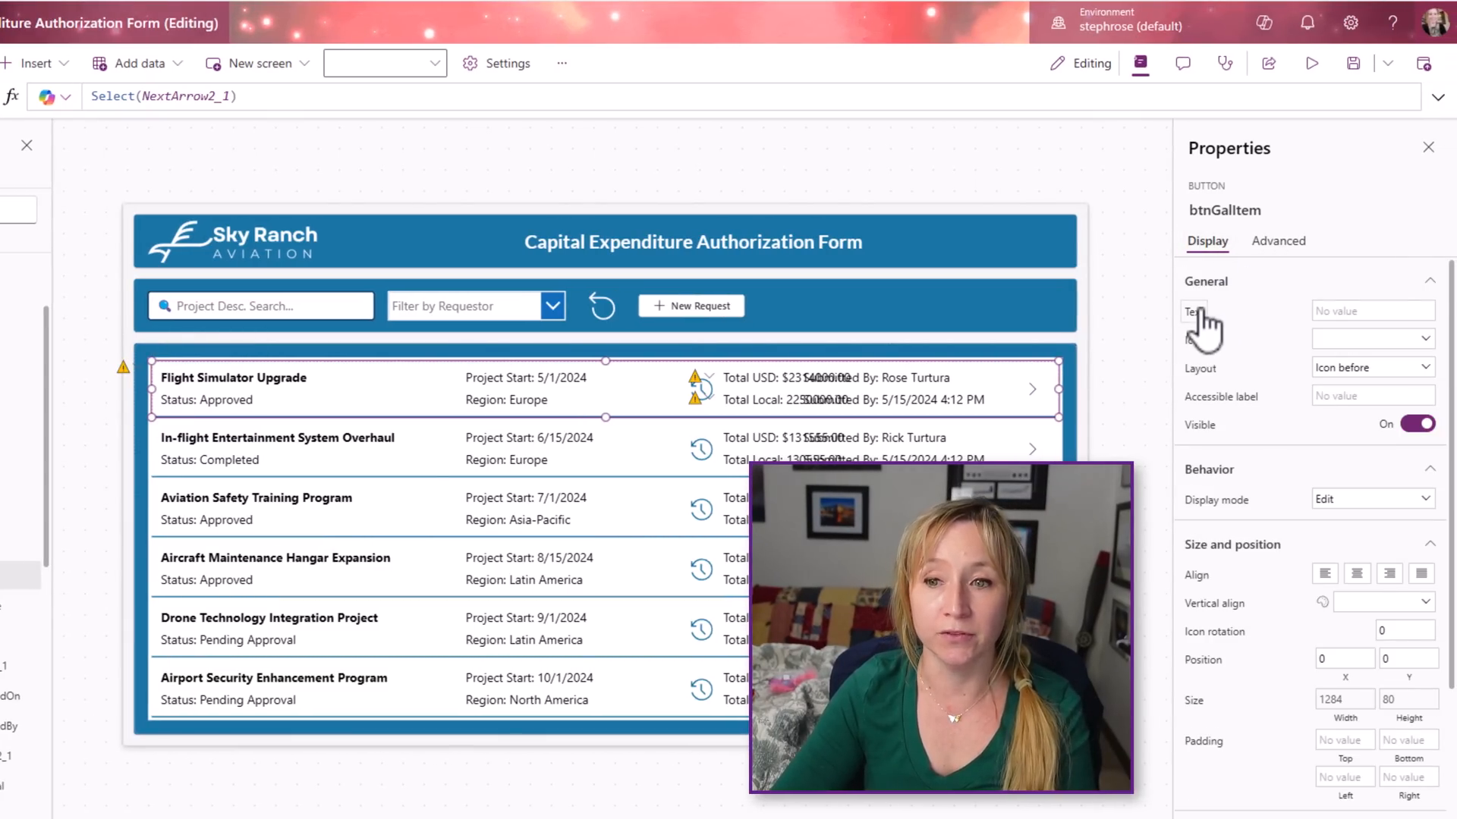
mouse_move(1264, 715)
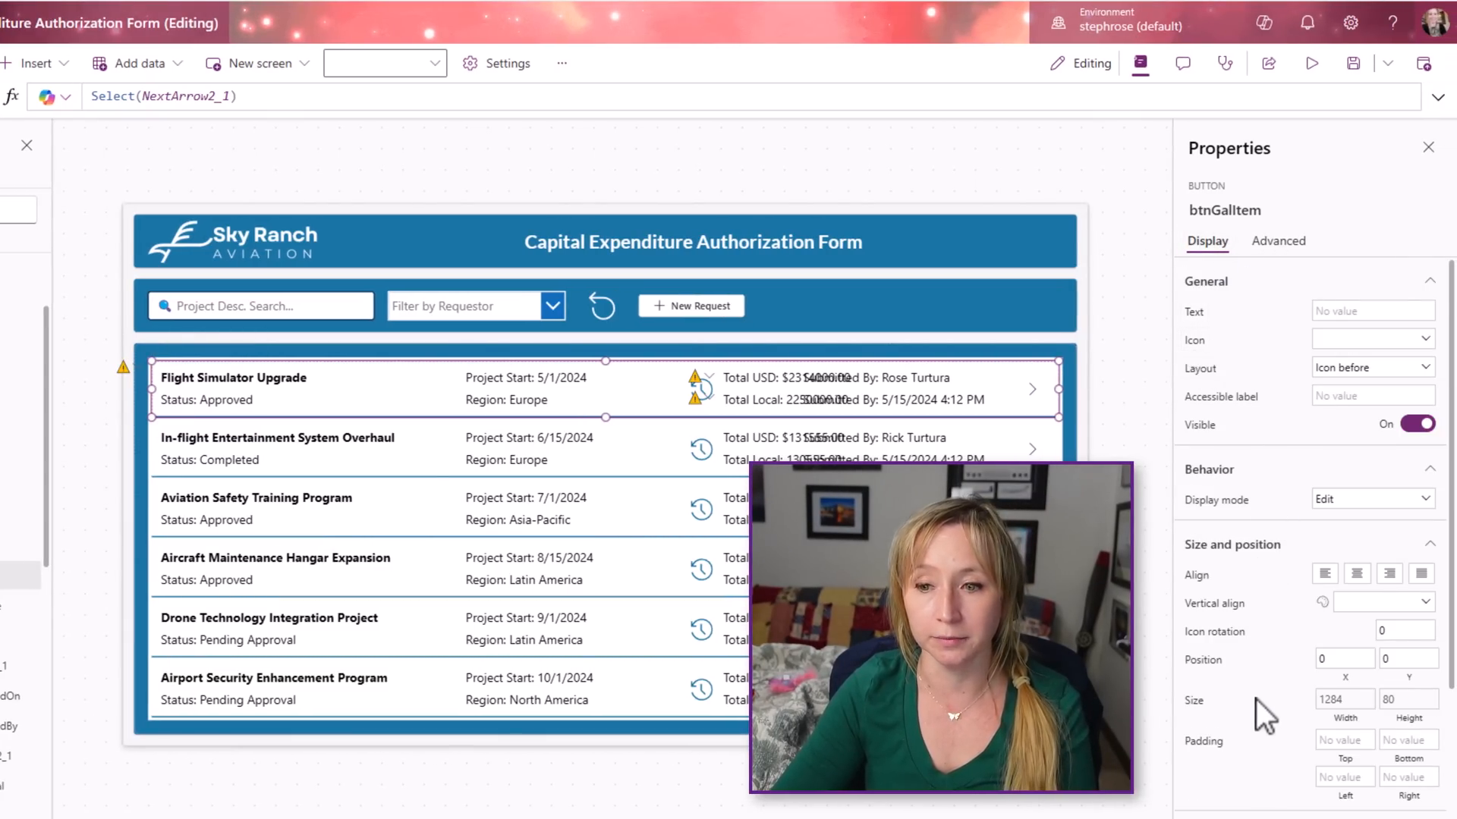
scroll("down", 3)
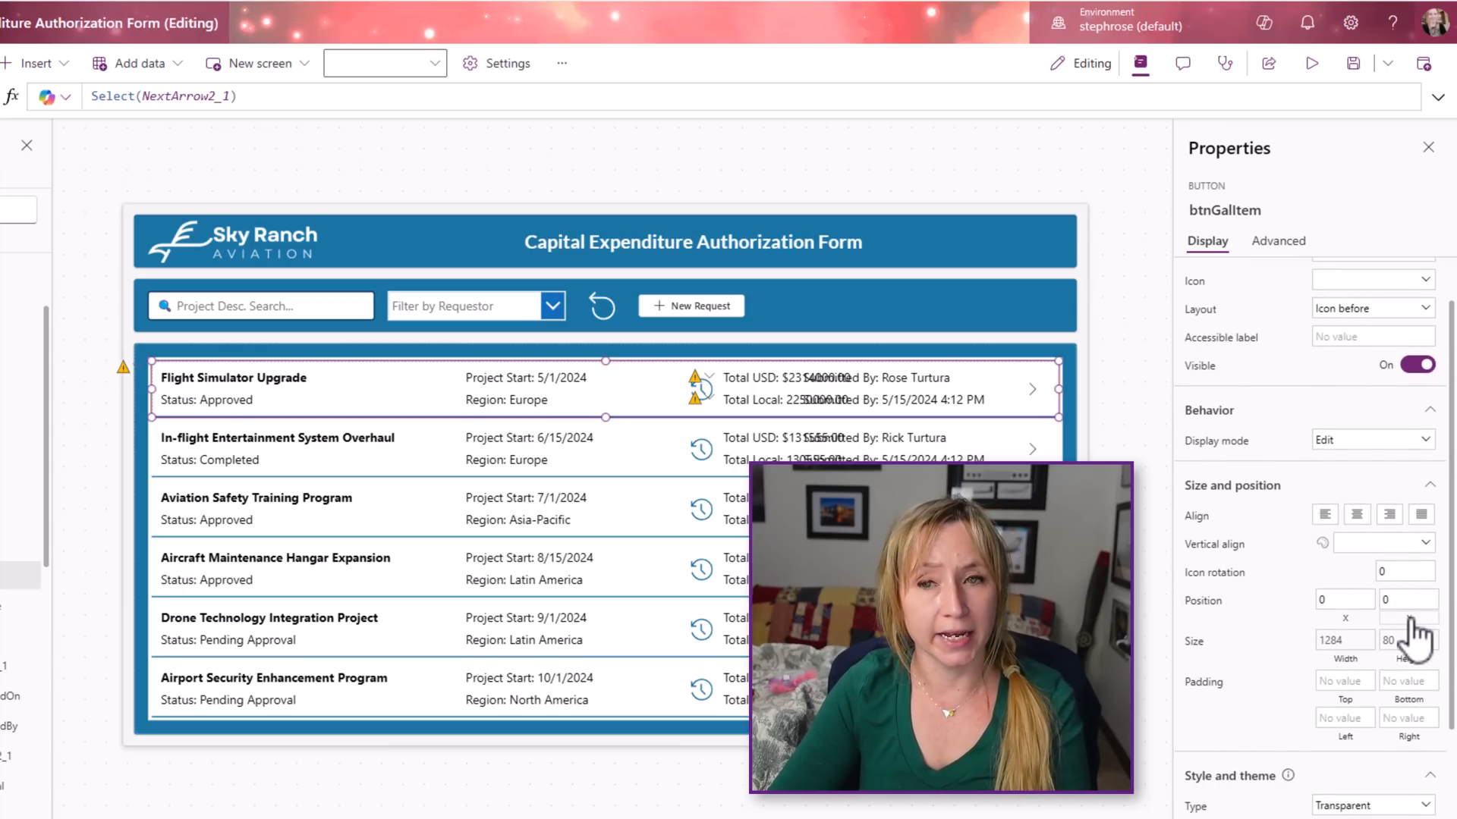
left_click(1342, 640)
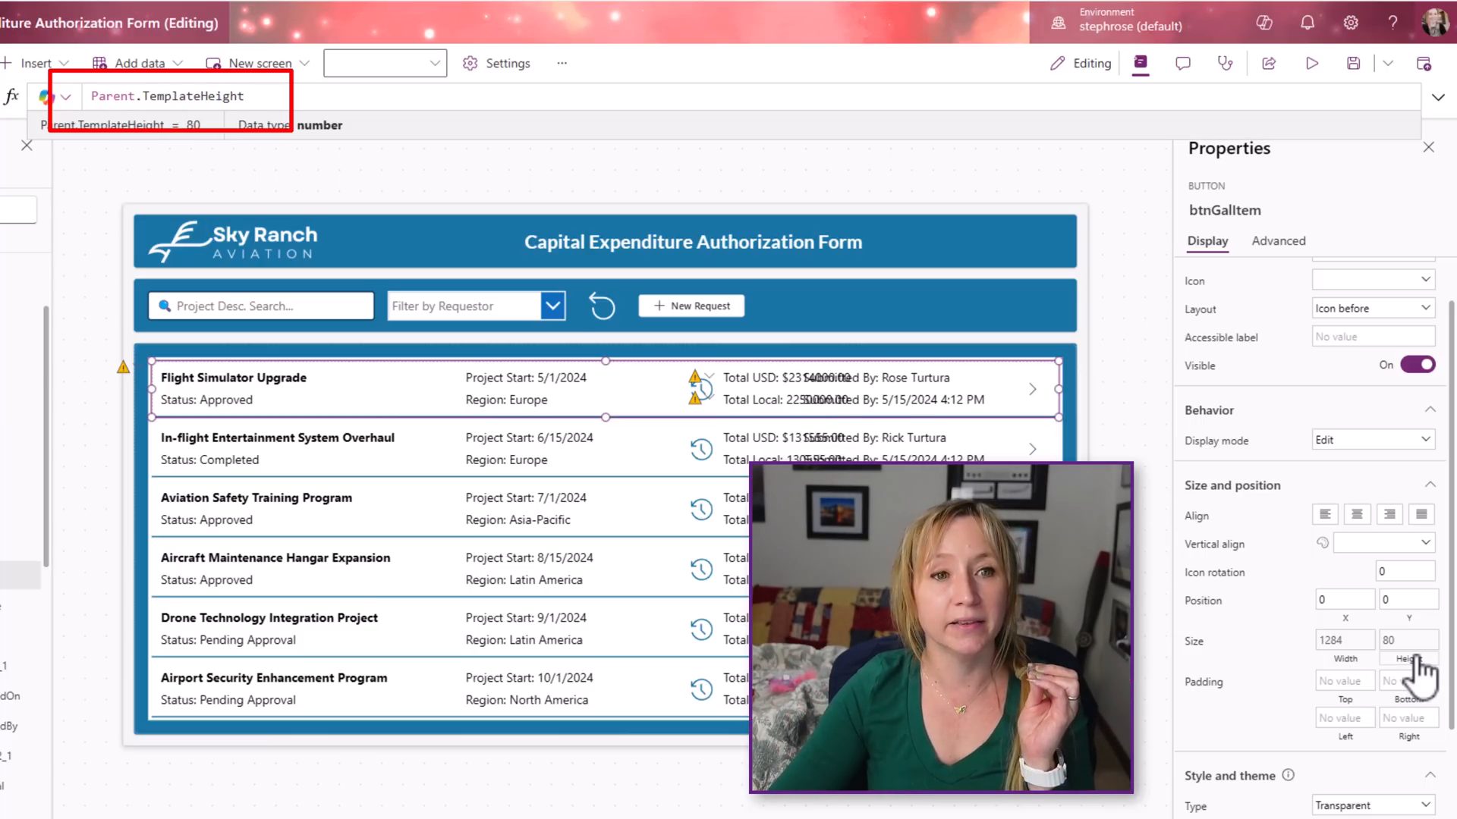
mouse_move(929, 368)
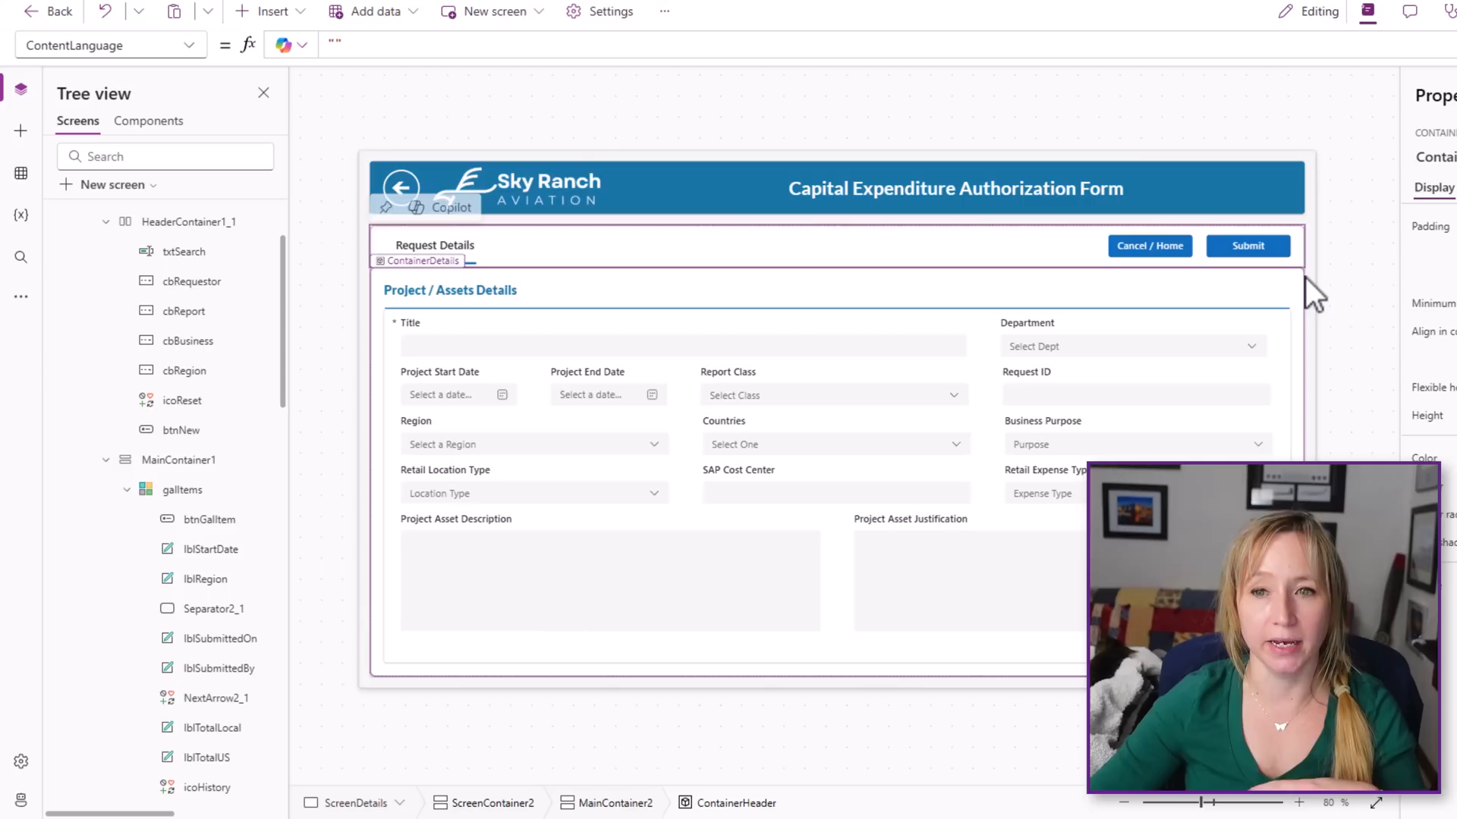
Select btnSubmitDetails to show its DisplayMode formula tied to FormDetails.Unsaved
left_click(1247, 246)
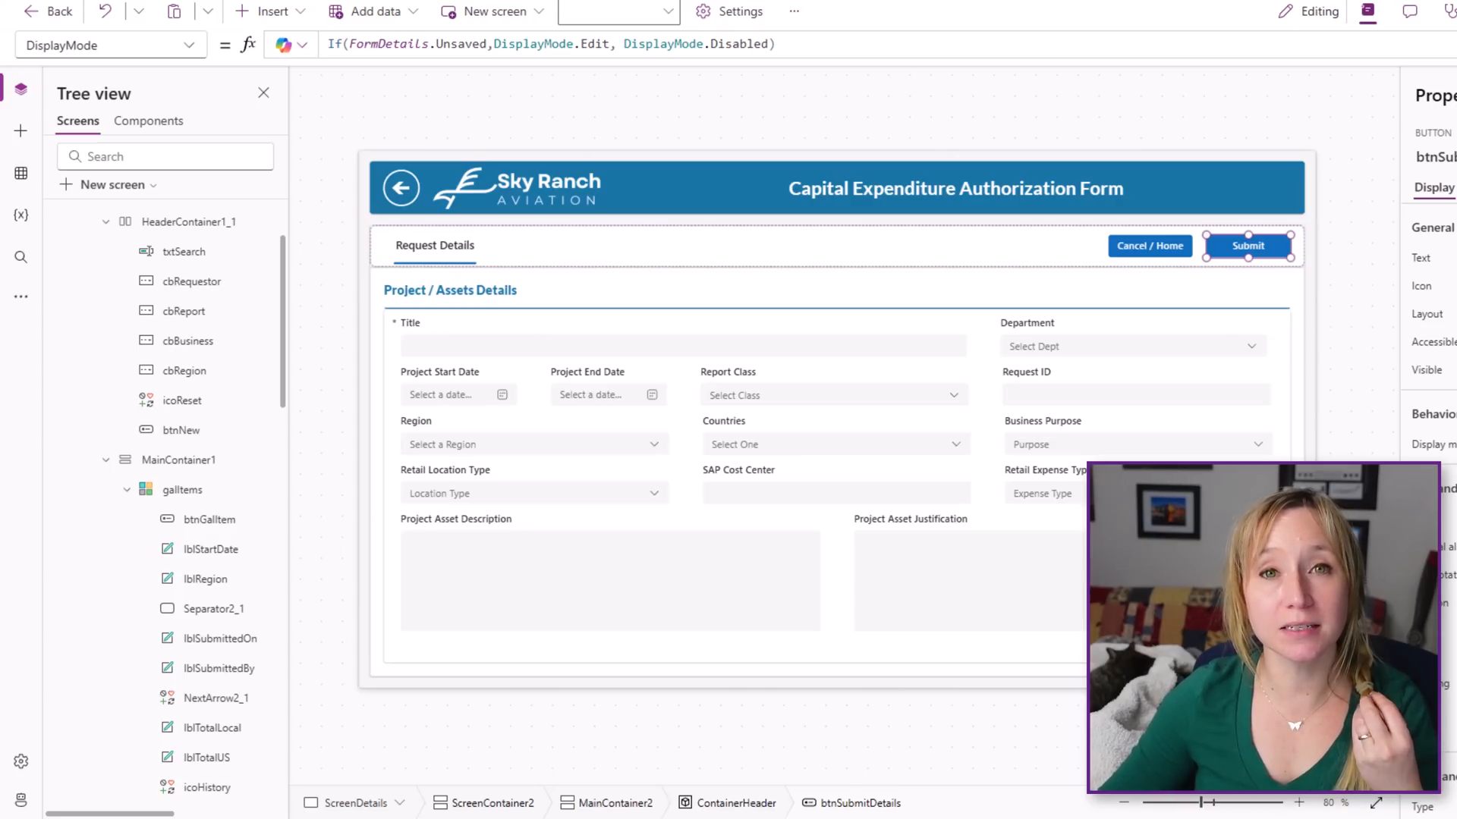
mouse_move(781, 710)
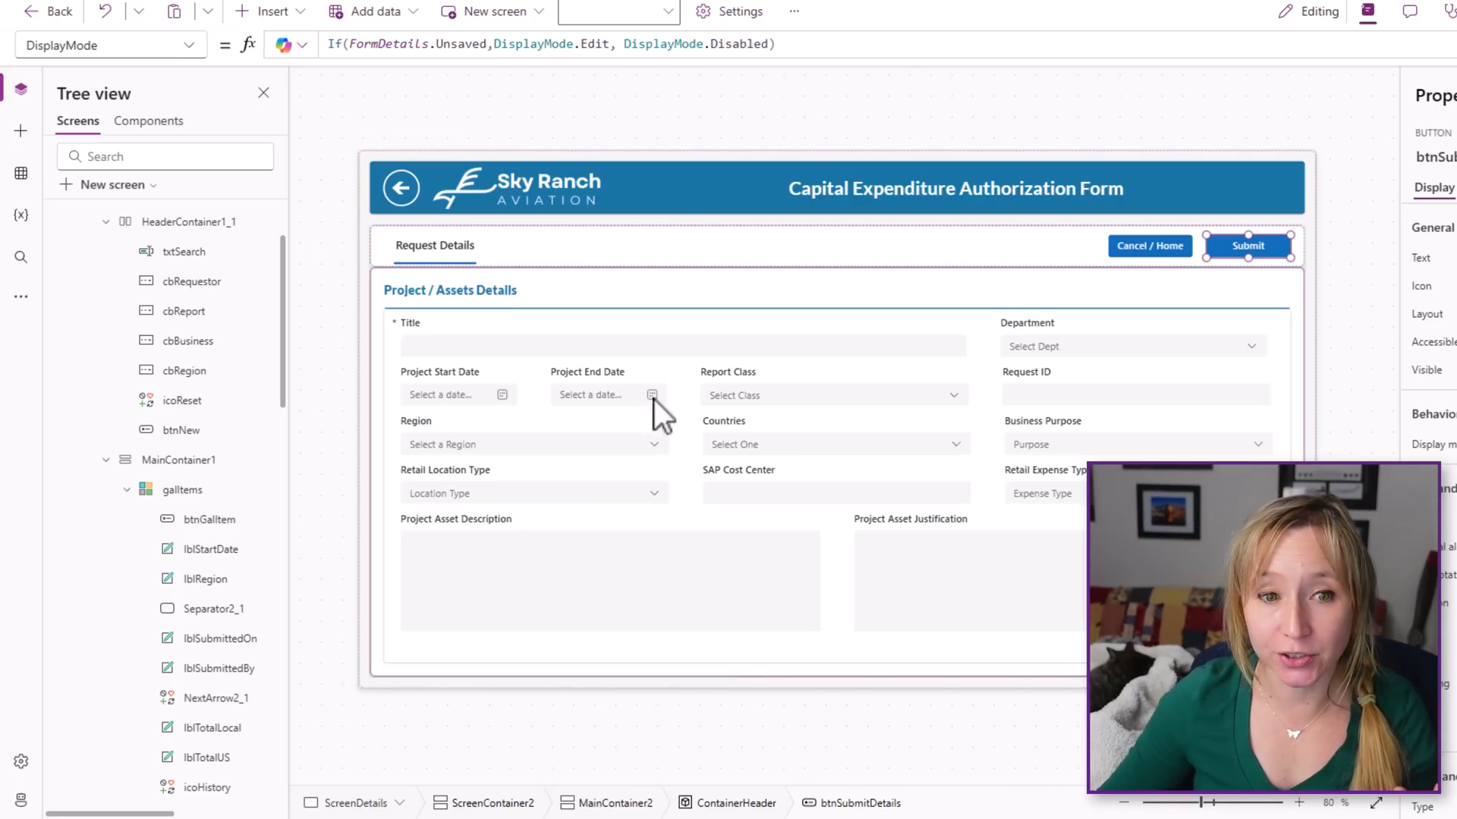
mouse_move(516, 404)
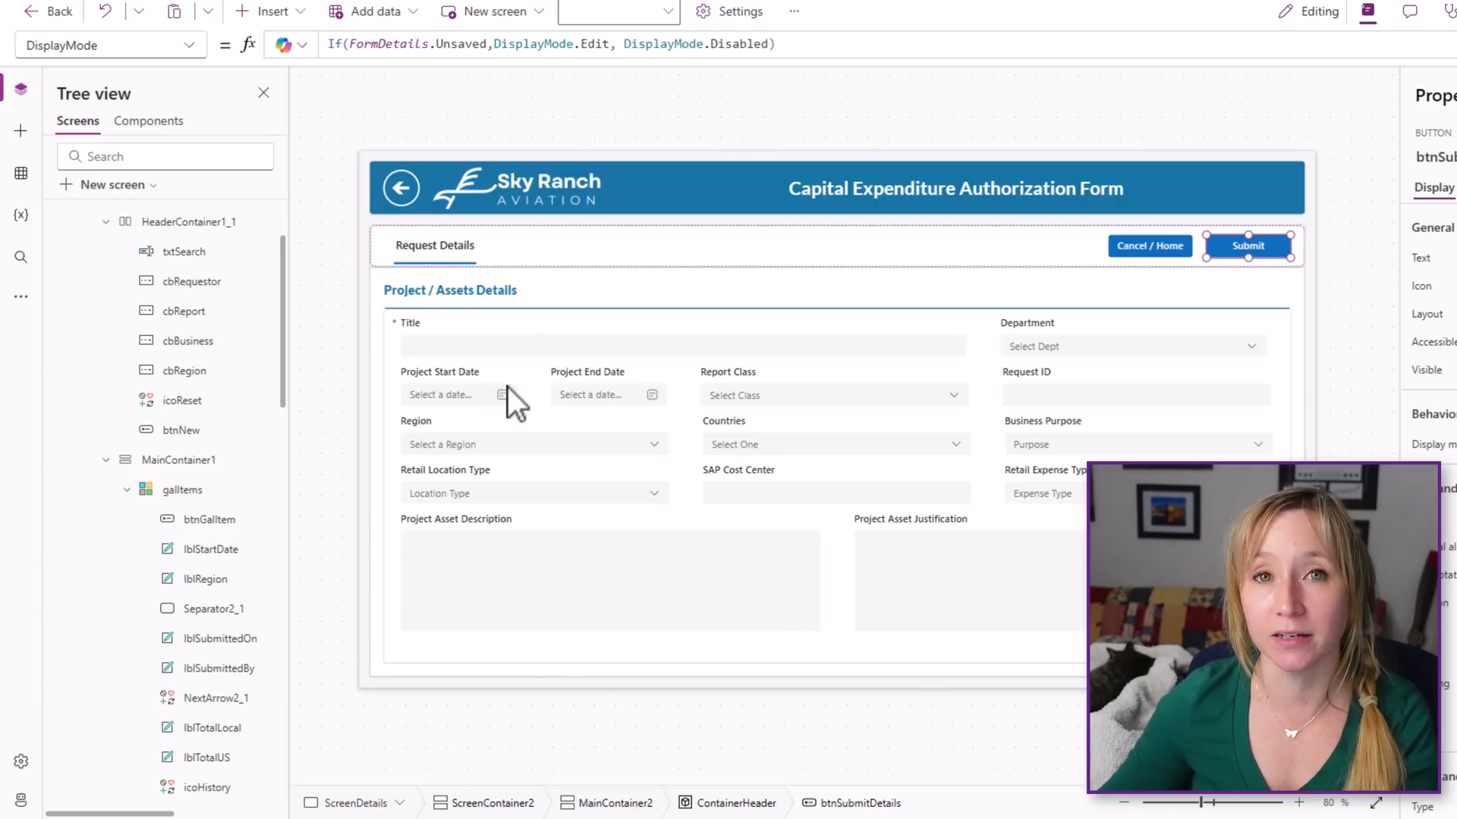
mouse_move(490, 408)
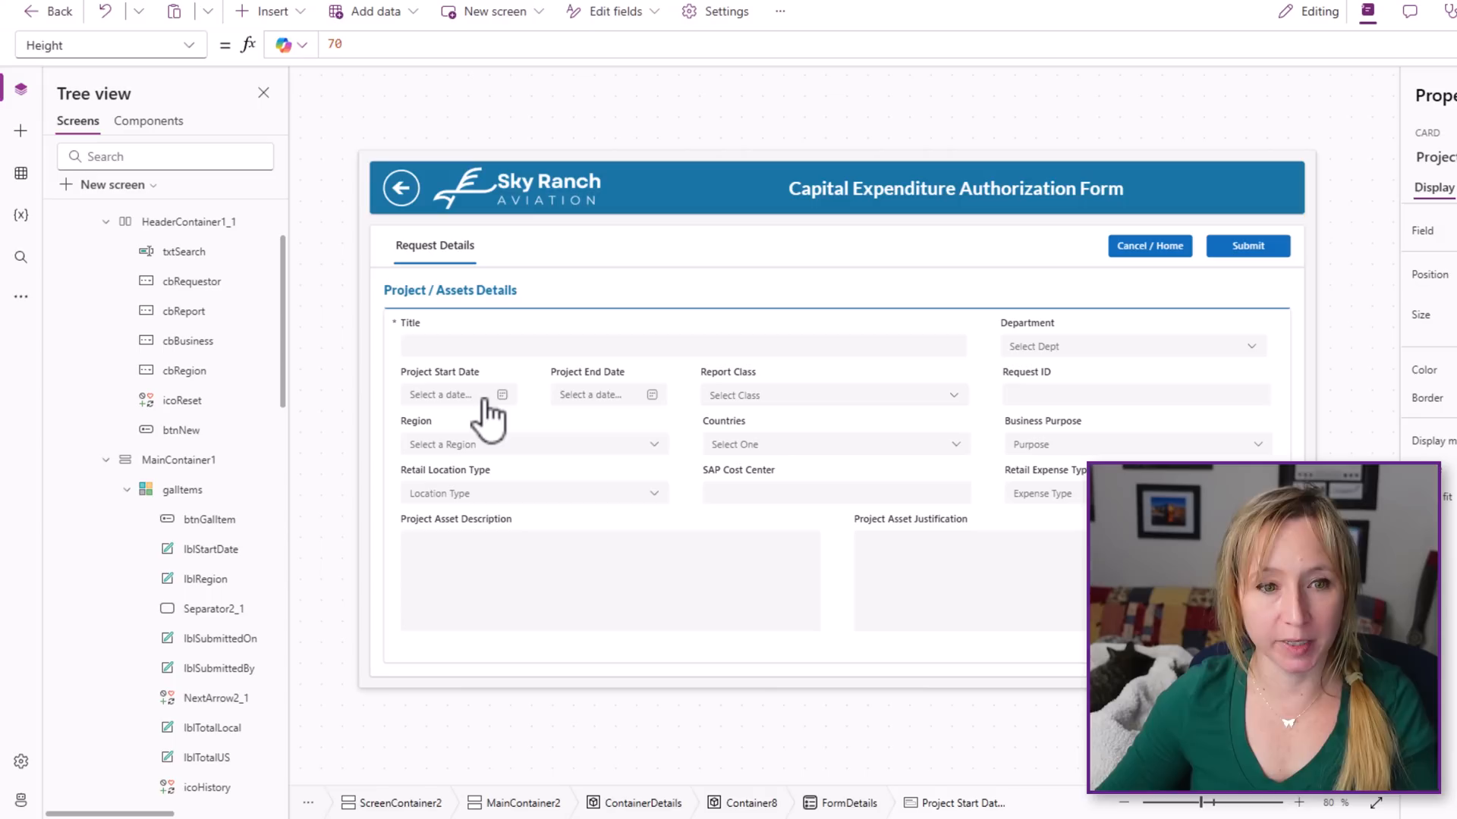
Choose a Project Start Date and Project End Date from the date pickers
left_click(503, 394)
type("01/17/2025")
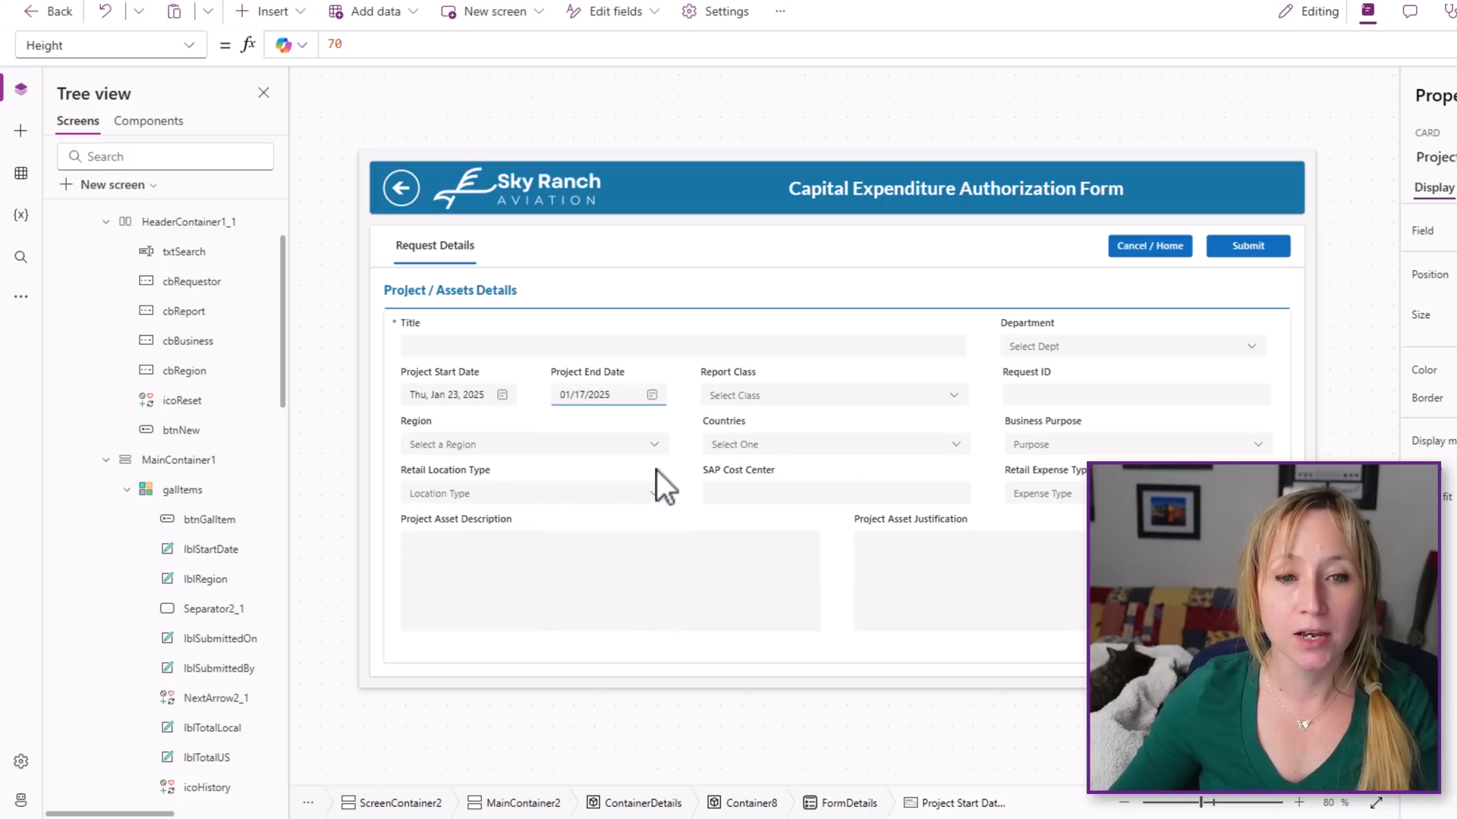
left_click(530, 443)
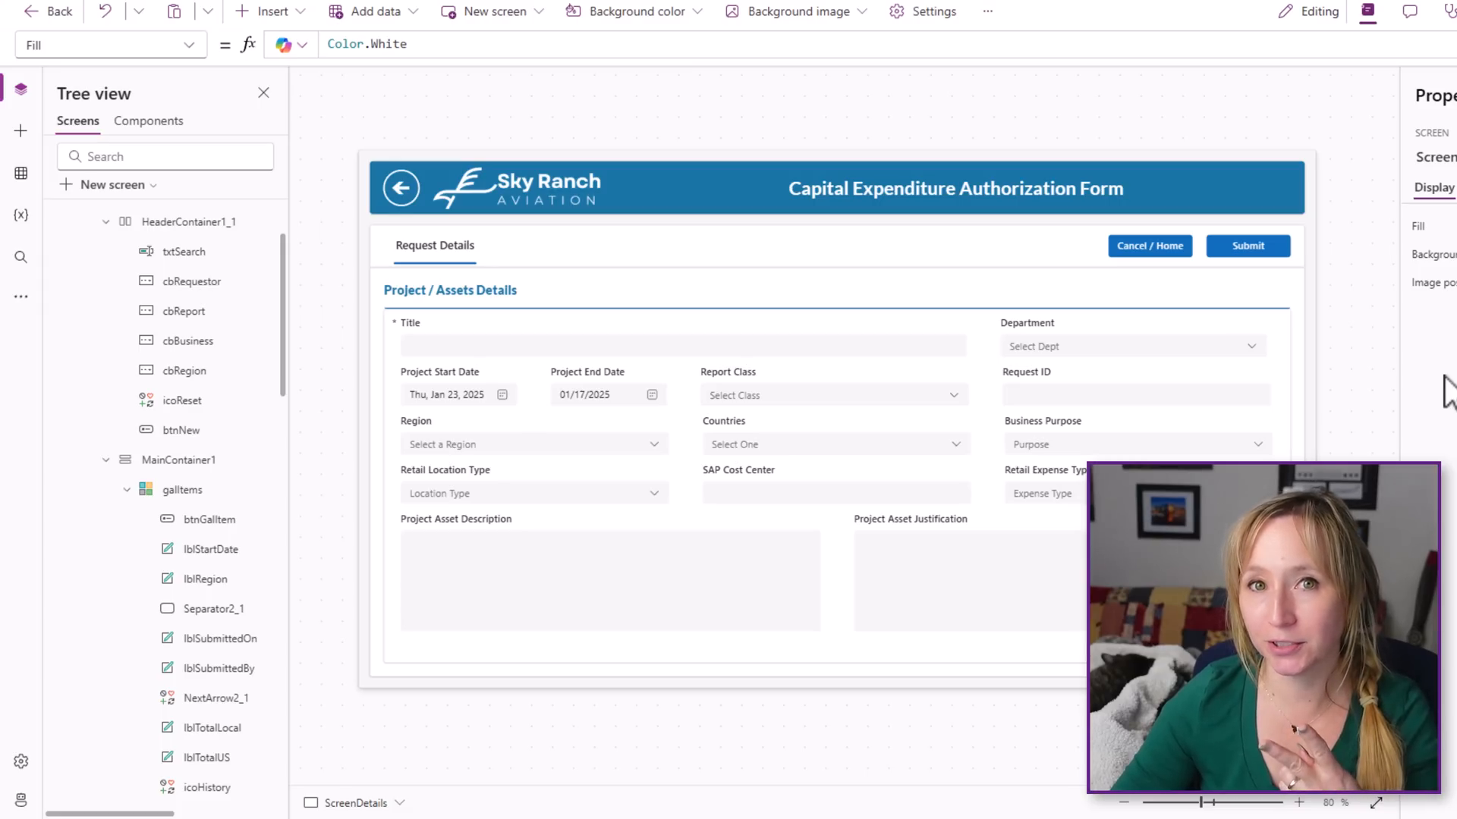
Return to the request list and reopen the Flight Simulator Upgrade request's expense details
left_click(262, 92)
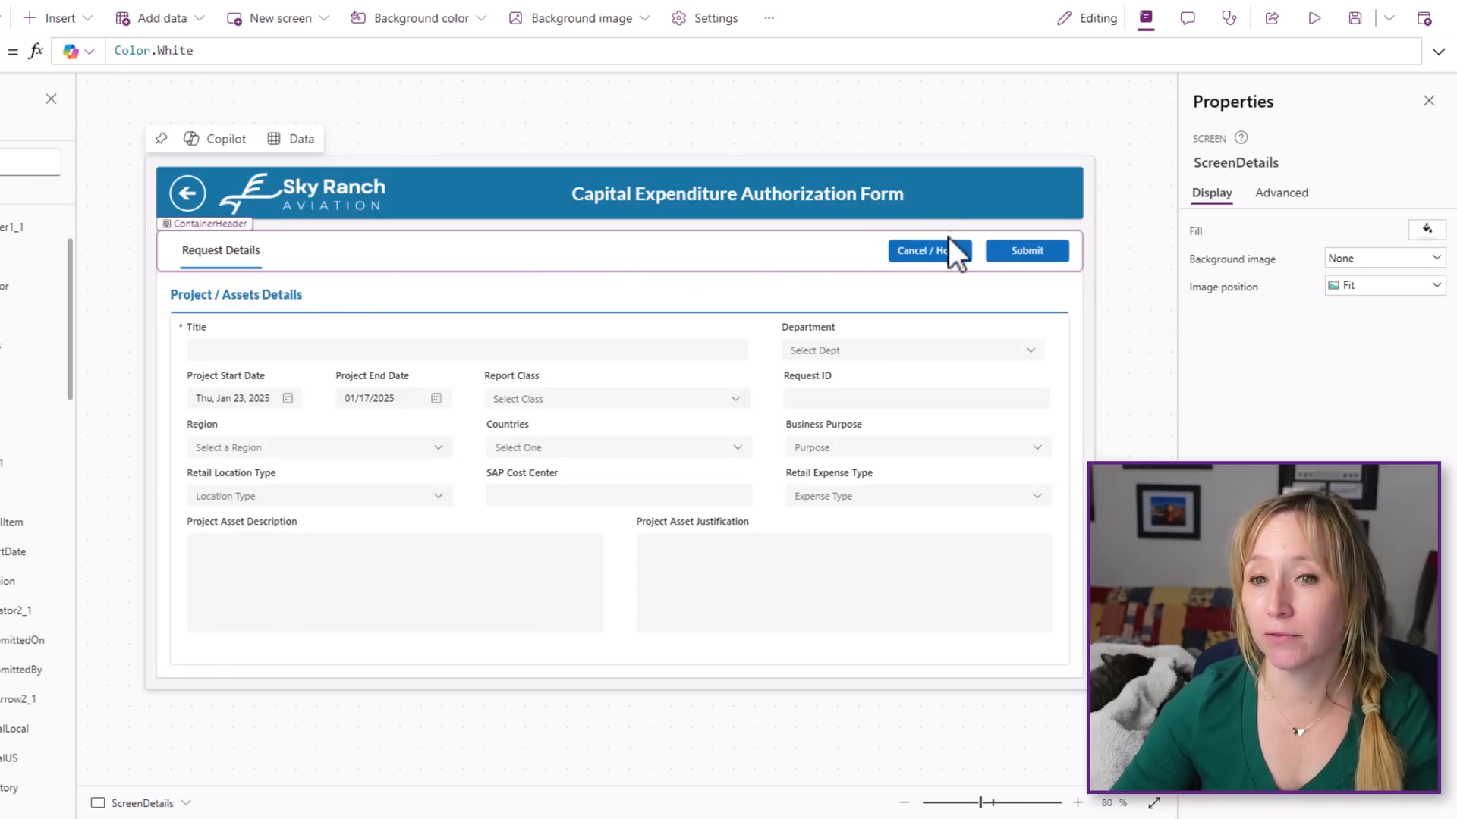
left_click(929, 250)
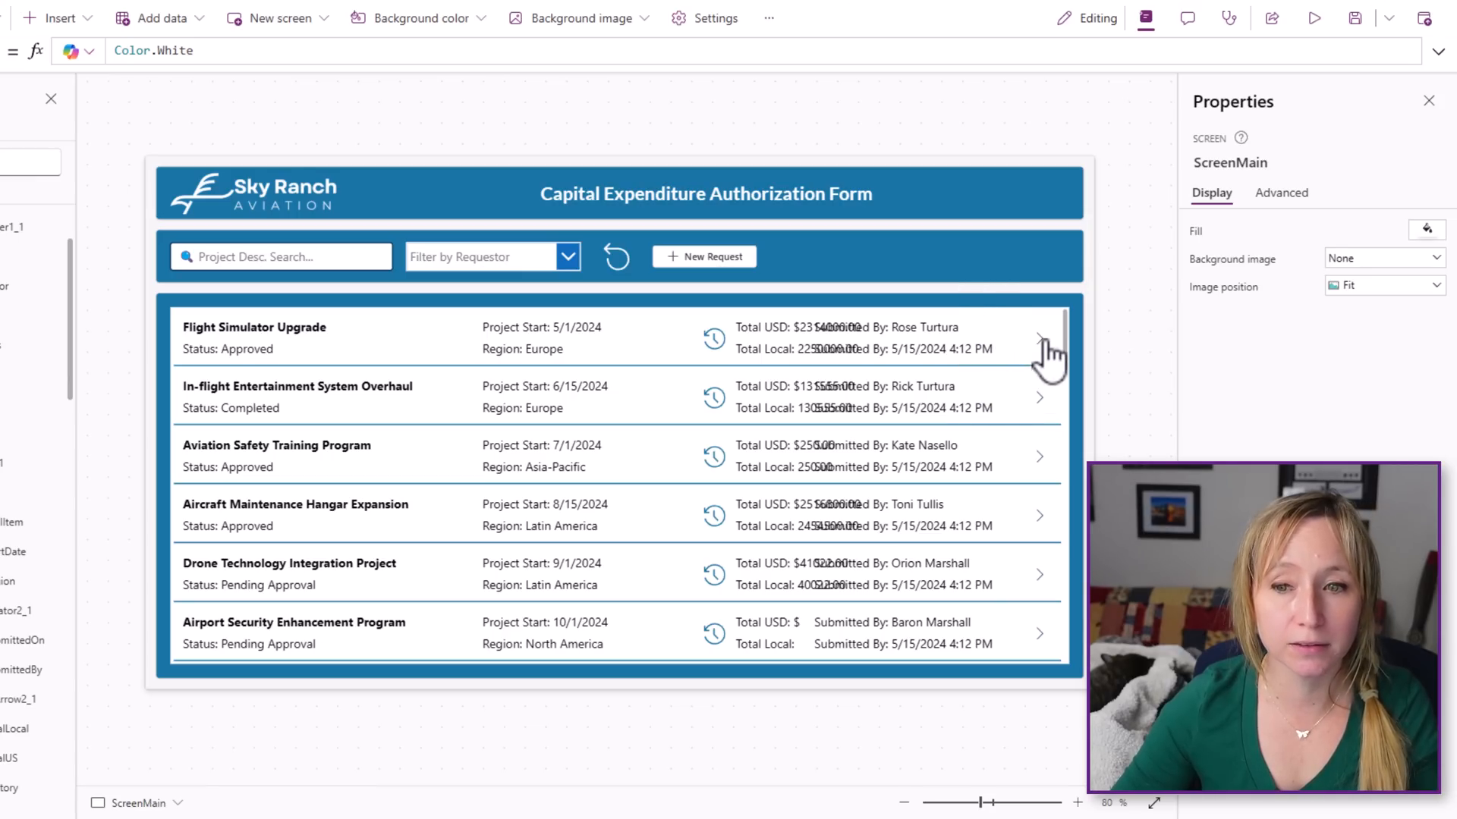
left_click(1038, 338)
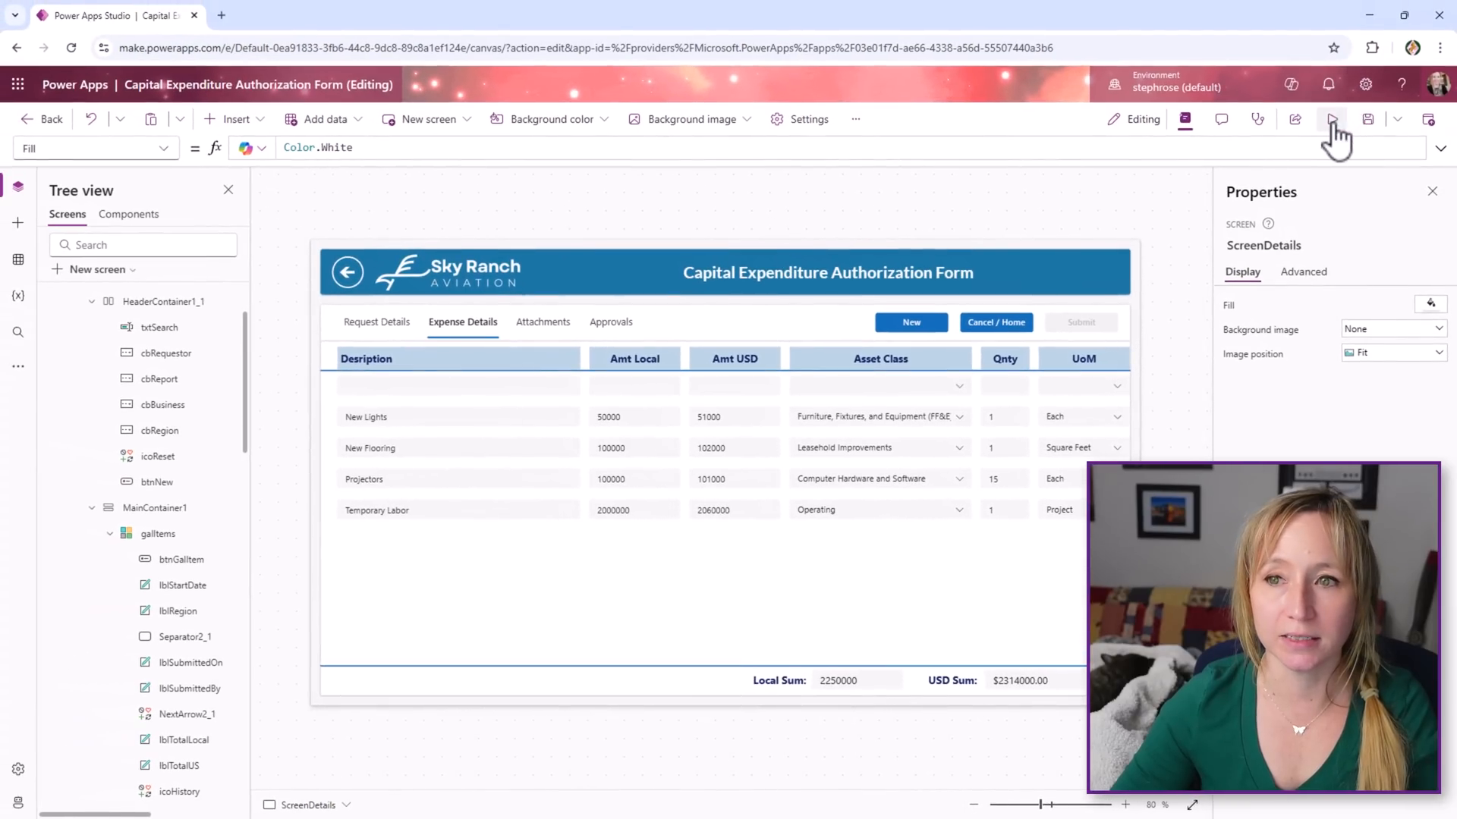
In preview, add a blank expense line to the grid and delete it again
left_click(1330, 119)
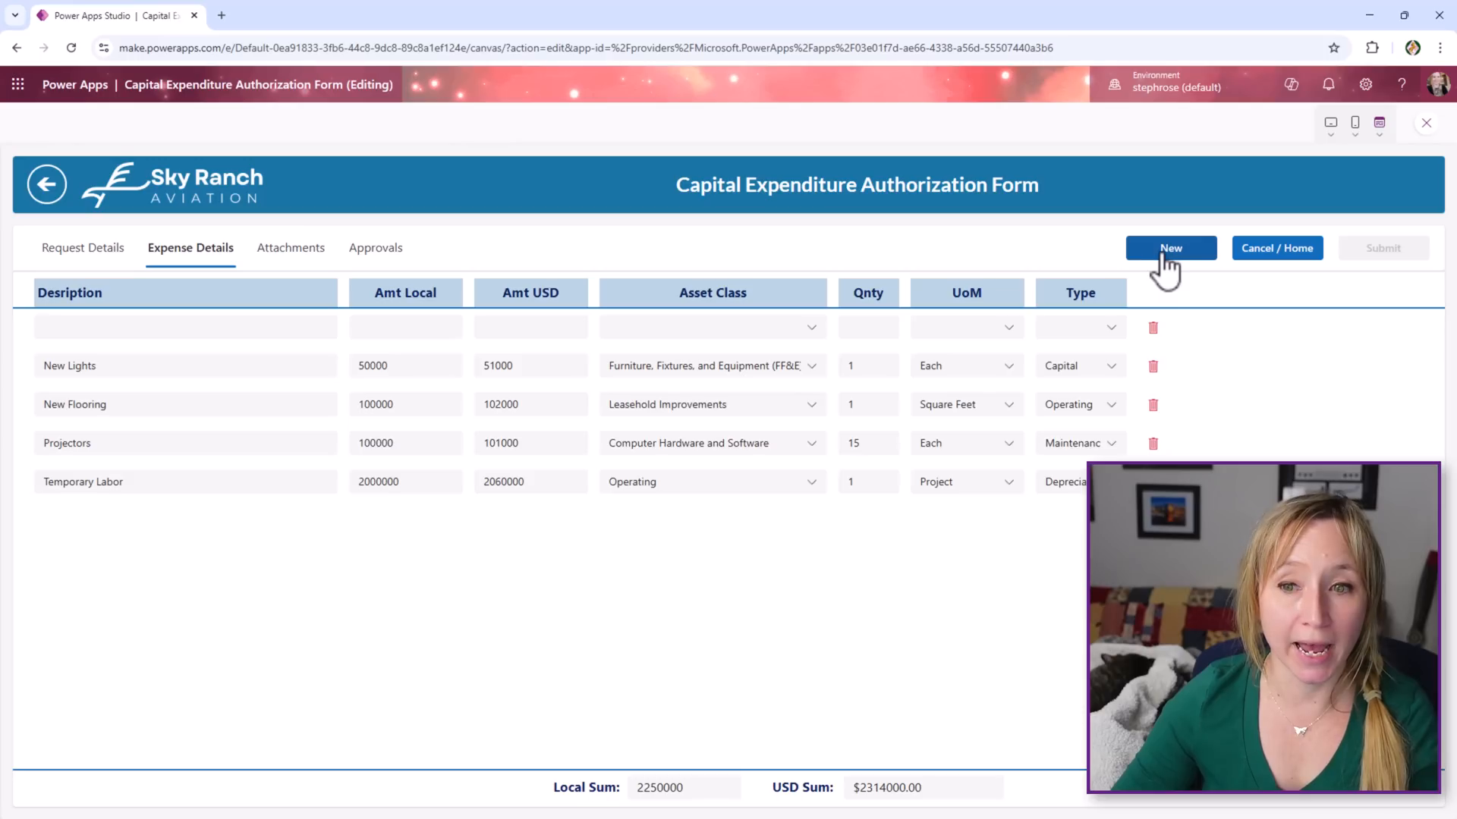
left_click(1170, 248)
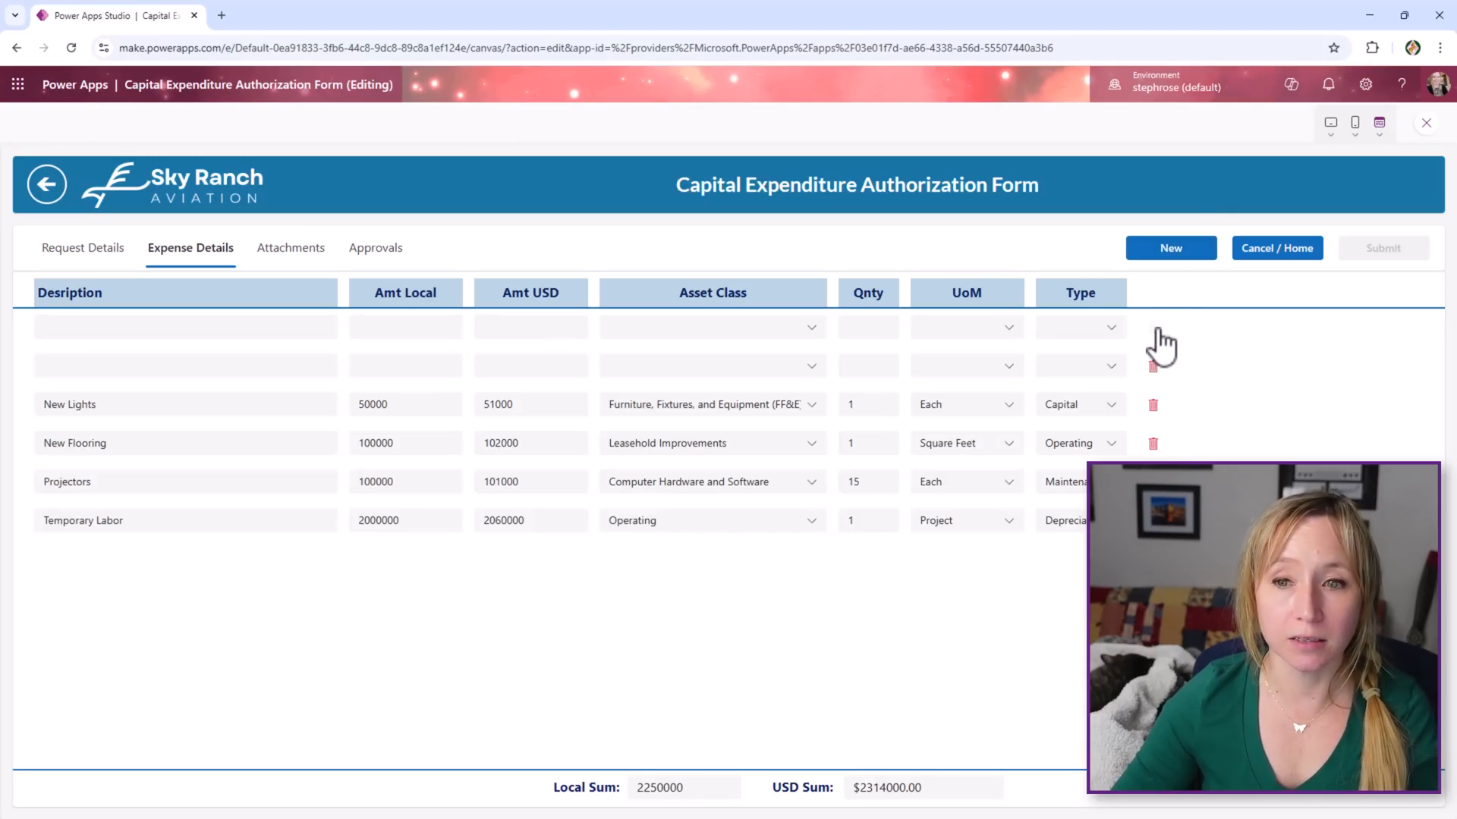
left_click(1151, 366)
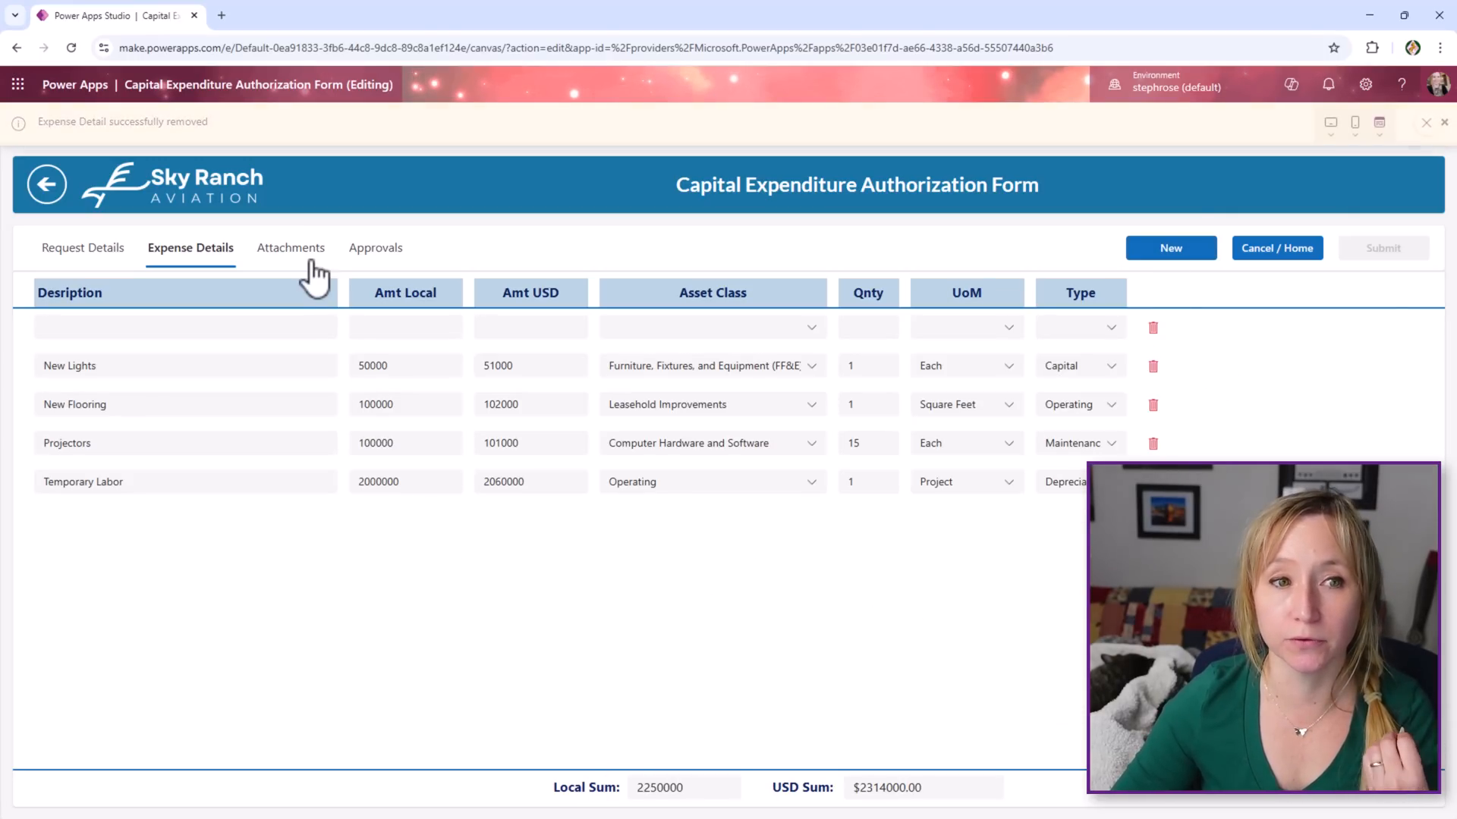
Begin deleting the Invoice 005.jpg attachment, then cancel the confirmation pop-up
left_click(291, 247)
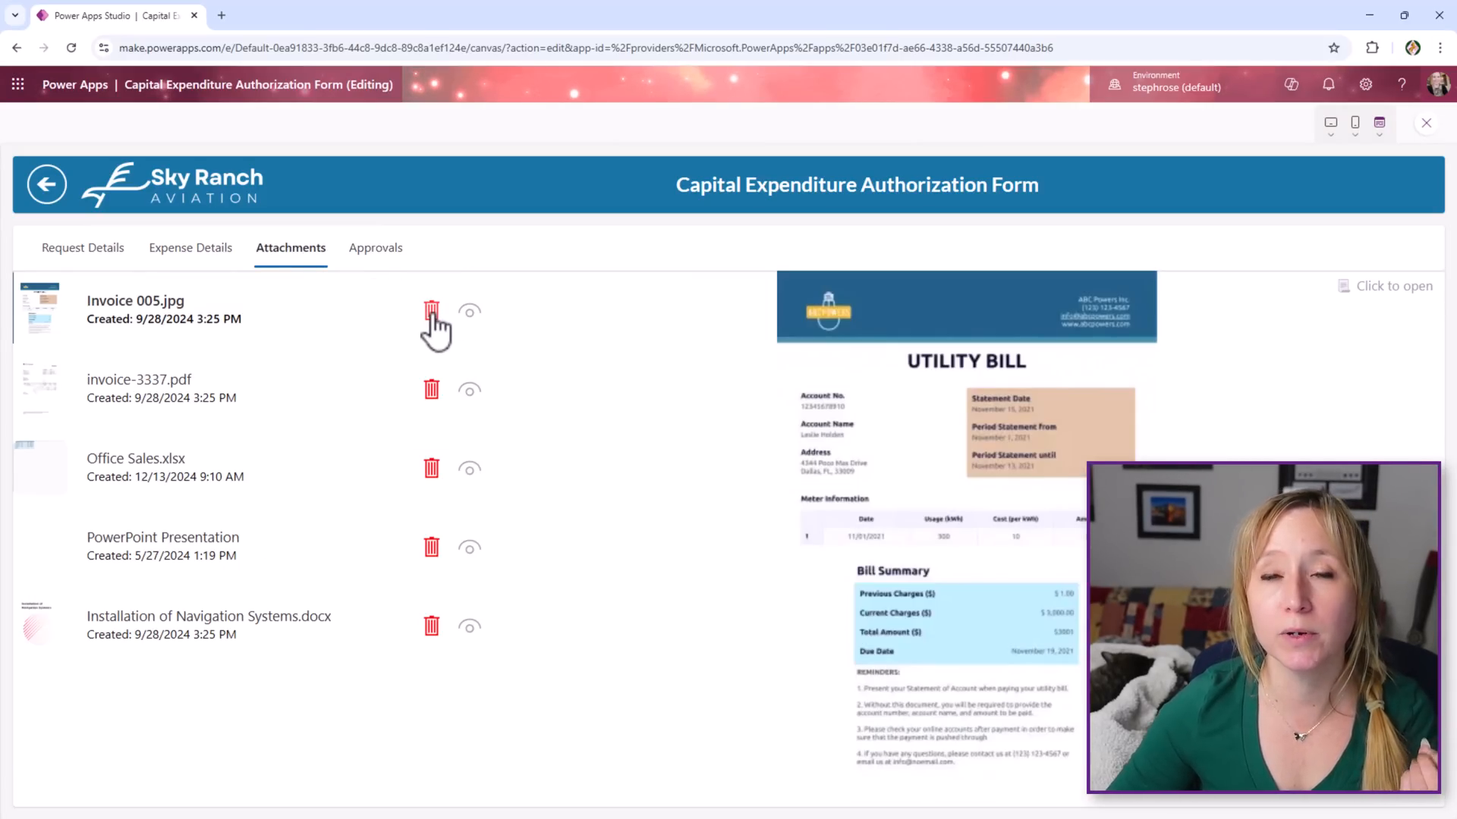
left_click(431, 310)
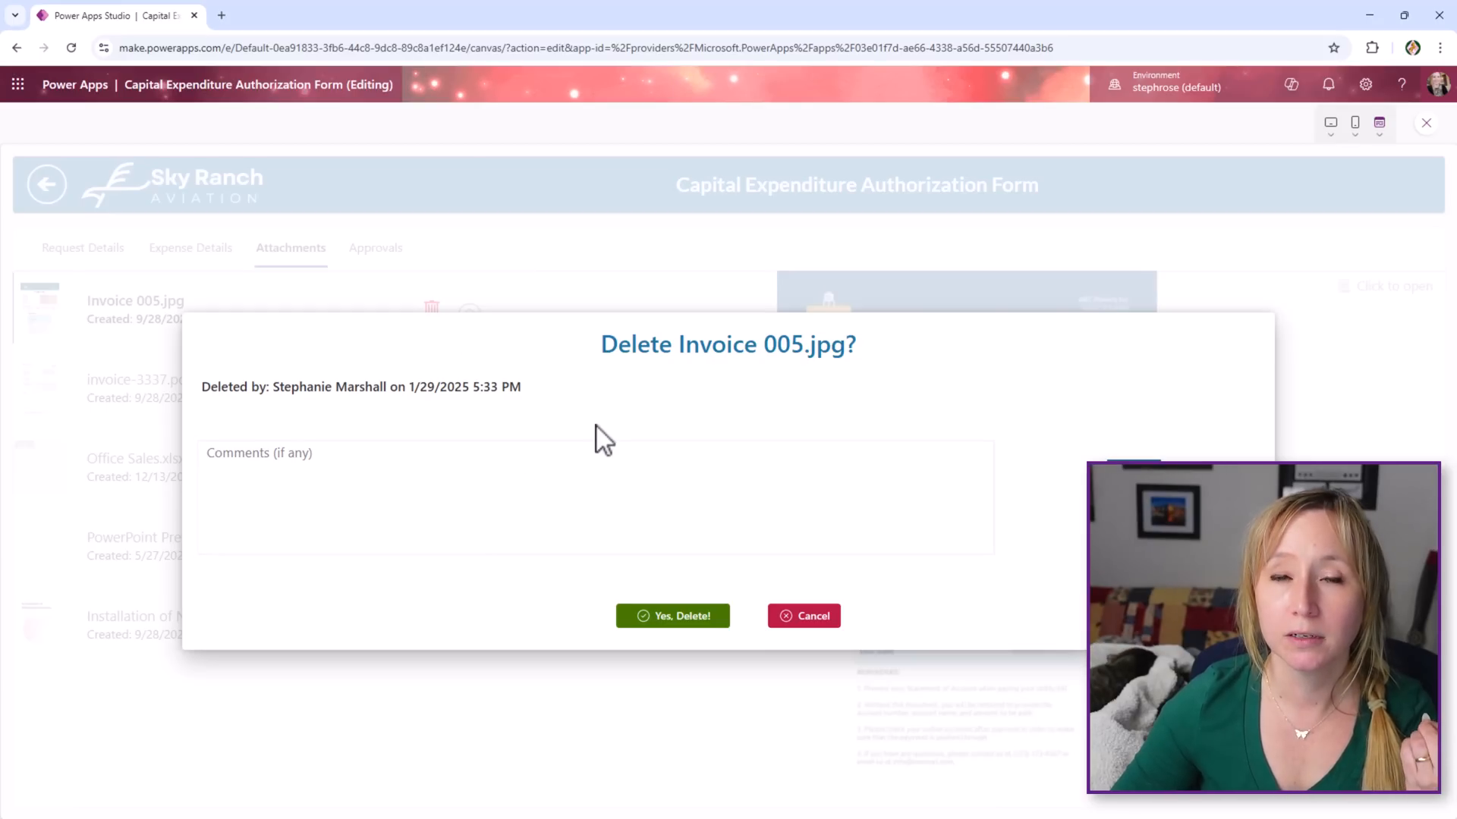
mouse_move(778, 615)
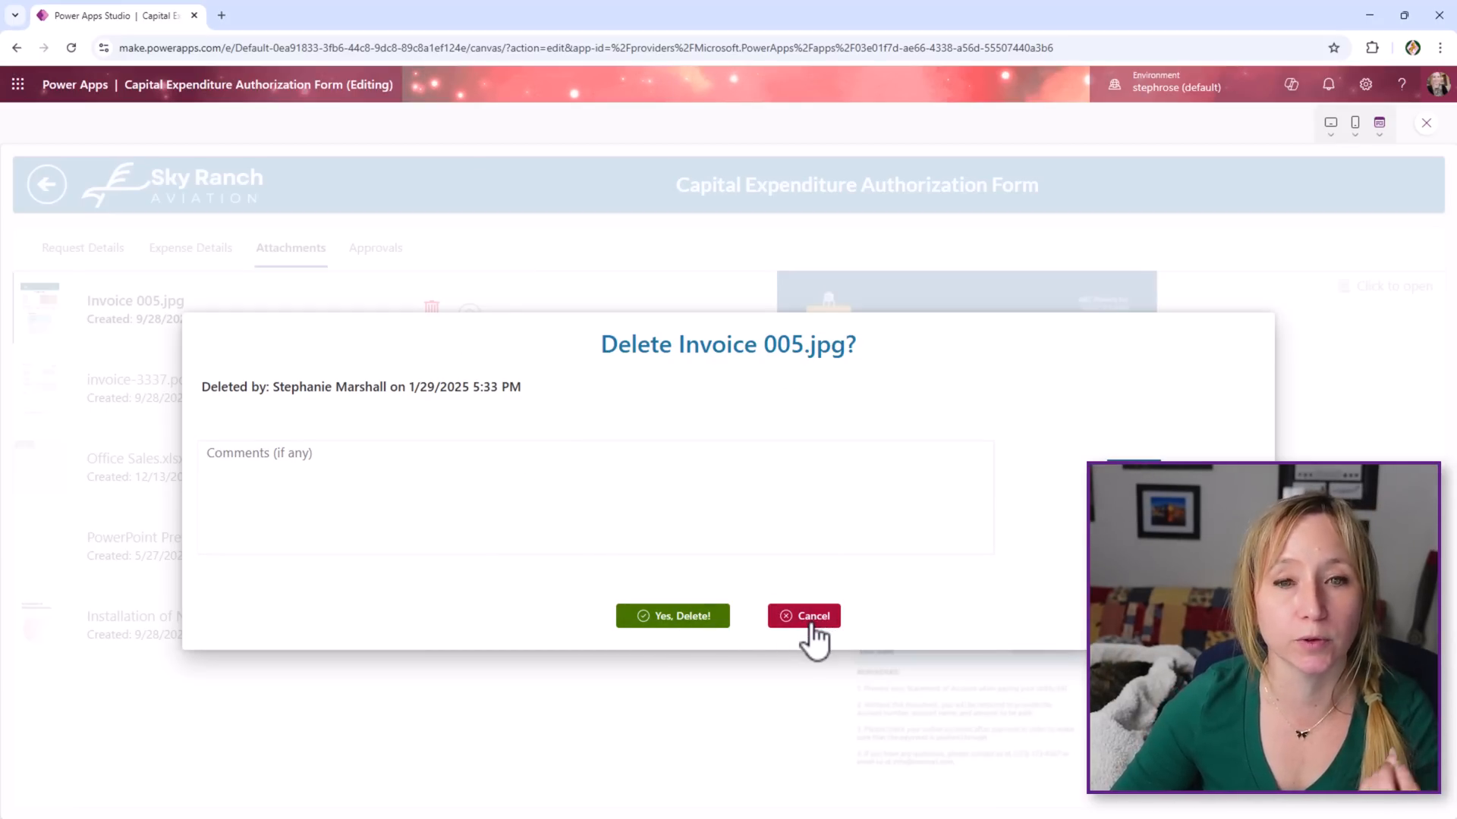
left_click(803, 616)
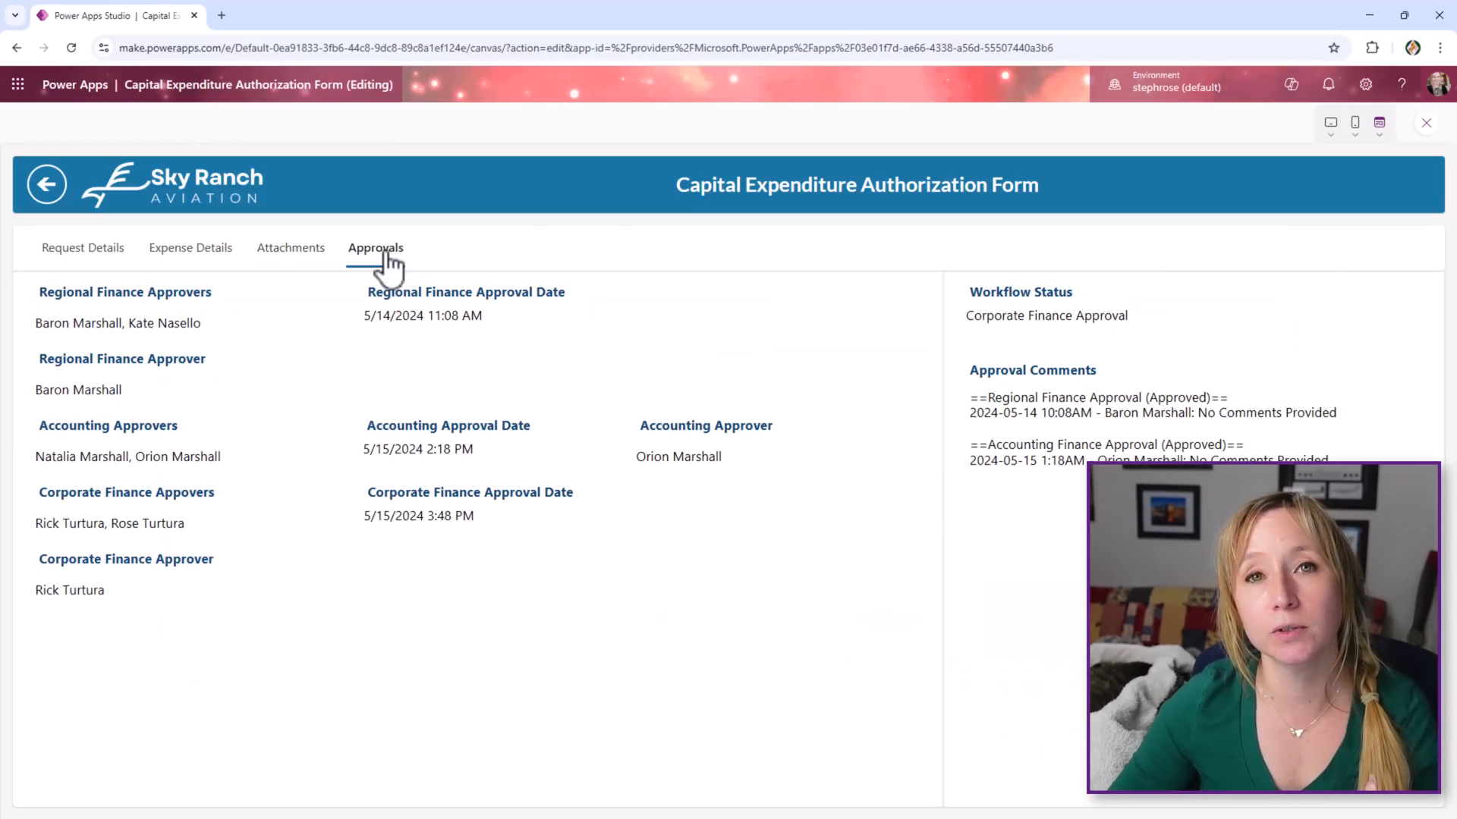